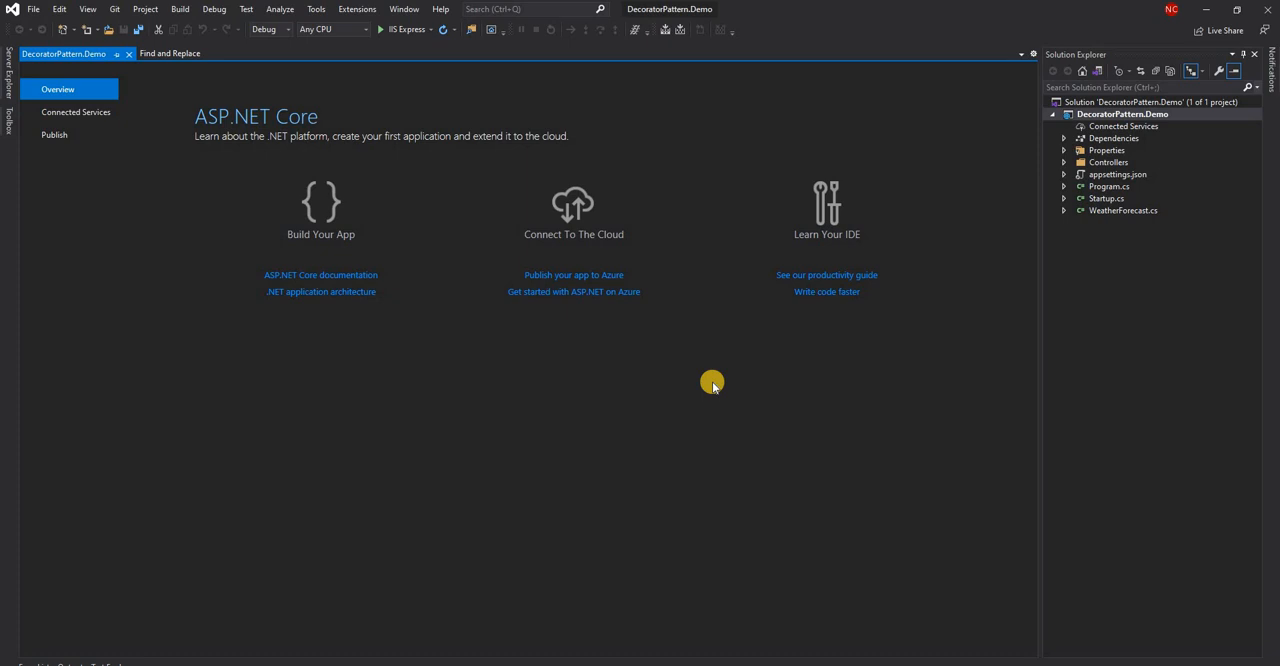
{"action": "mouse_move", "coordinate": [692, 364]}
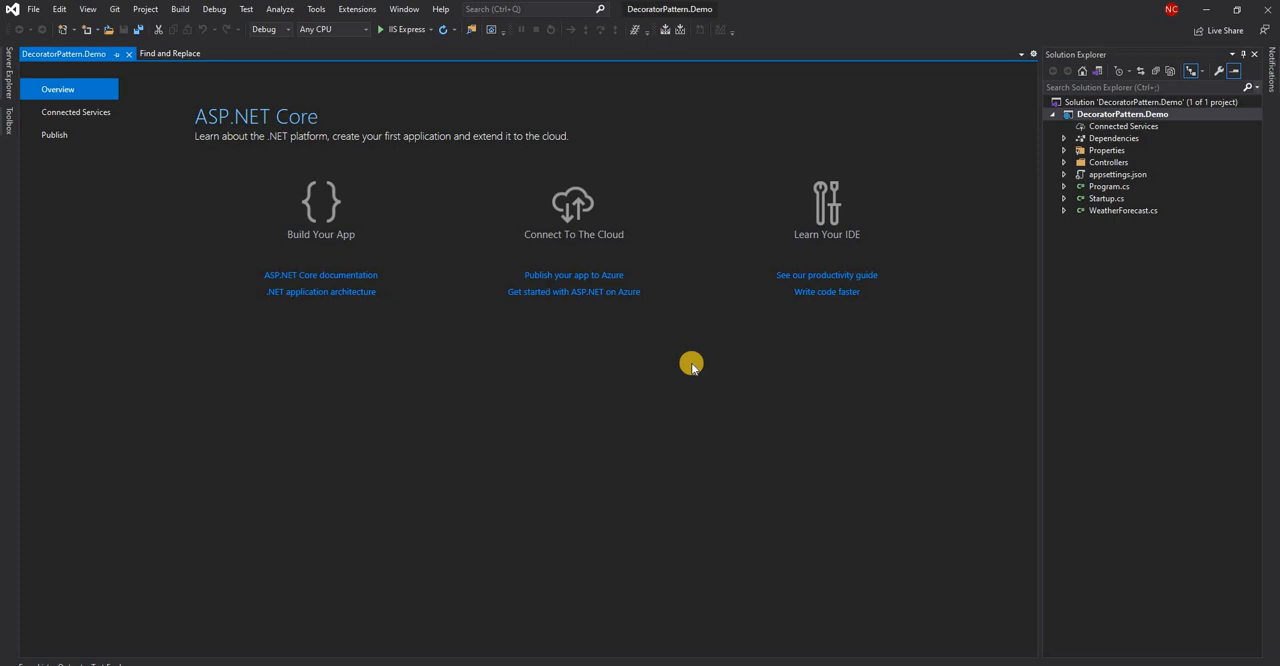
{"action": "mouse_move", "coordinate": [584, 292]}
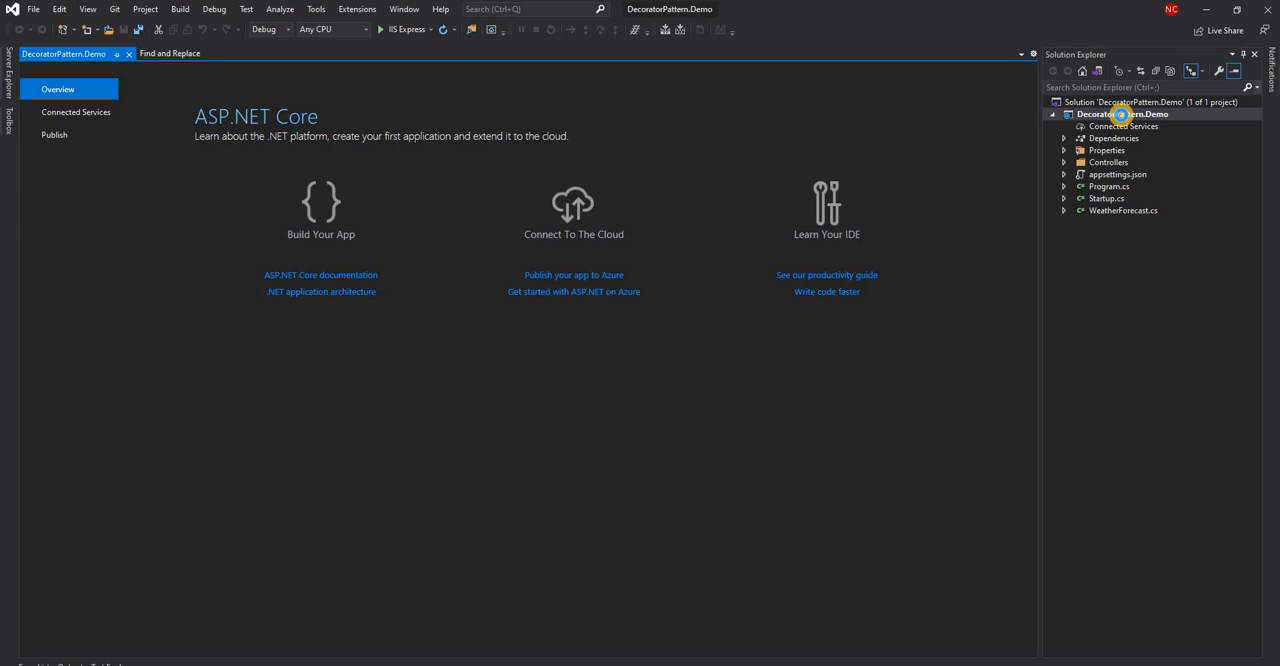
- Add a new Interface item named ICake to the DecoratorPattern.Demo project
{"action": "right_click", "coordinate": [1120, 112]}
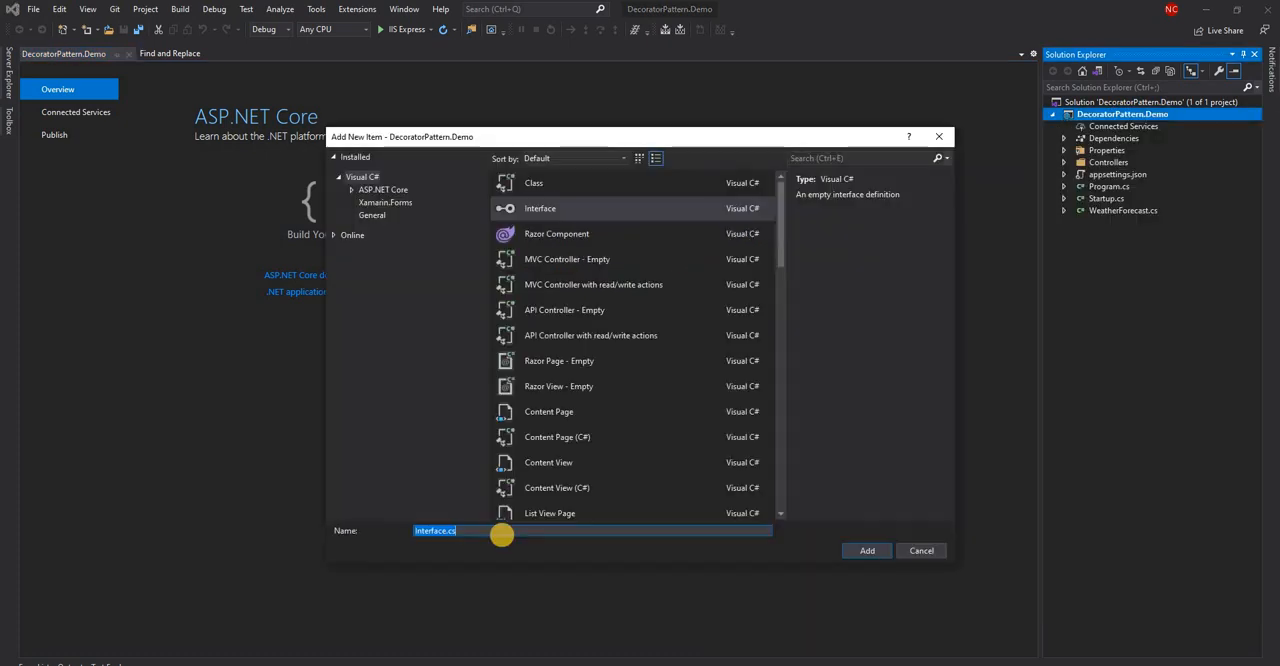
{"action": "type", "text": "ICake"}
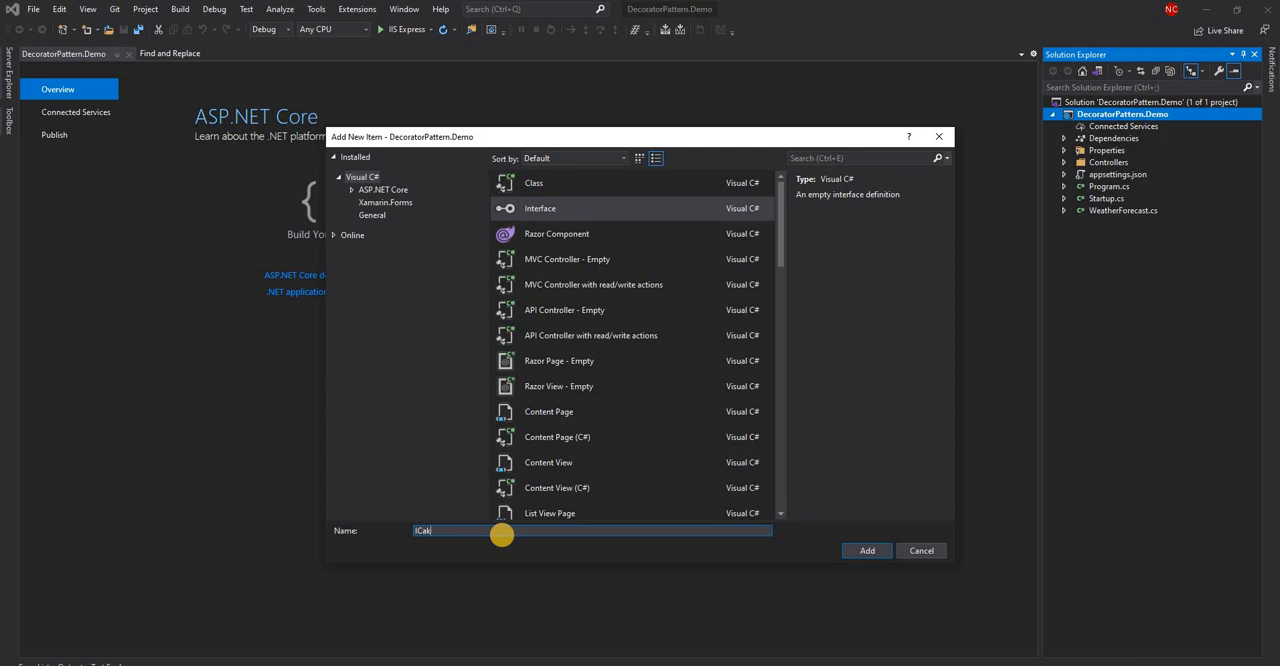
{"action": "left_click", "coordinate": [866, 550]}
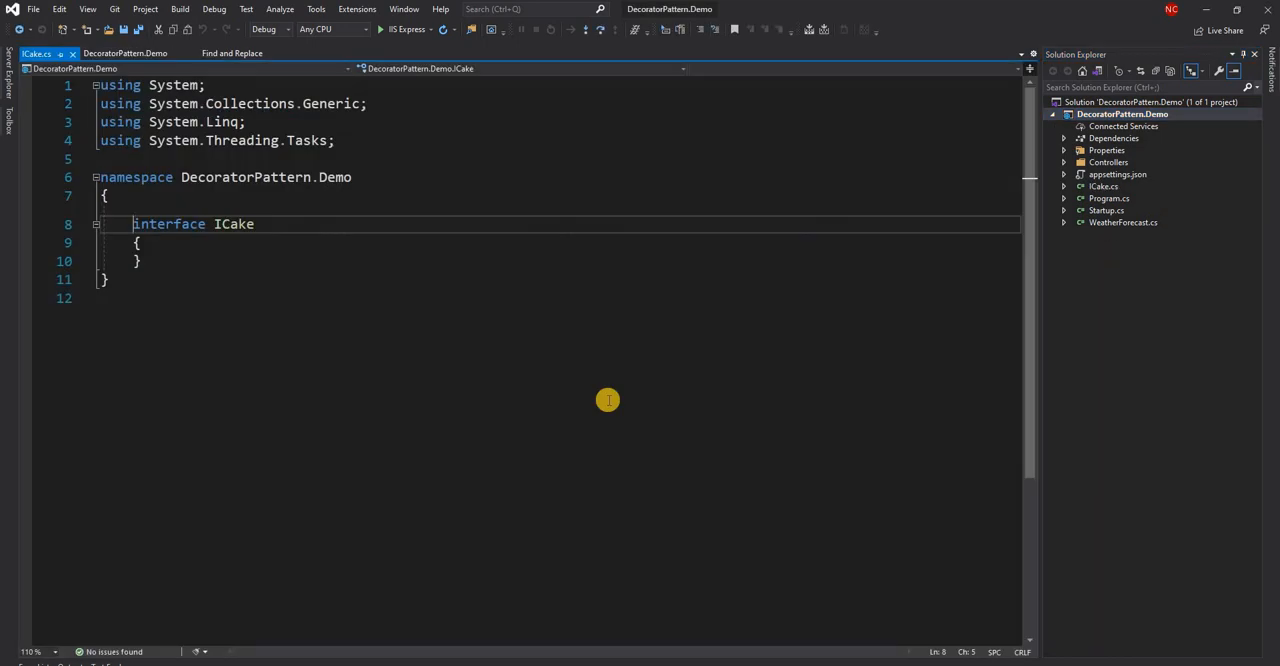
- Make ICake public and declare void AddLayer(string layer); and void PrintLayers();
{"action": "type", "text": "public"}
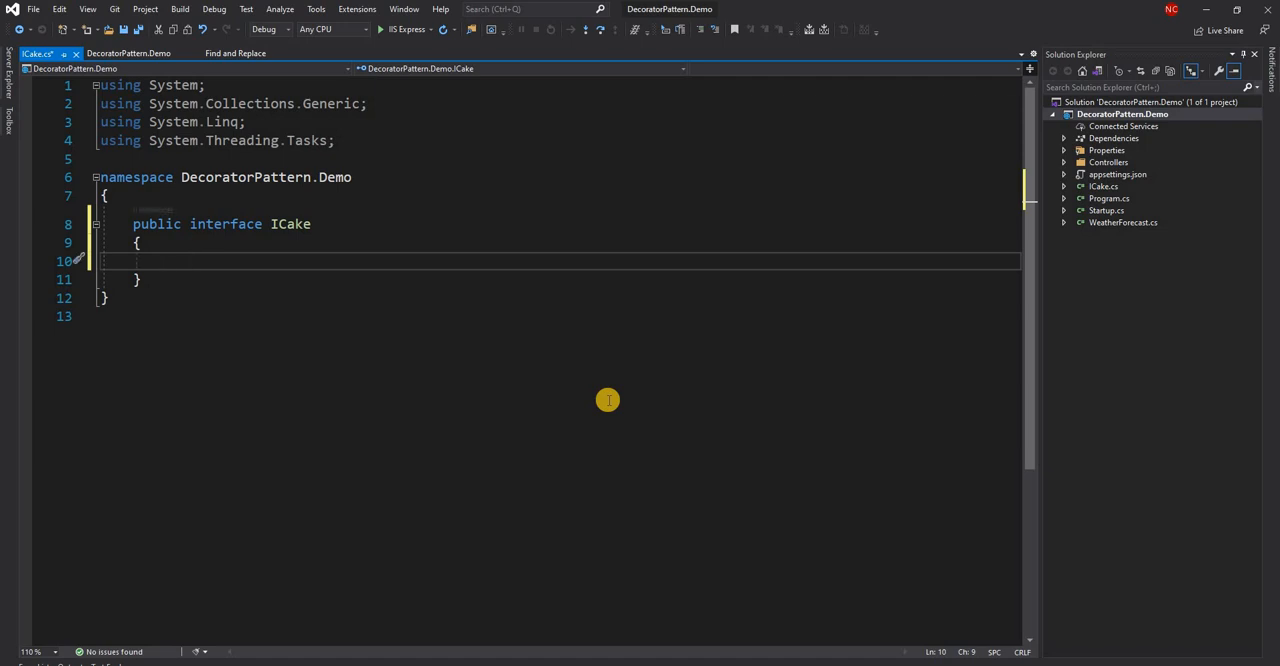
{"action": "type", "text": "void Add"}
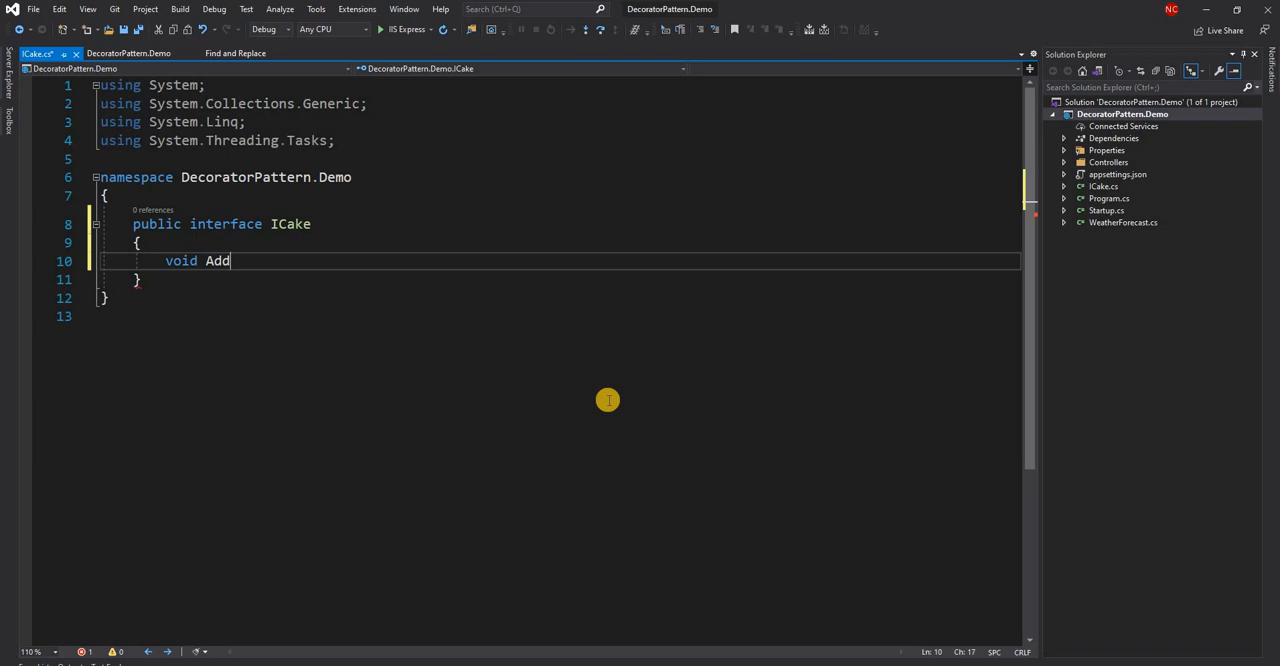
{"action": "type", "text": "Layer"}
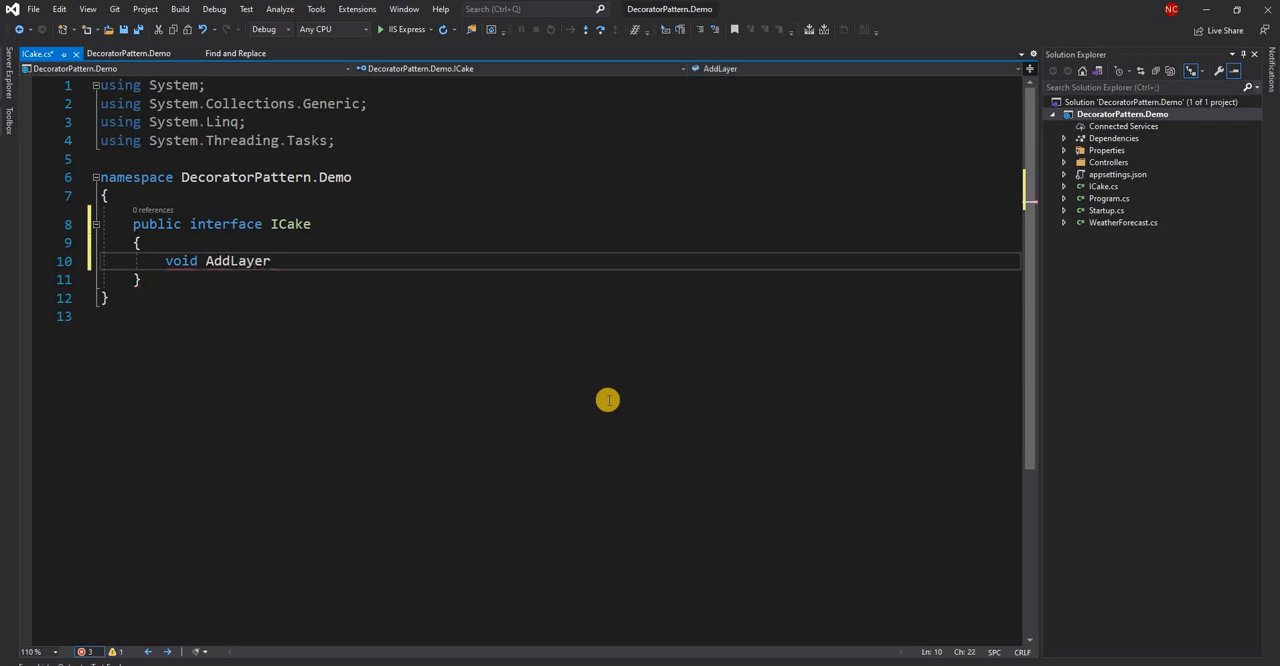
{"action": "type", "text": "()"}
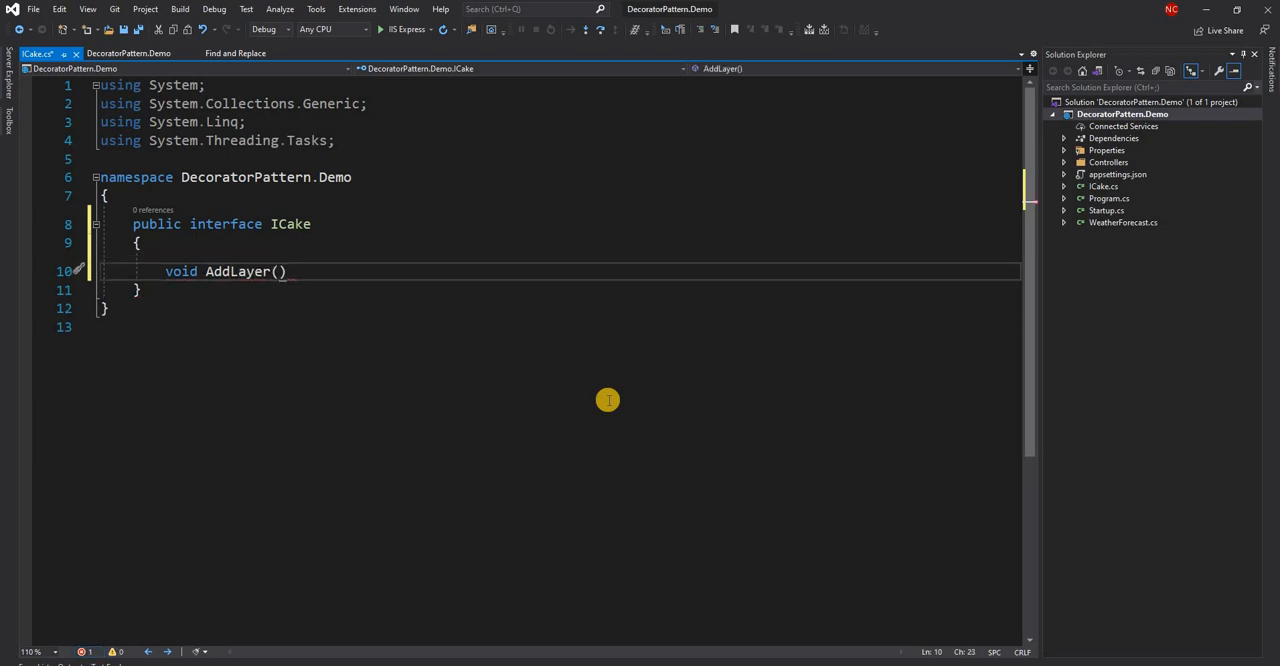
{"action": "type", "text": "string"}
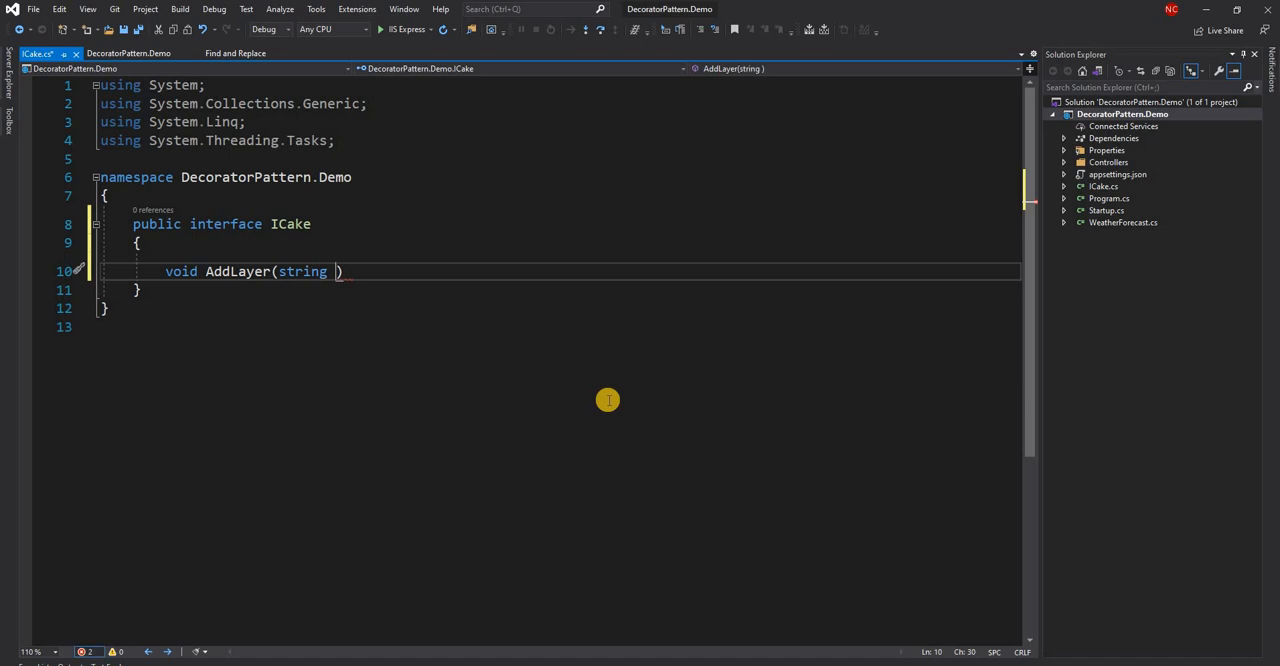
{"action": "type", "text": "layer"}
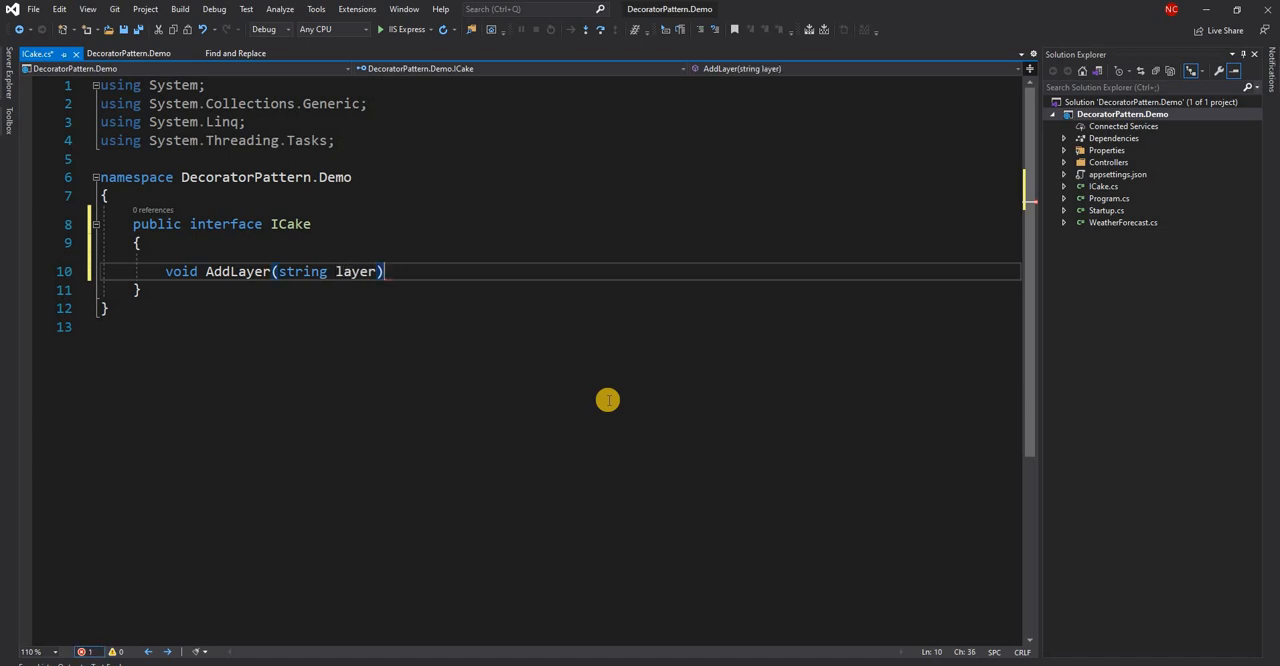
{"action": "type", "text": ";"}
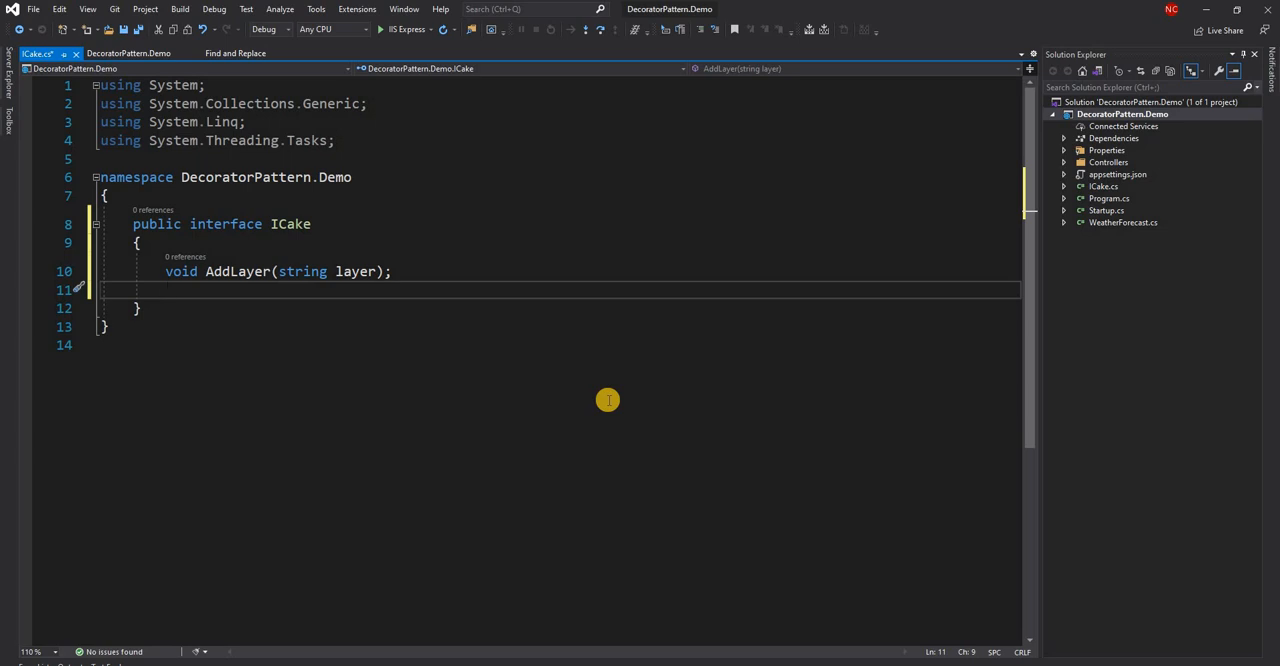
{"action": "type", "text": "void"}
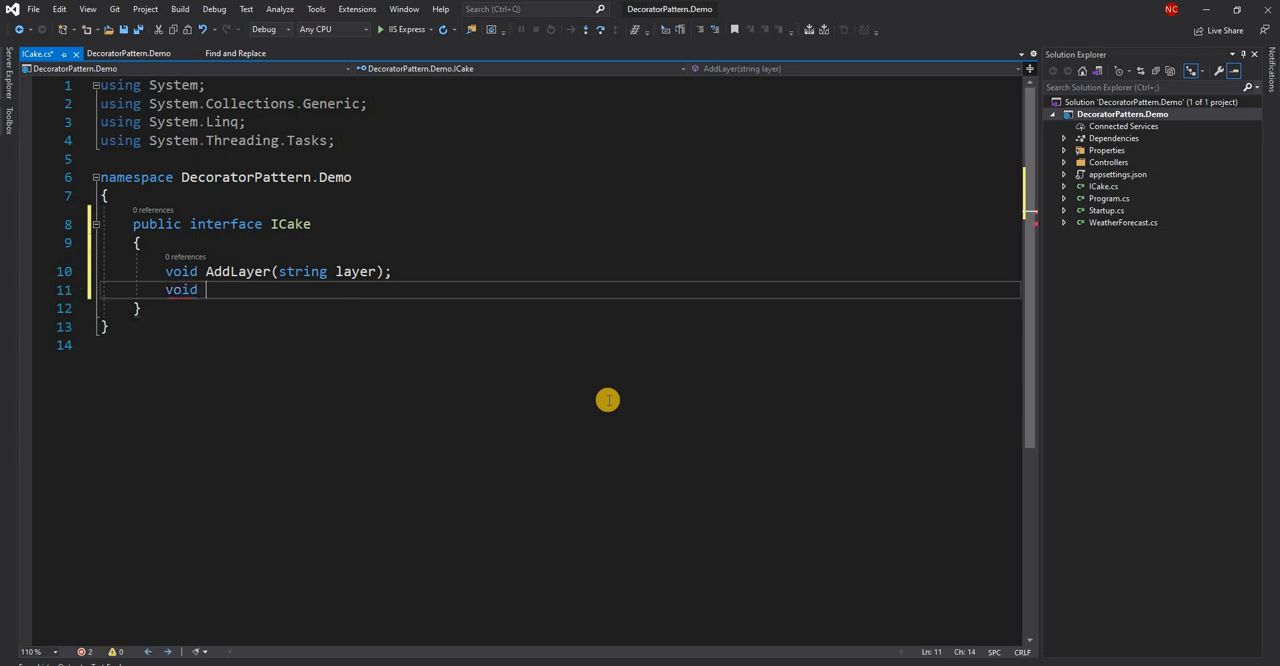
{"action": "type", "text": "Print"}
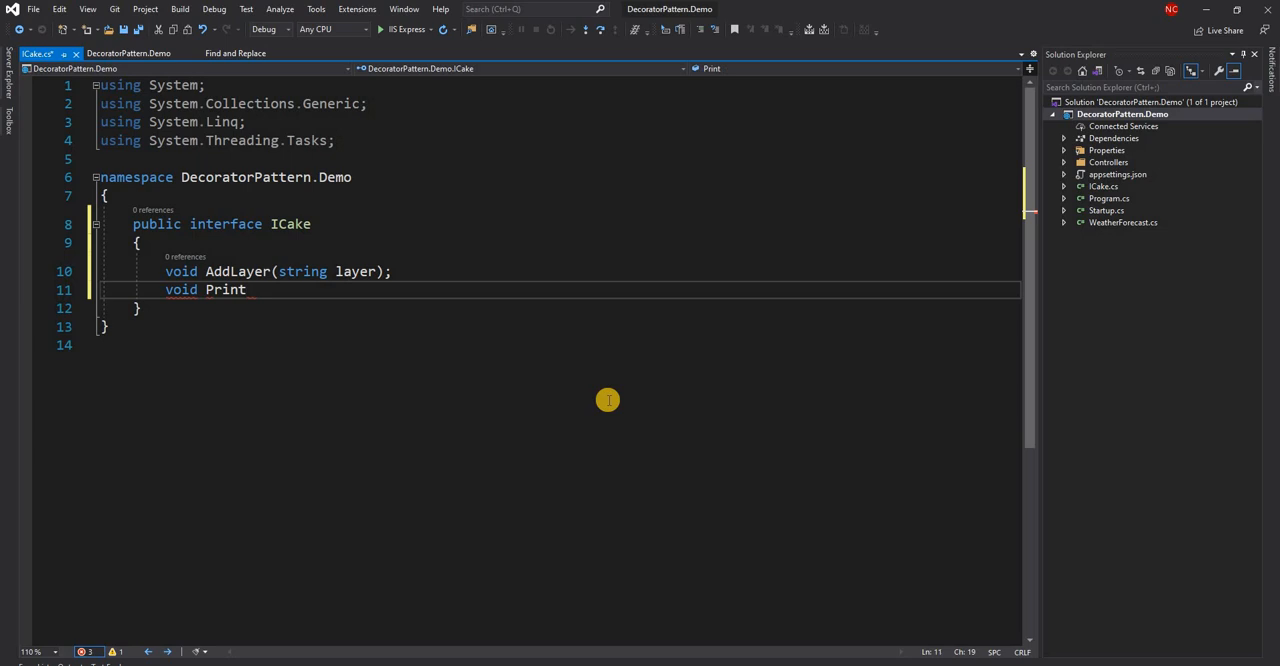
{"action": "type", "text": "Layers"}
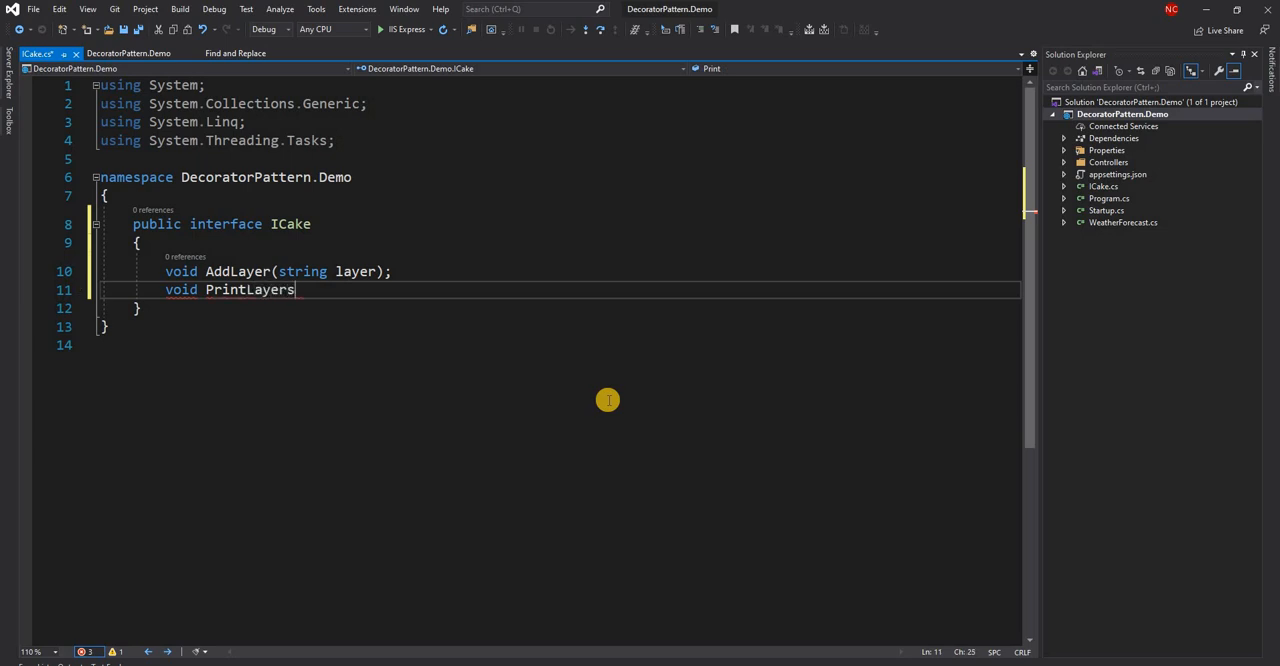
{"action": "type", "text": "();"}
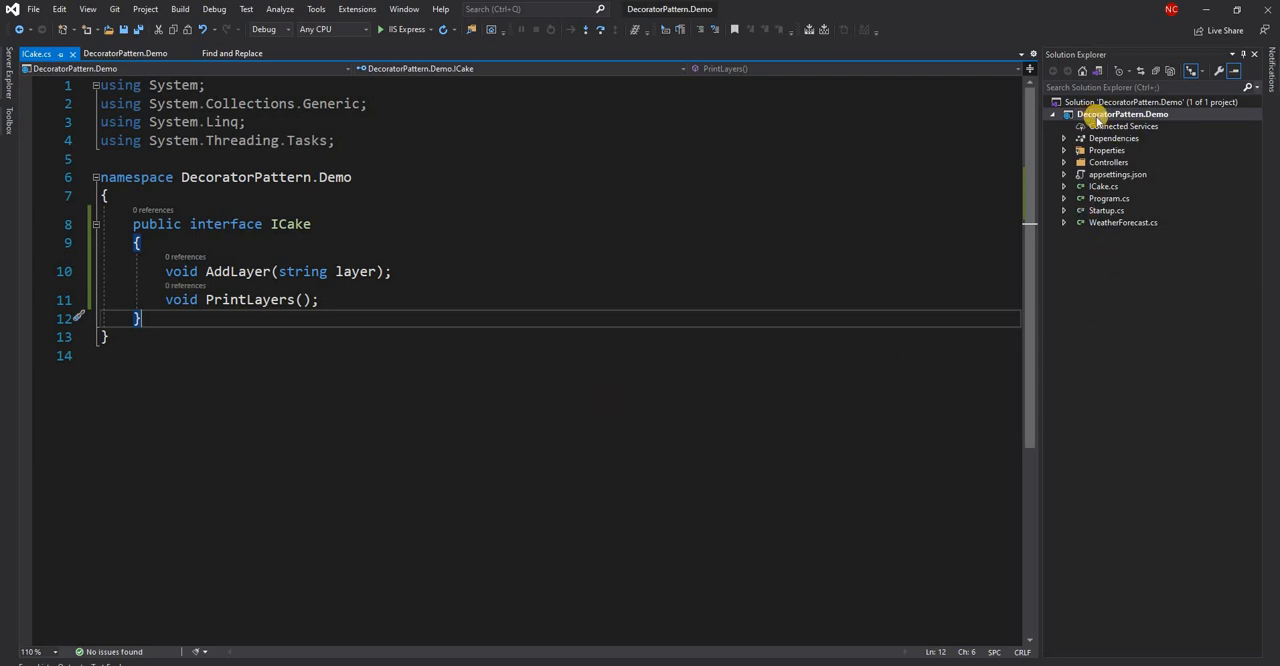
- Add a public VanillaCake class that implements ICake with stubbed members
{"action": "right_click", "coordinate": [1120, 112]}
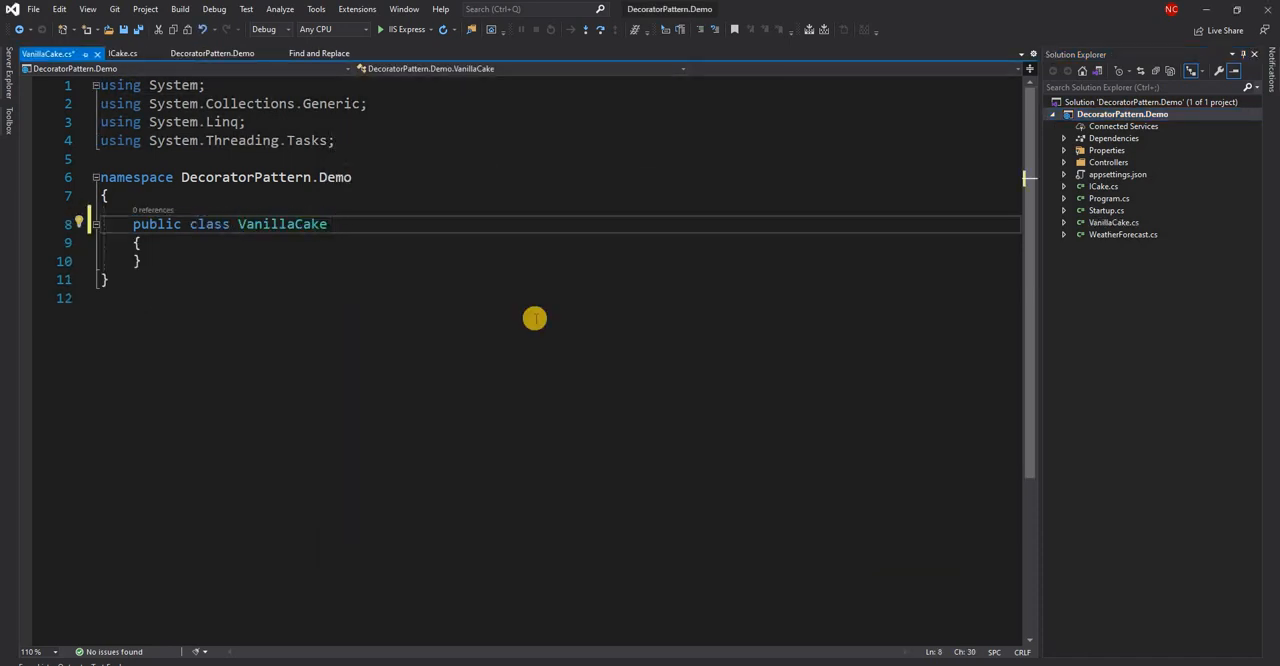
{"action": "type", "text": ": ICake"}
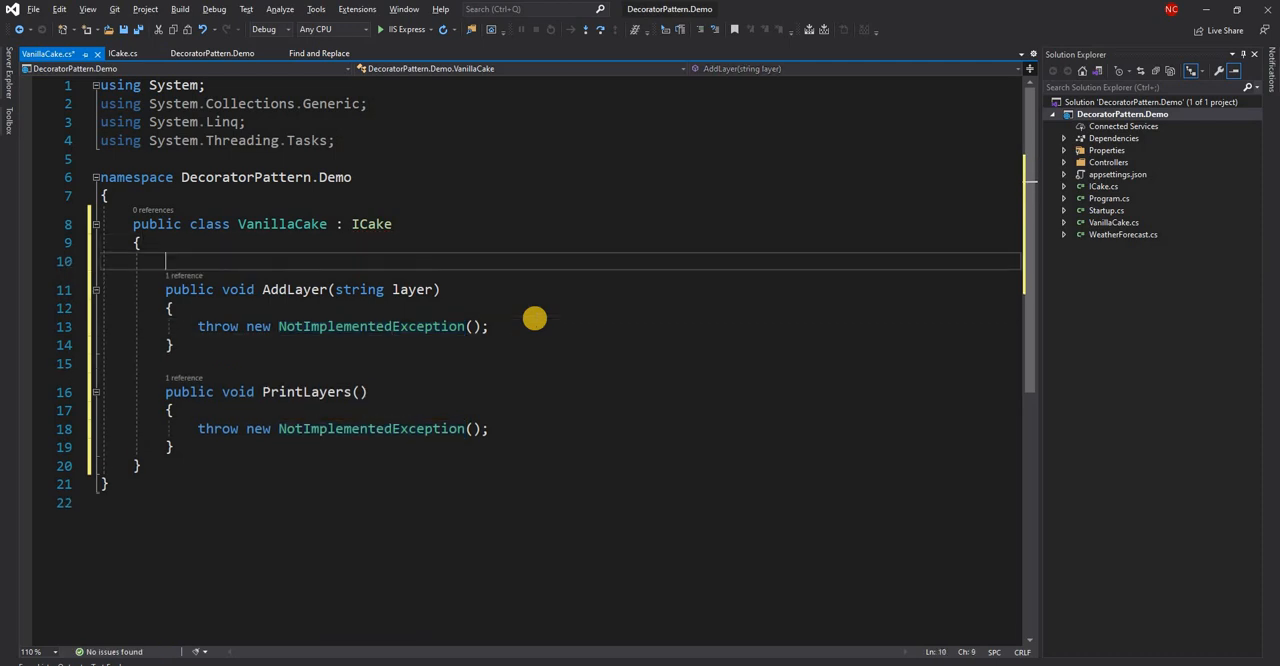
- Declare a private IList<string> layers field initialised to a new List<string>()
{"action": "type", "text": "private I"}
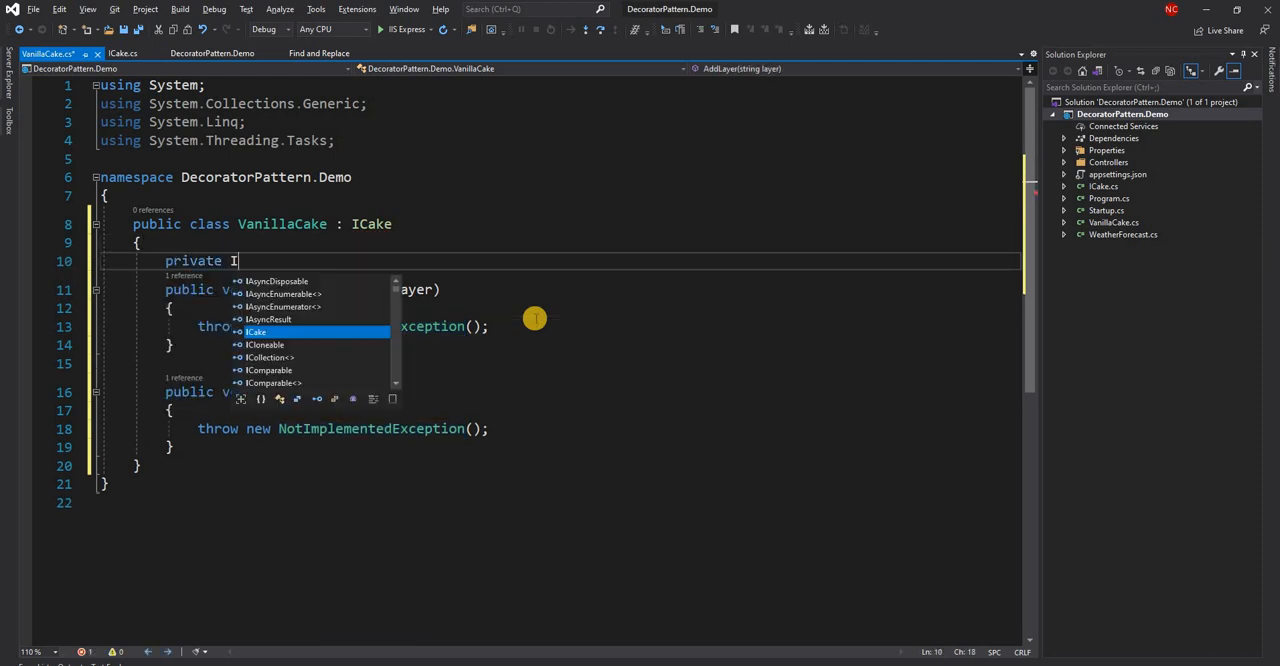
{"action": "type", "text": "List"}
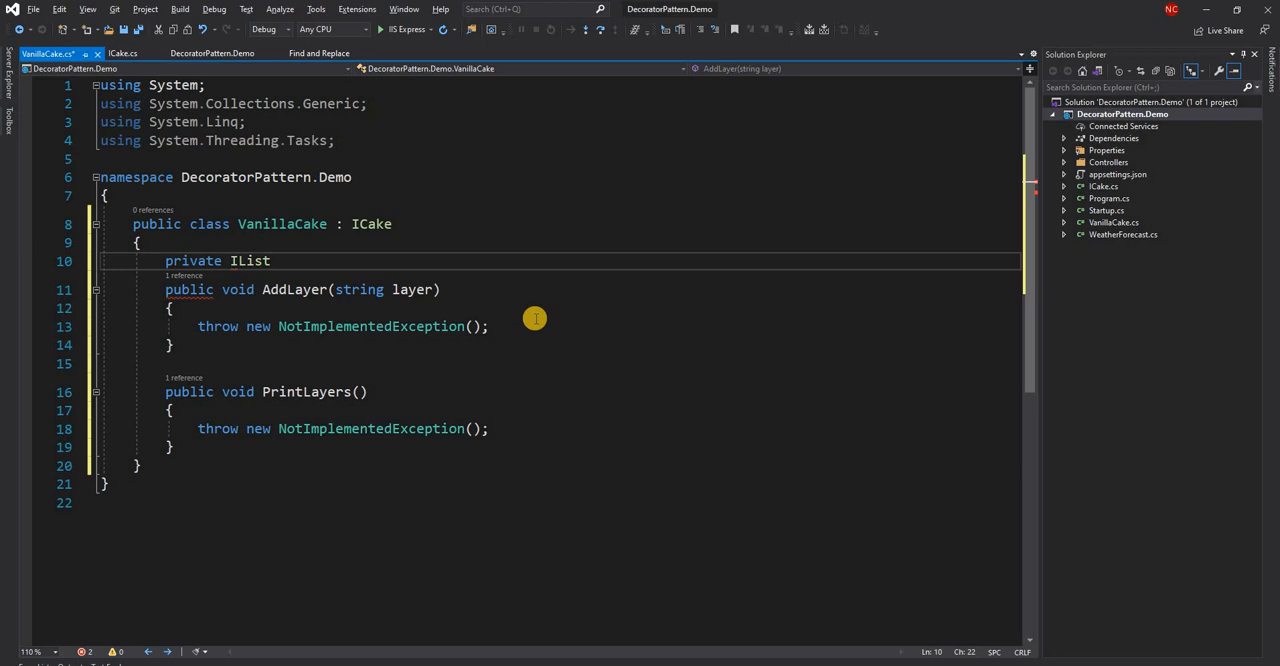
{"action": "type", "text": "<string>"}
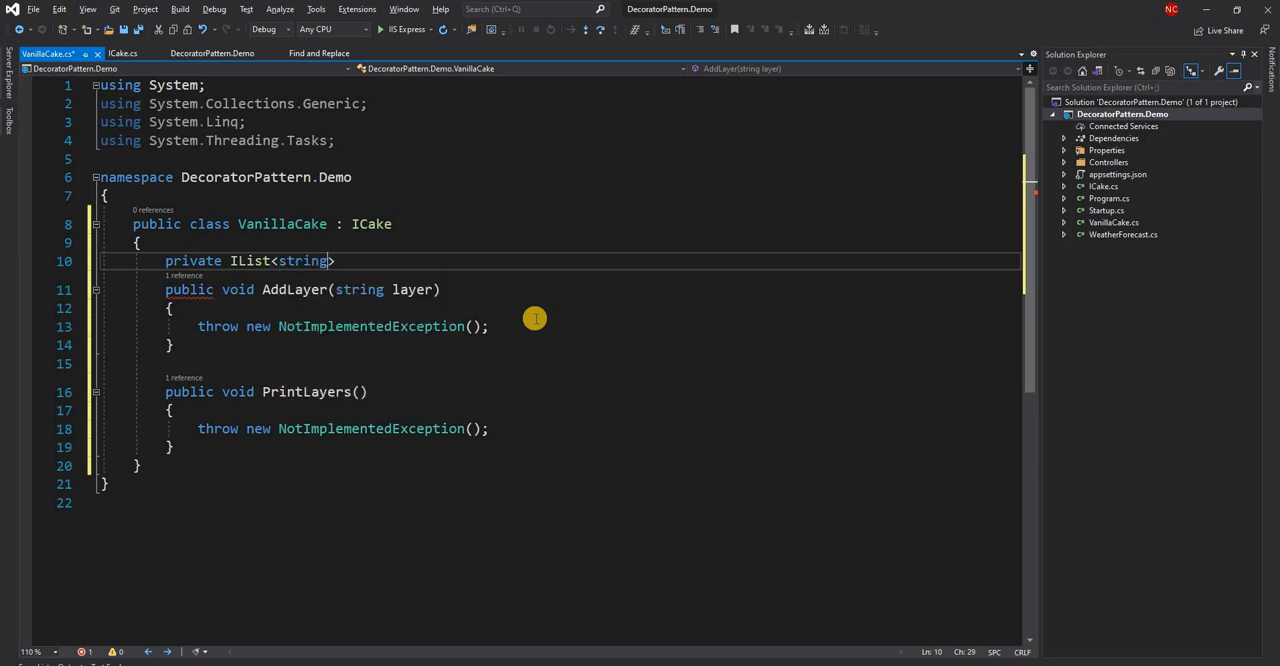
{"action": "type", "text": "lay"}
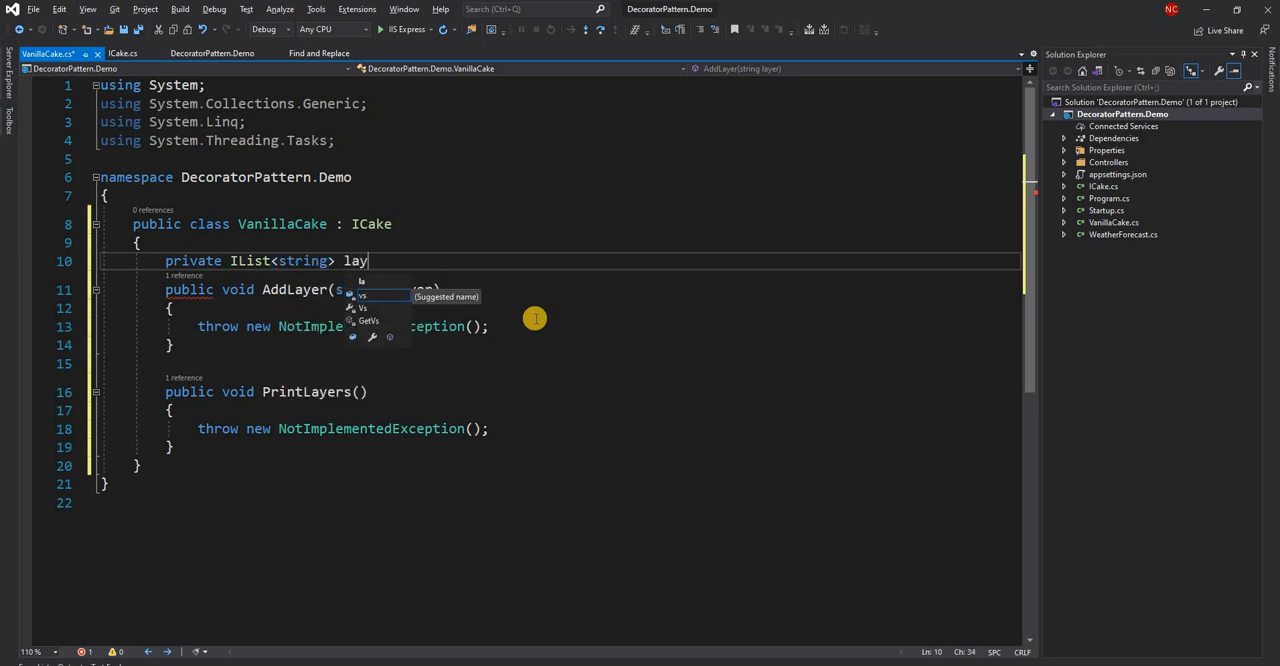
{"action": "type", "text": "ers = new List"}
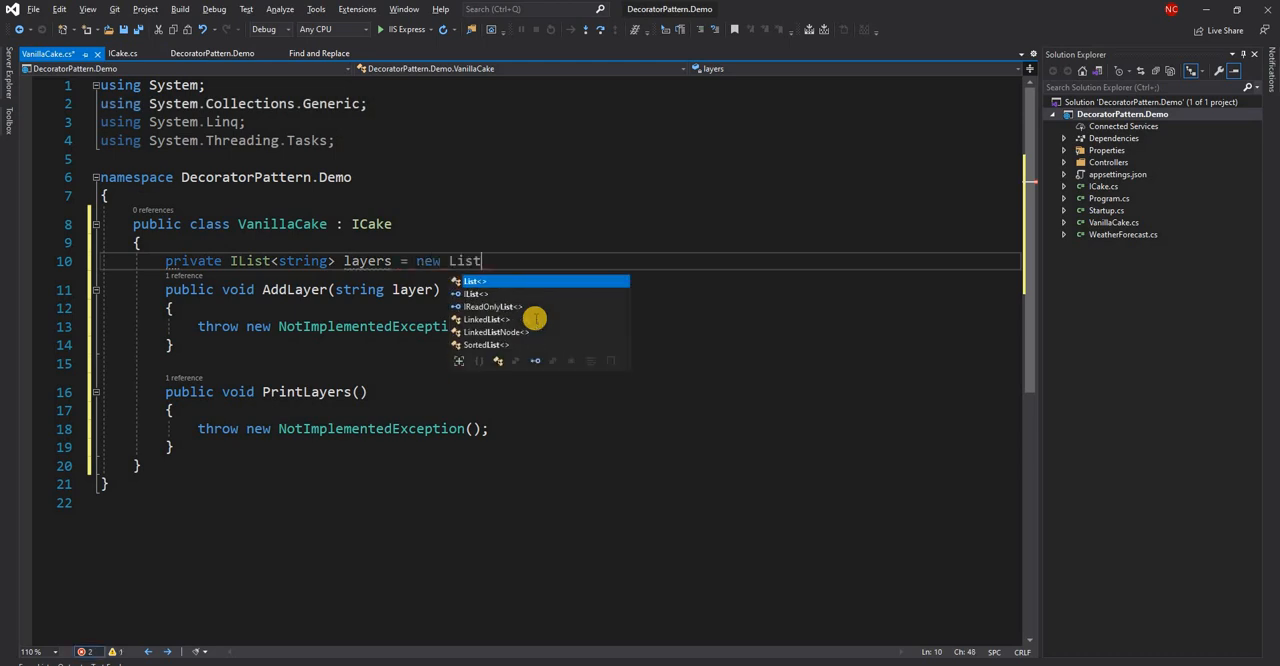
{"action": "type", "text": "<string>();"}
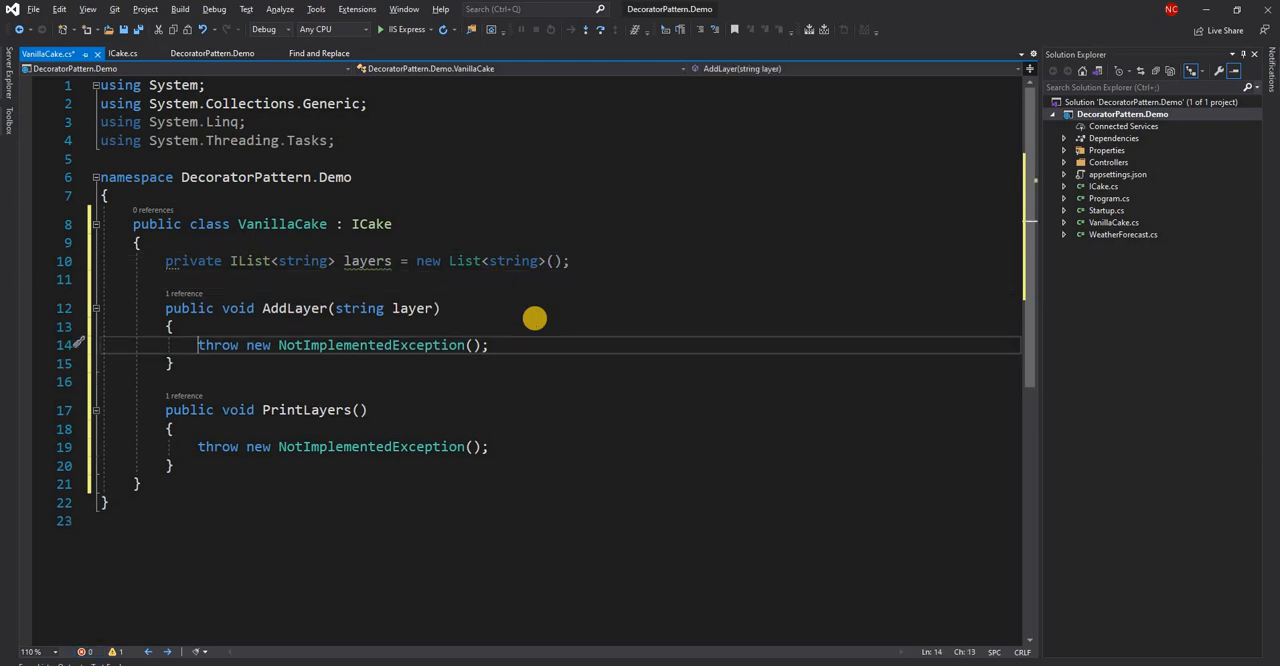
- Replace AddLayer's placeholder with layers.Add(layer)
{"action": "triple_click", "coordinate": [340, 344]}
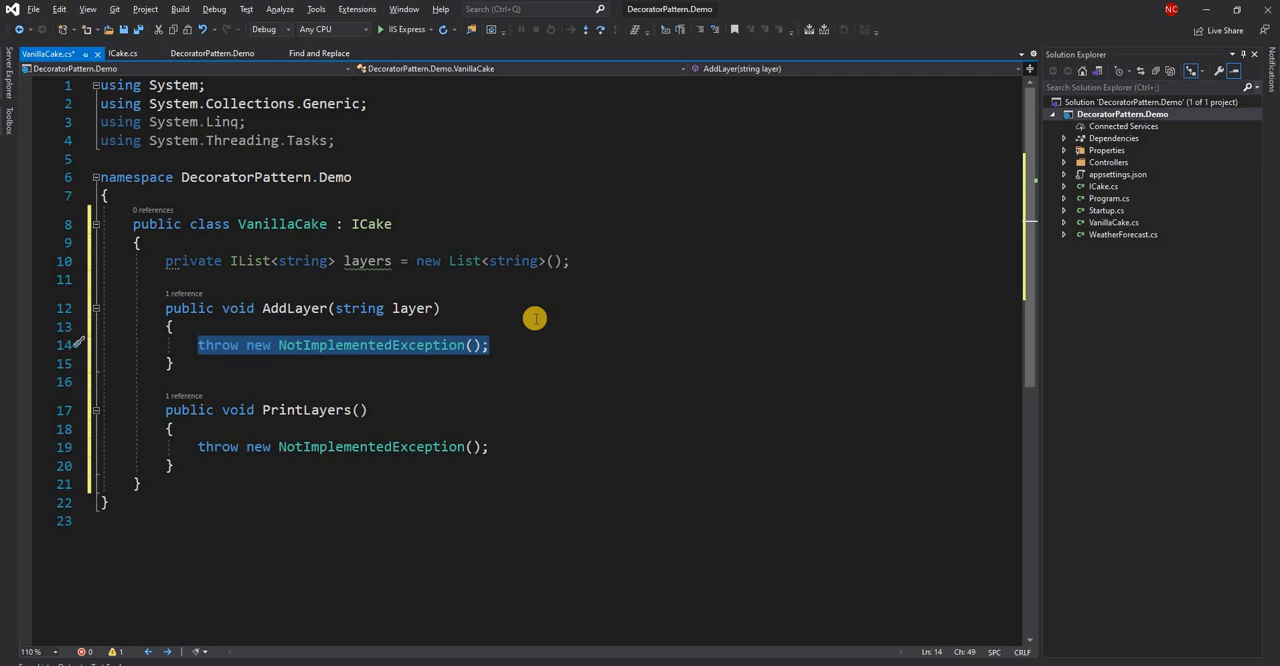
{"action": "type", "text": "layers.Add("}
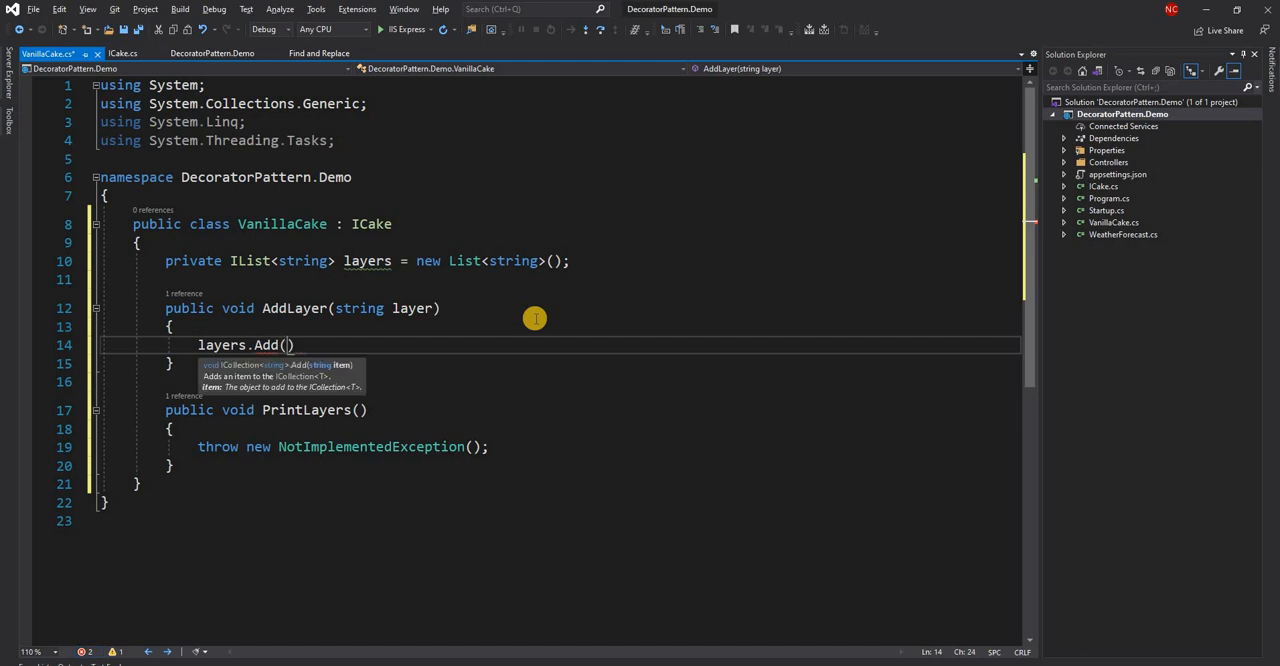
{"action": "type", "text": "layer)"}
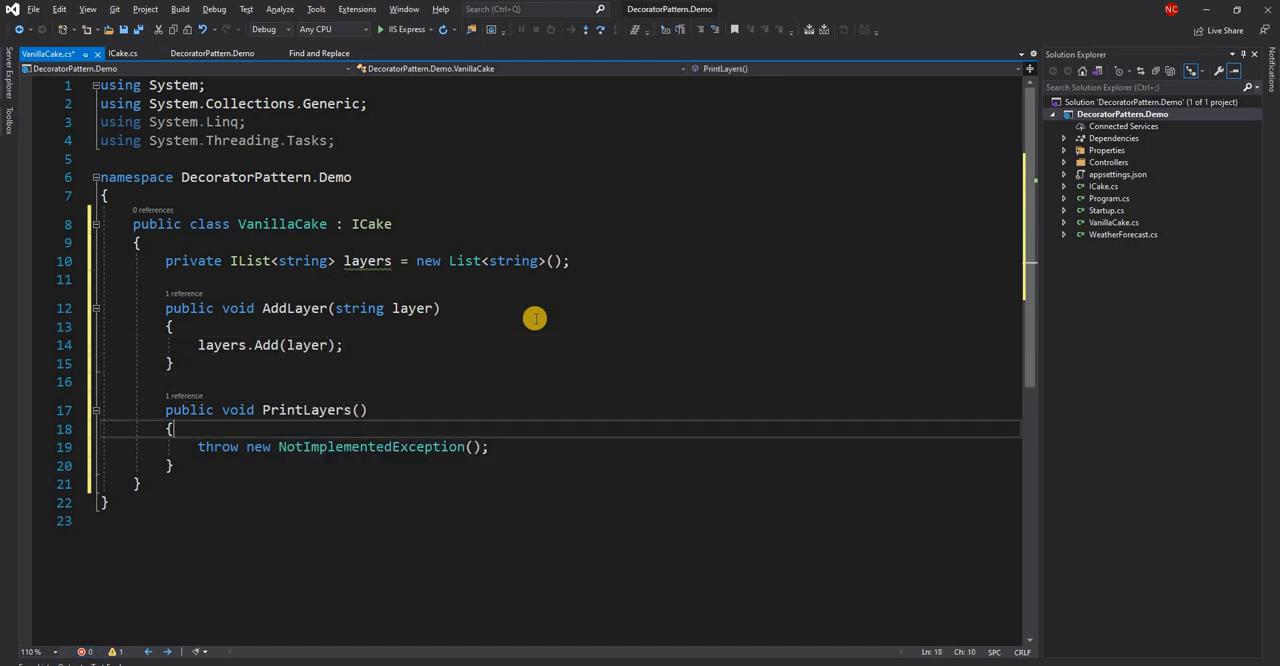
- Make PrintLayers foreach over layers, writing each layer and a dashed separator line to the console
{"action": "triple_click", "coordinate": [340, 448]}
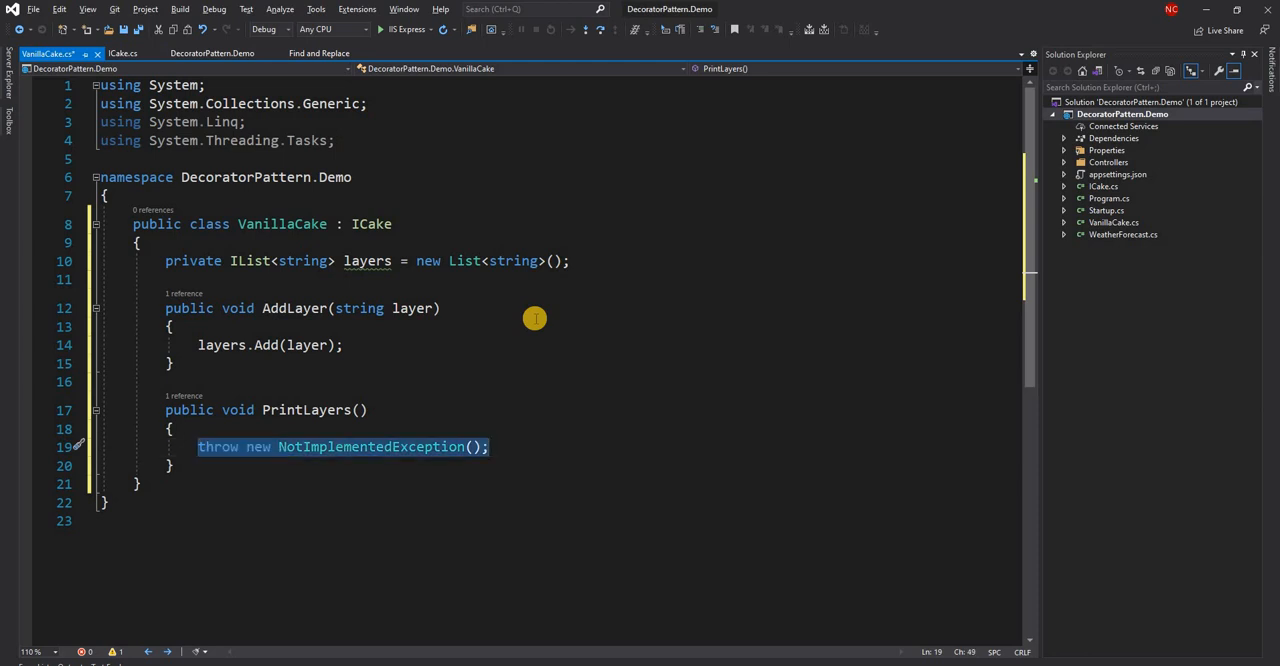
{"action": "type", "text": "foreach (var item in collection"}
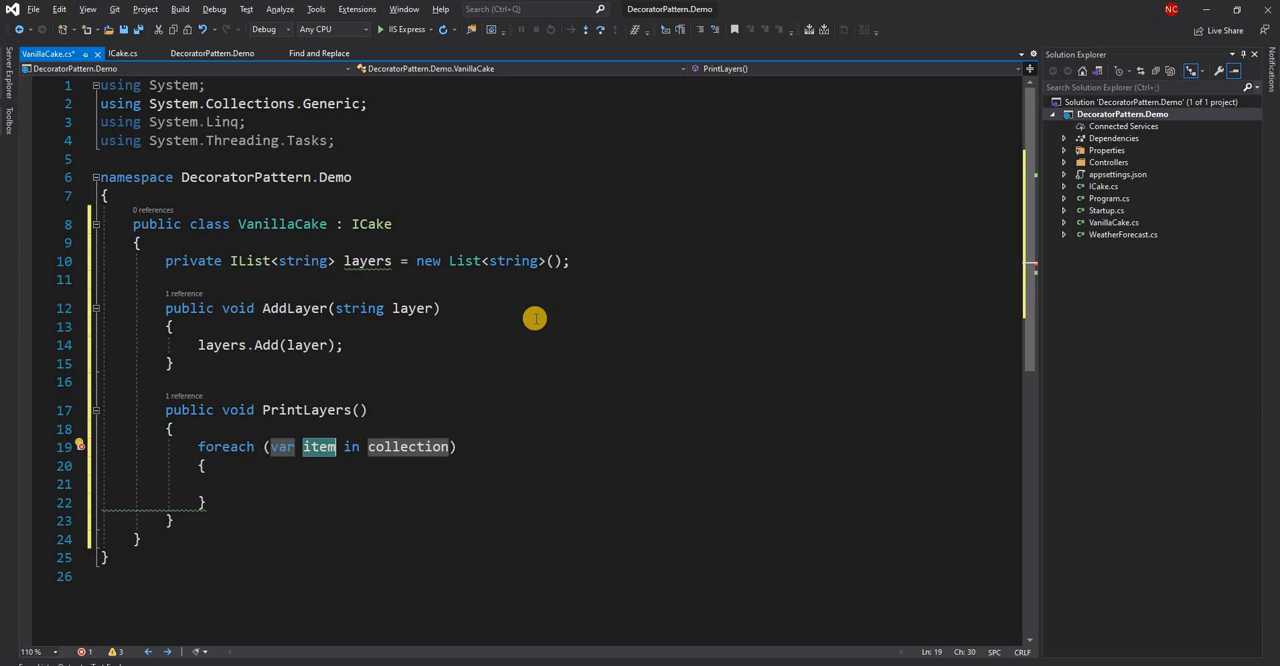
{"action": "type", "text": "layer"}
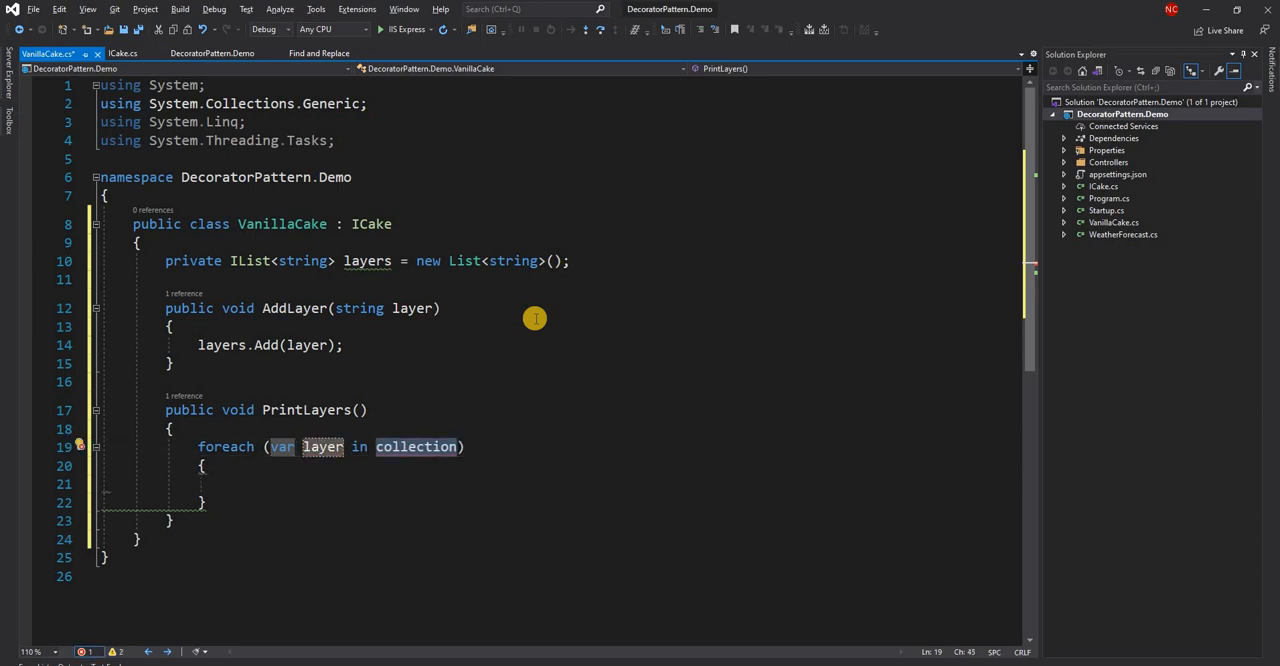
{"action": "type", "text": "layers"}
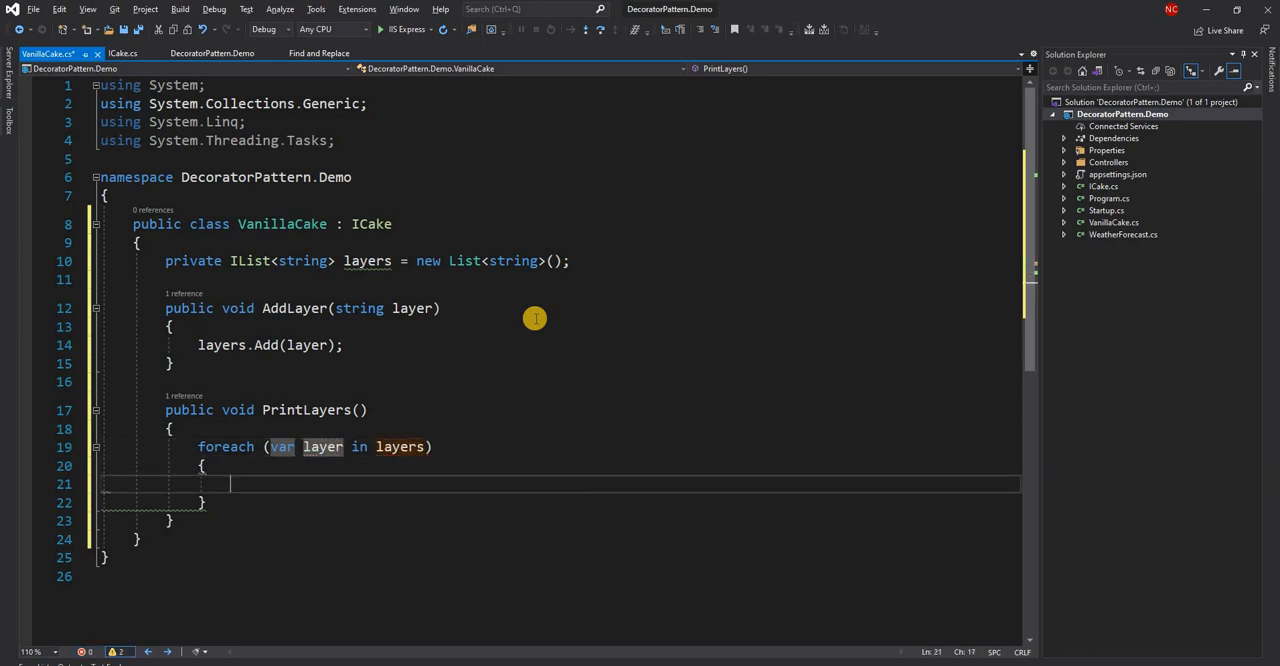
{"action": "type", "text": "Con"}
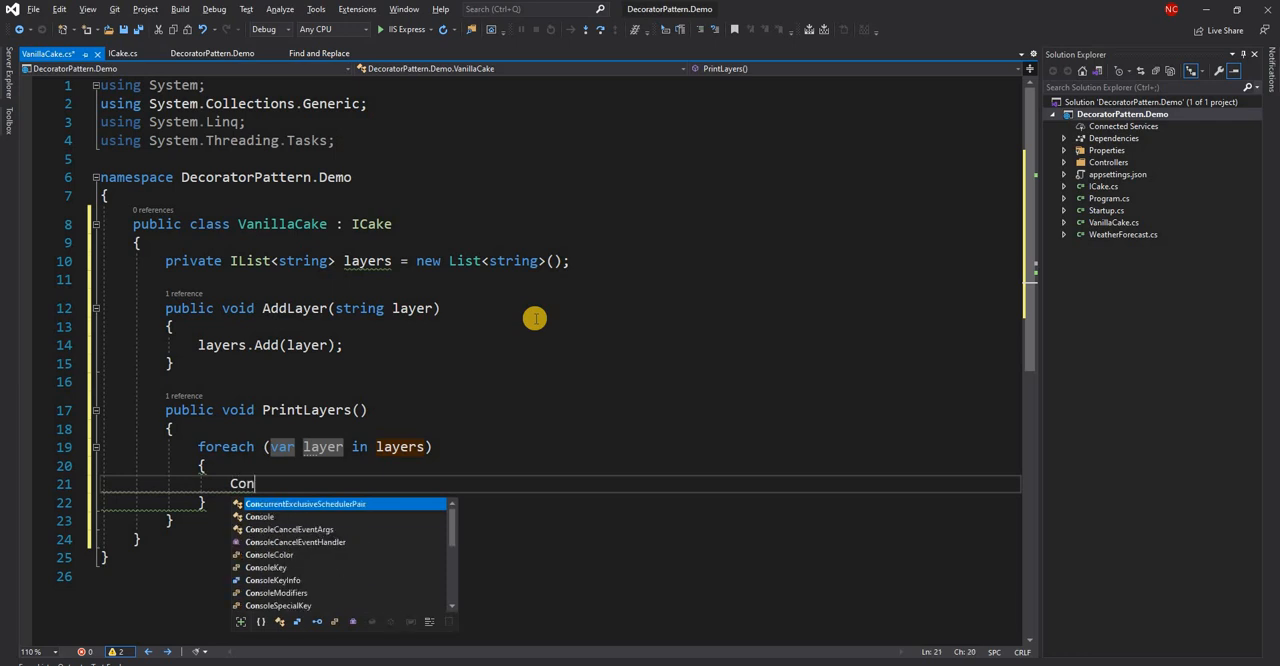
{"action": "type", "text": "sole.WriteLine($\"Layer: {"}
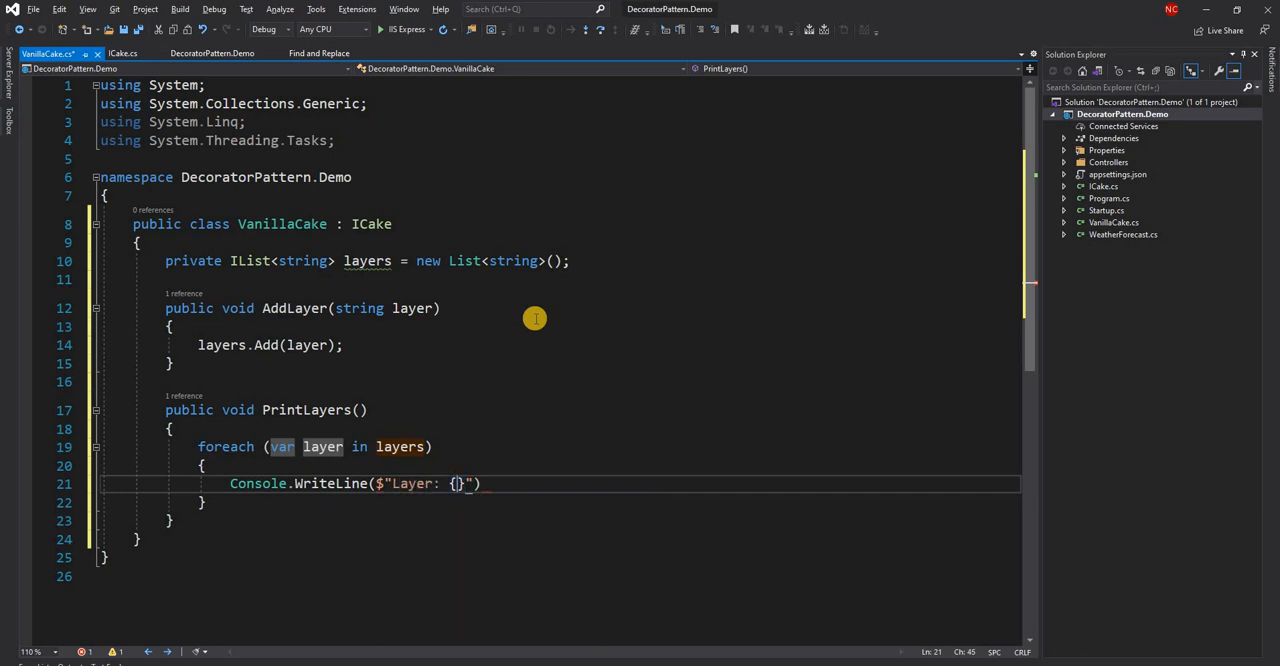
{"action": "type", "text": "layer"}
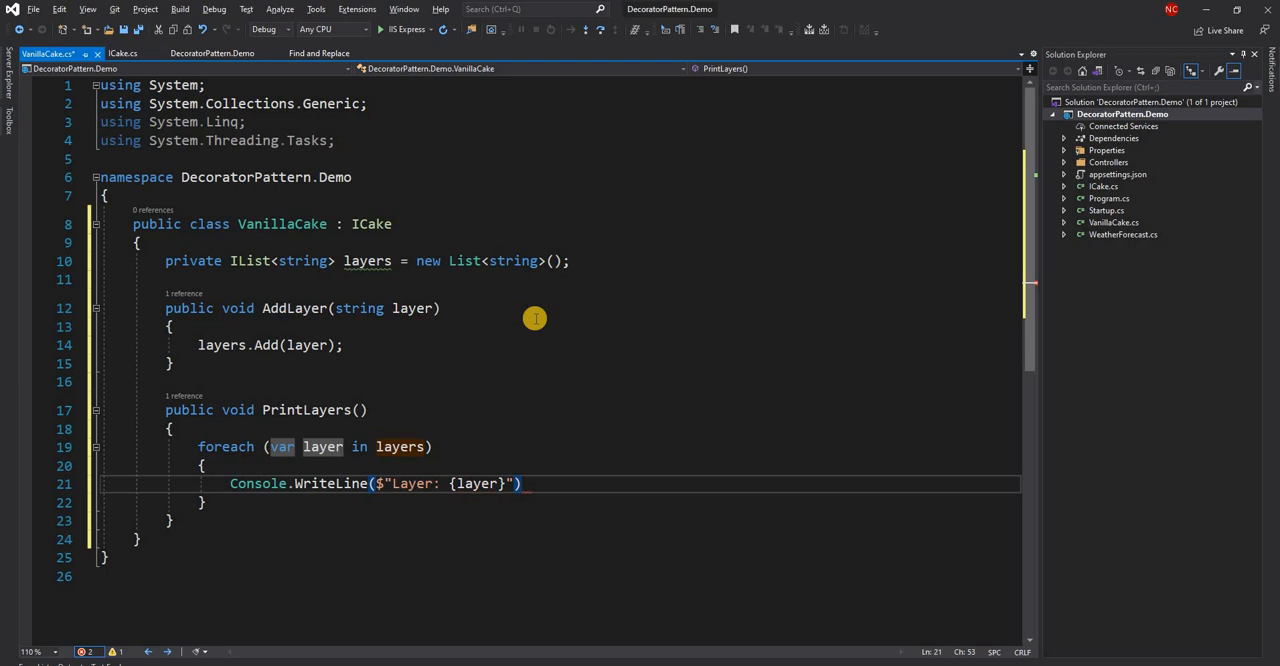
{"action": "type", "text": "C"}
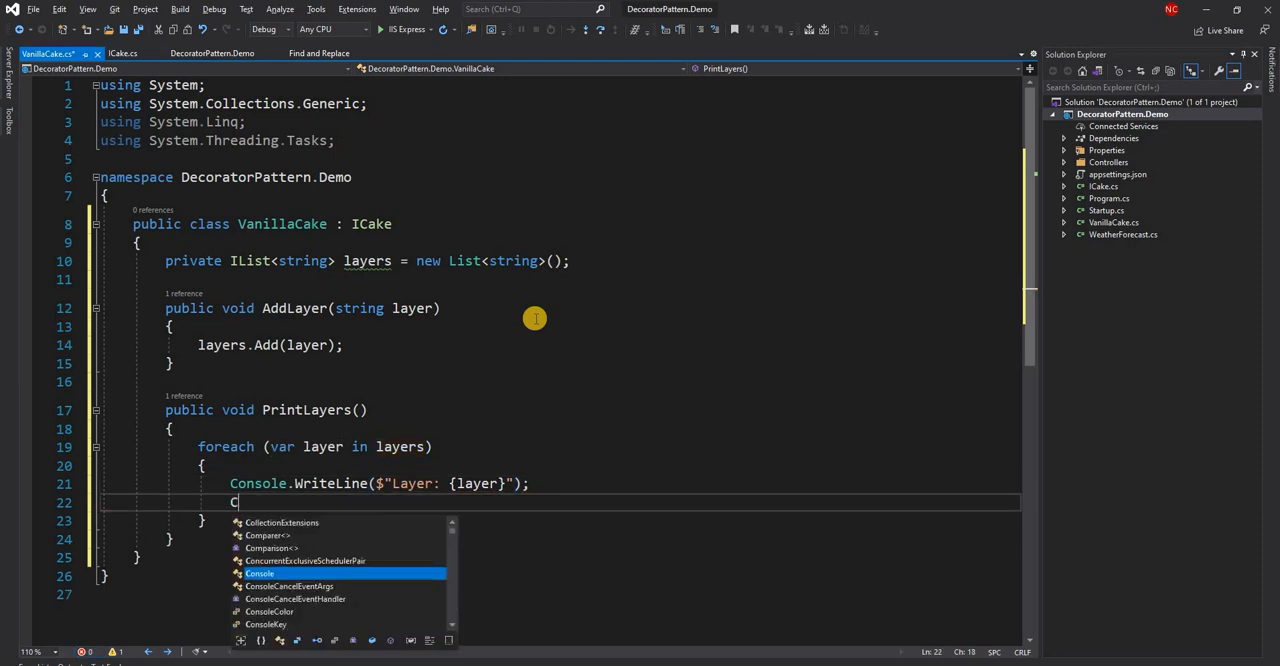
{"action": "type", "text": "onsole.W"}
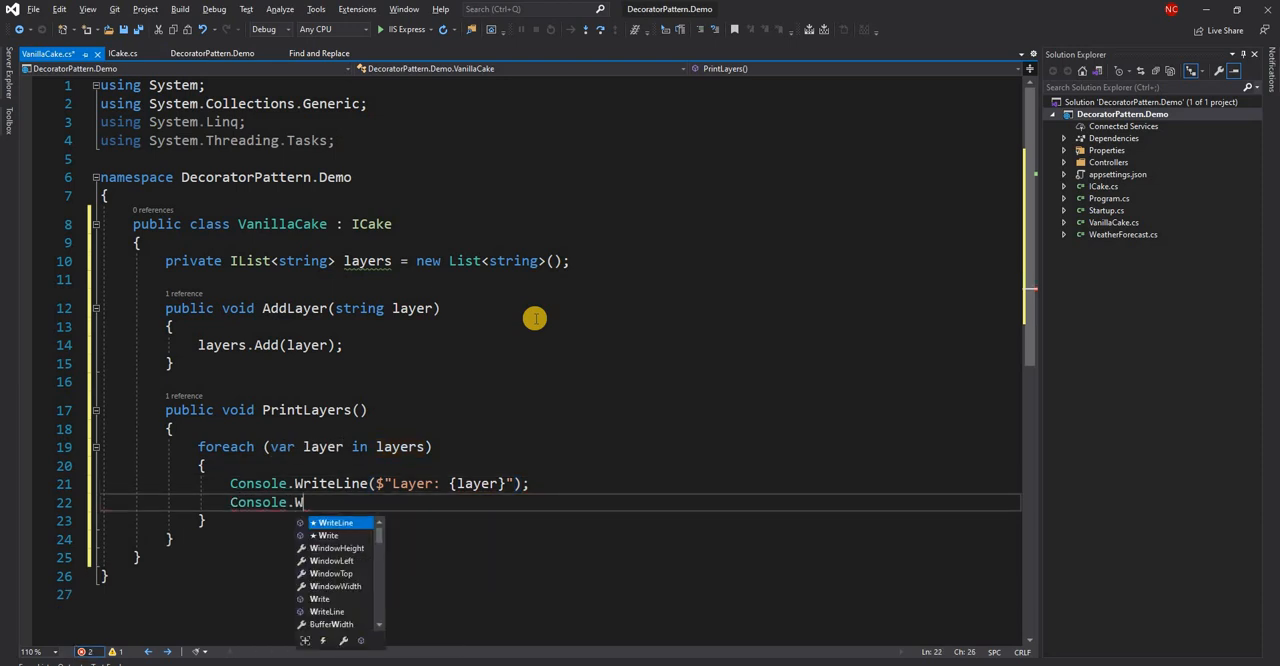
{"action": "type", "text": "riteLine(\" ---------- \");"}
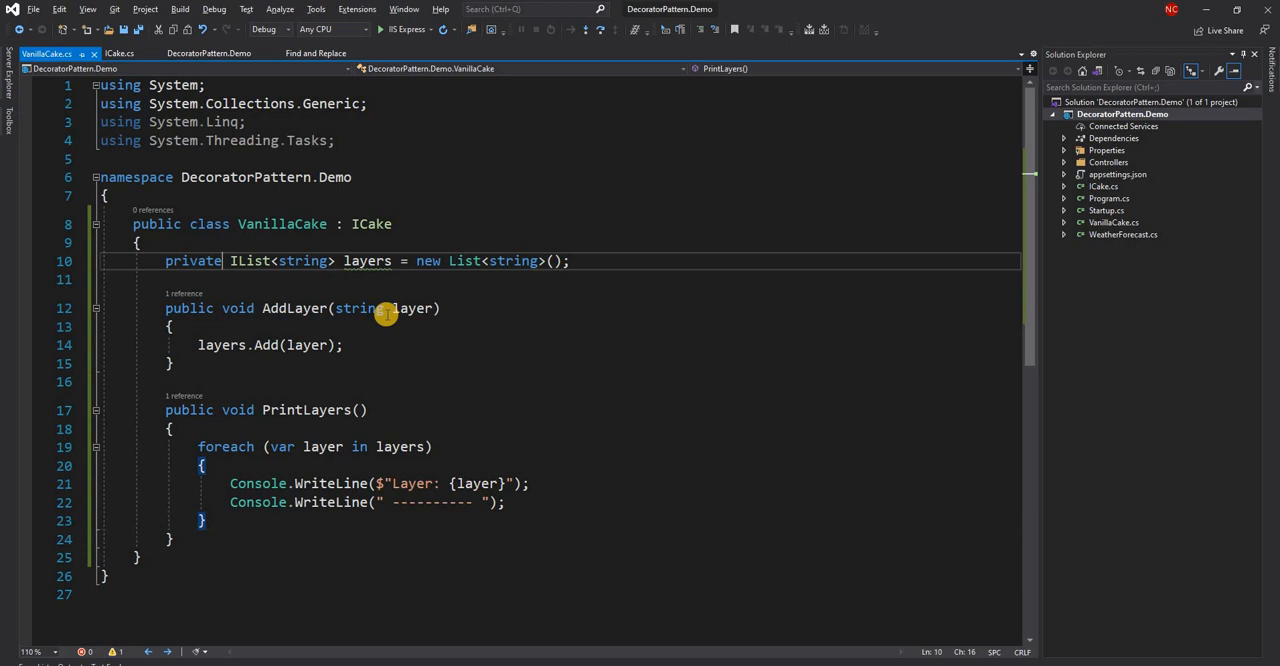
- Mark the layers field as readonly
{"action": "type", "text": "read"}
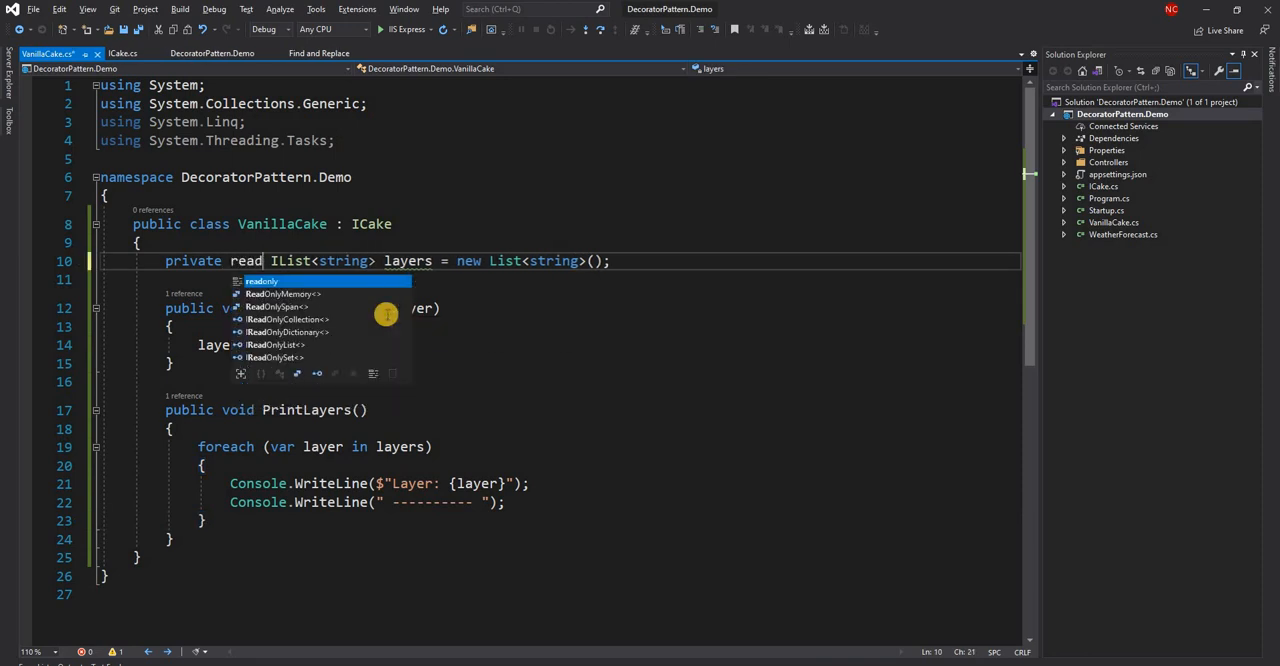
{"action": "key", "text": "Tab"}
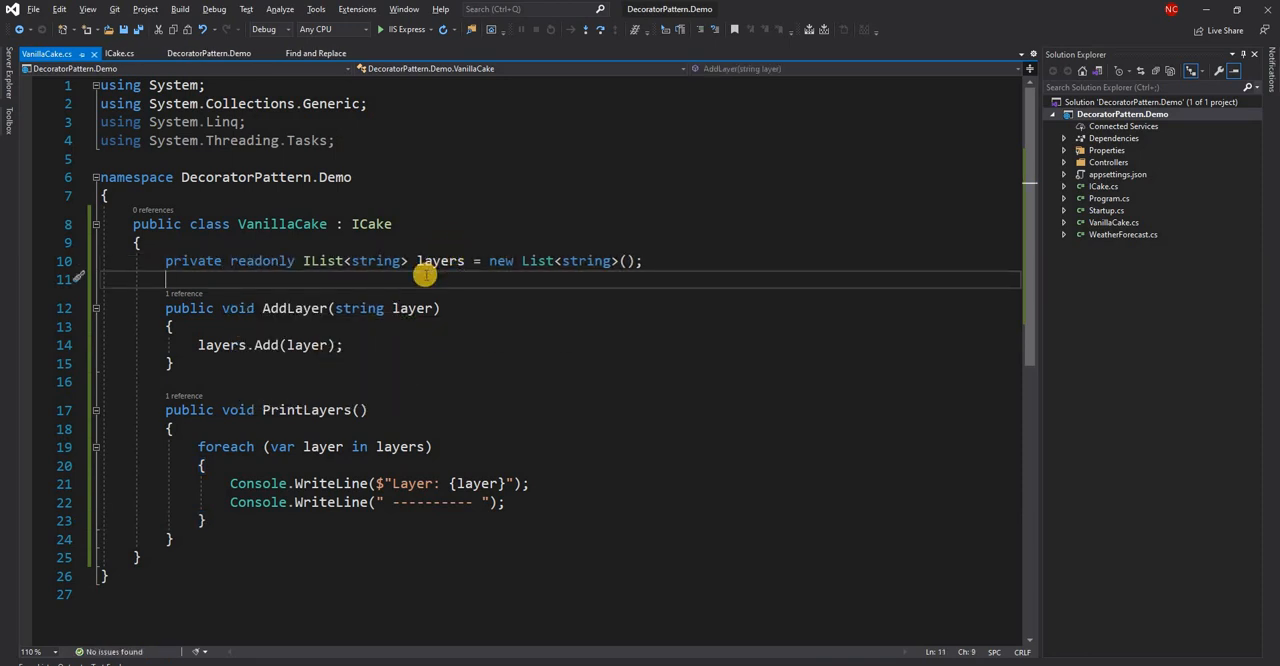
{"action": "mouse_move", "coordinate": [460, 354]}
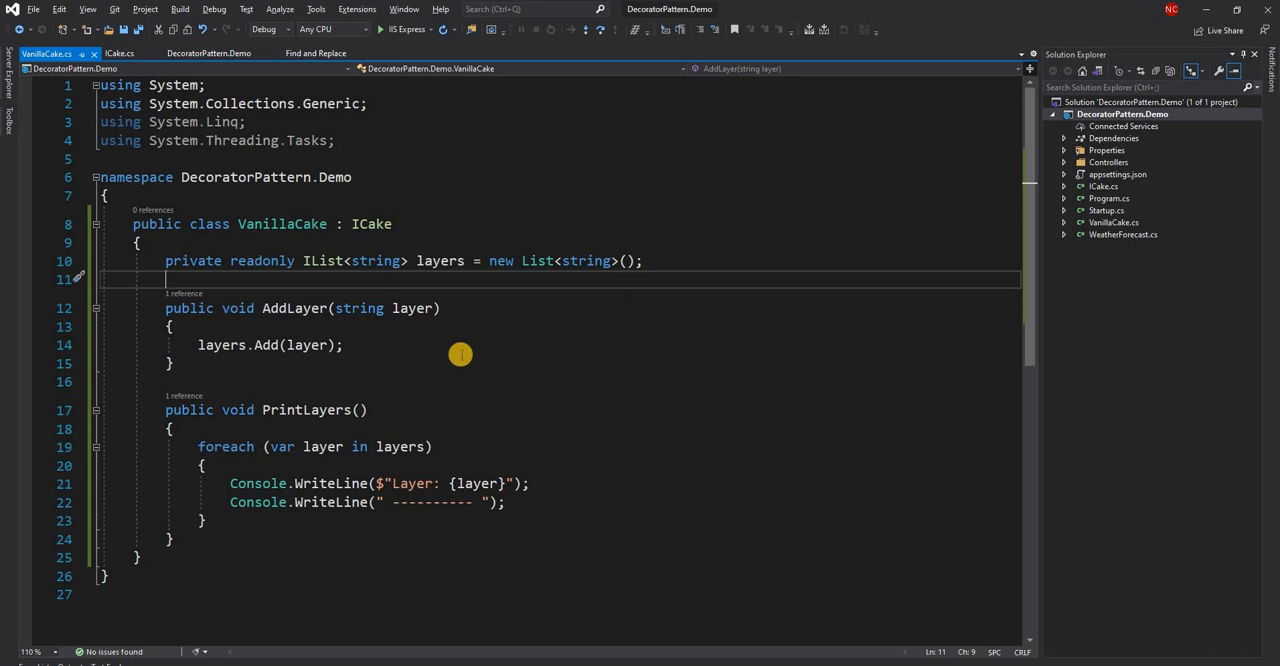
{"action": "mouse_move", "coordinate": [668, 432]}
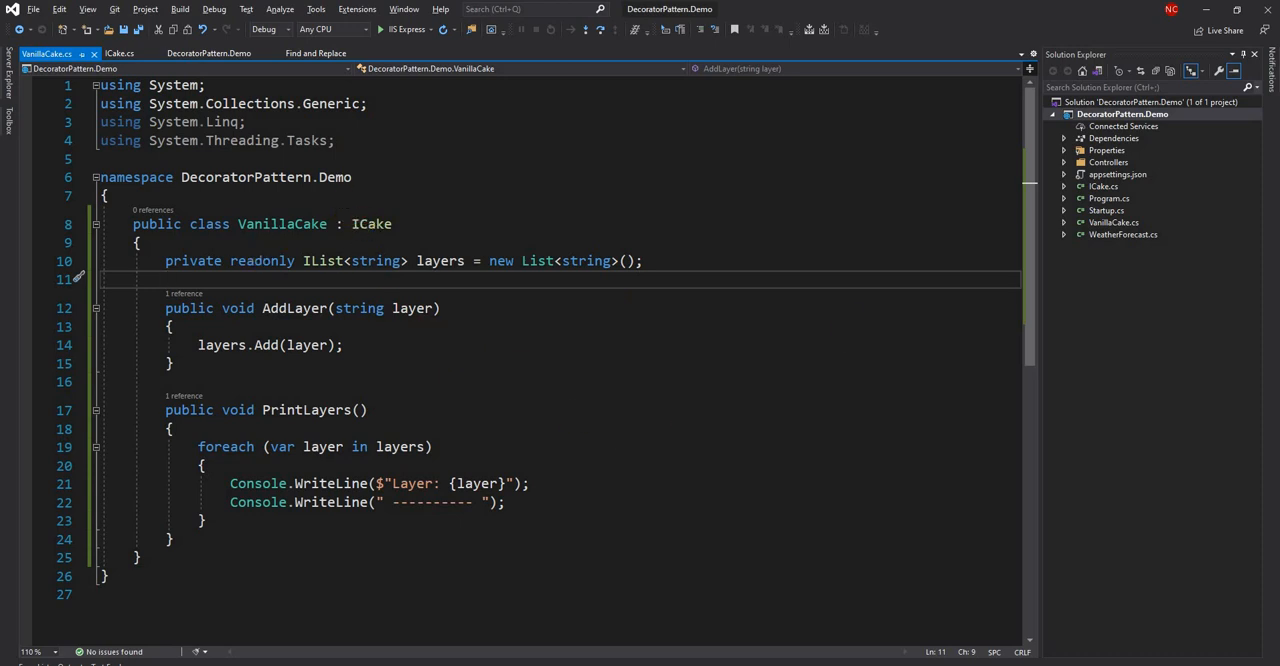
- Bring up the Add > Class dialog for the DecoratorPattern.Demo project
{"action": "right_click", "coordinate": [1122, 112]}
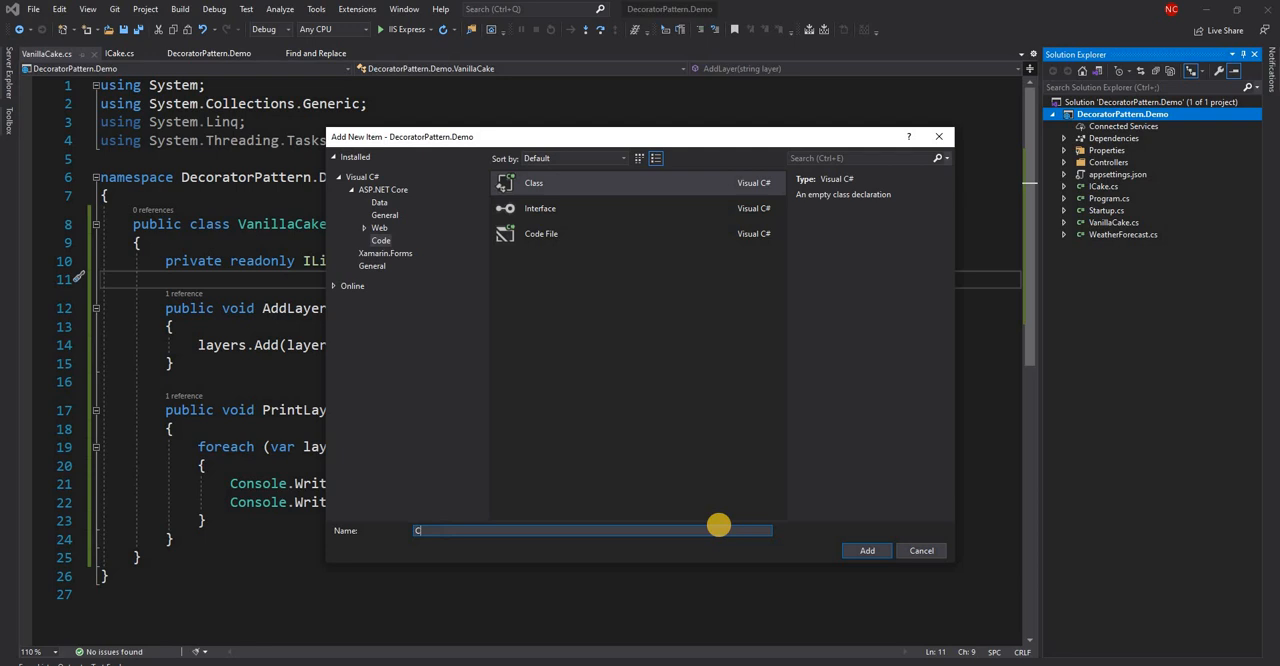
- Create a ChocolateCake class and make it implement ICake
{"action": "type", "text": "Chocolate"}
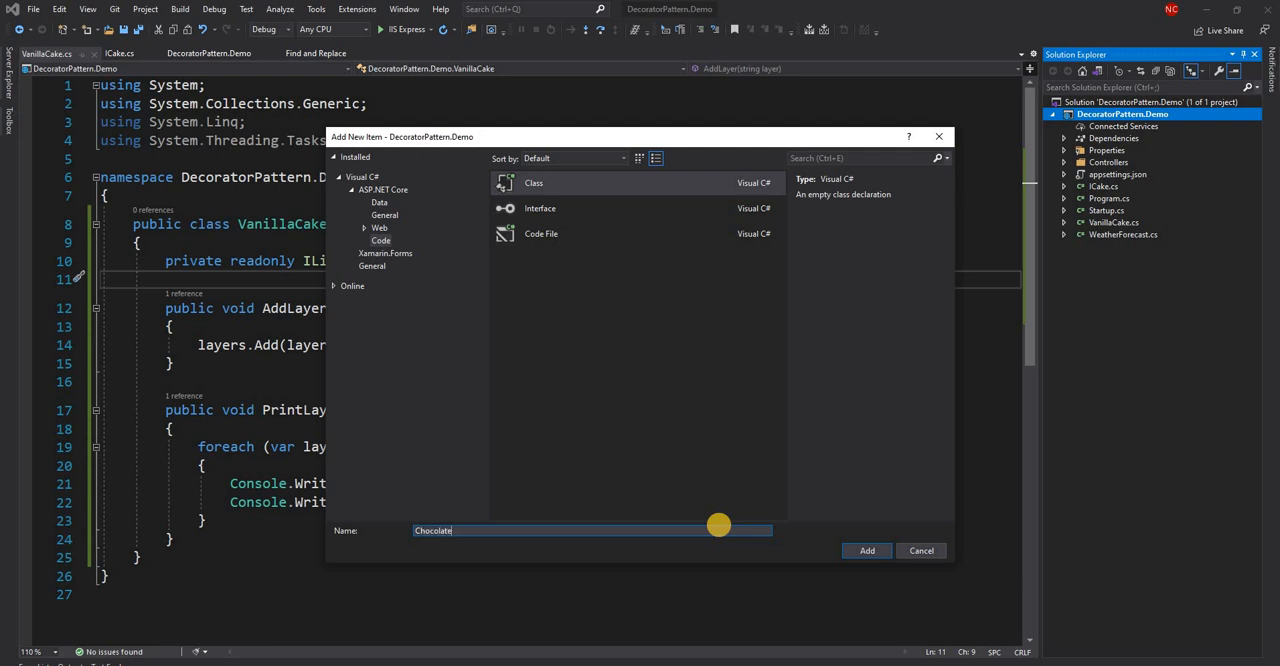
{"action": "left_click", "coordinate": [866, 550]}
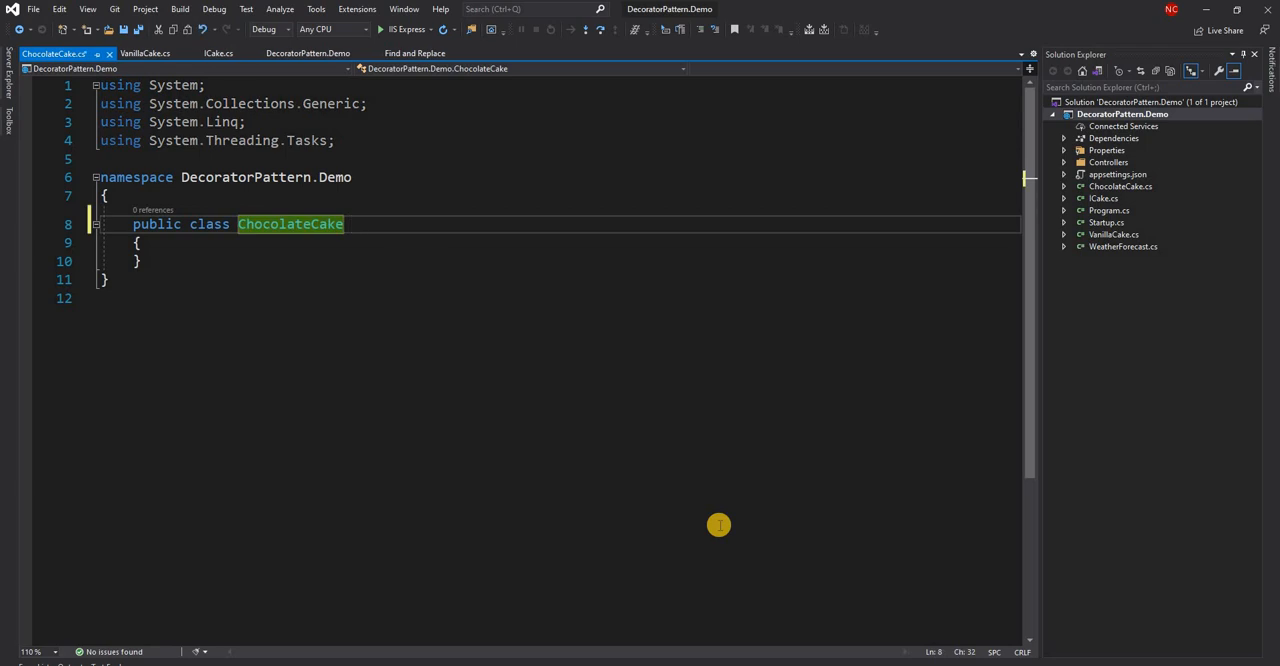
{"action": "type", "text": ": ICa"}
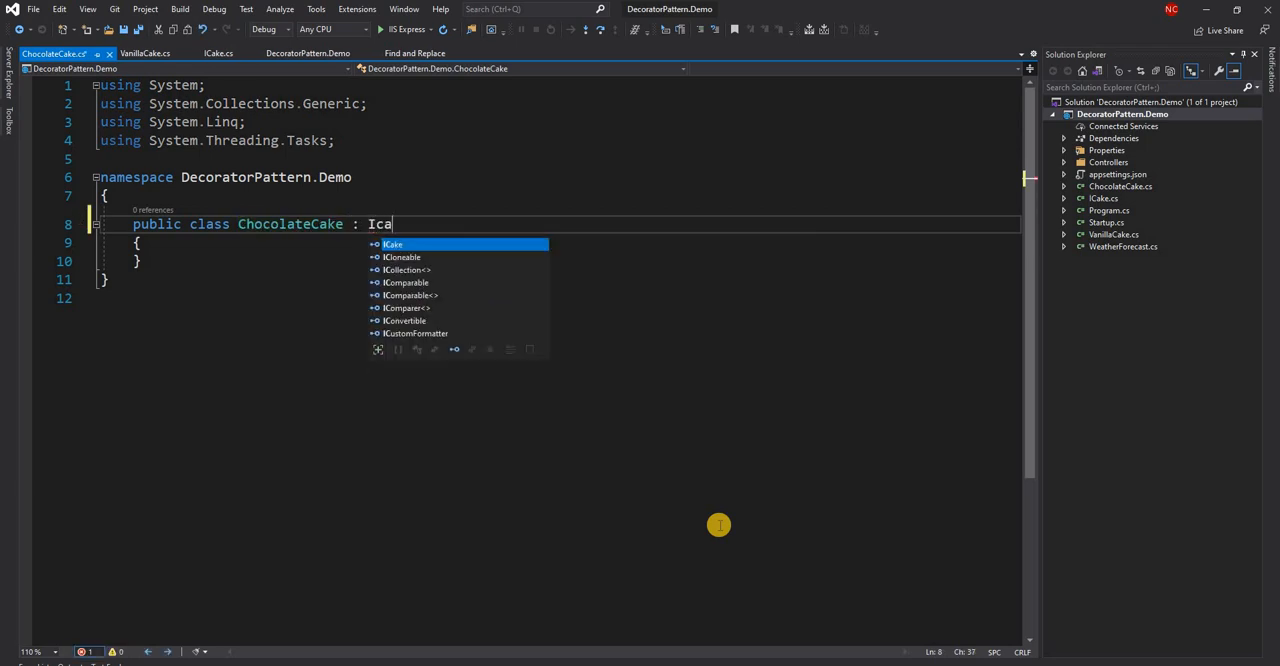
{"action": "type", "text": "ke"}
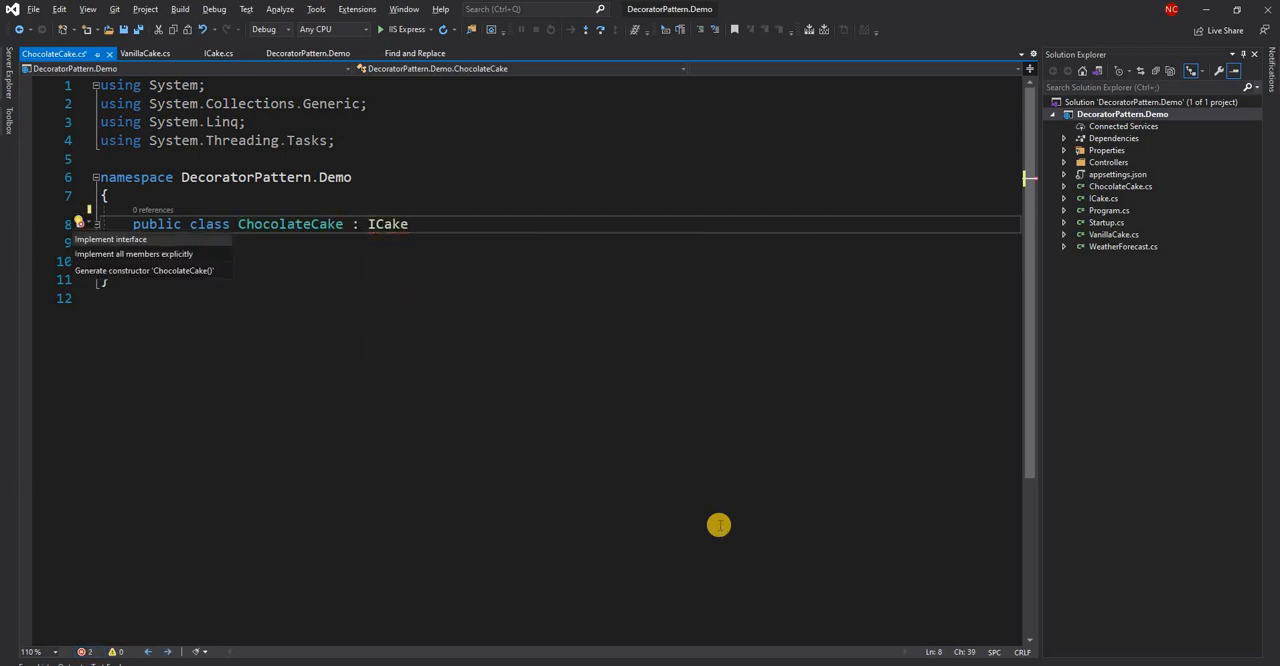
- Copy VanillaCake's body into ChocolateCake and change the printed text to "Chocolate Layer"
{"action": "left_click", "coordinate": [144, 52]}
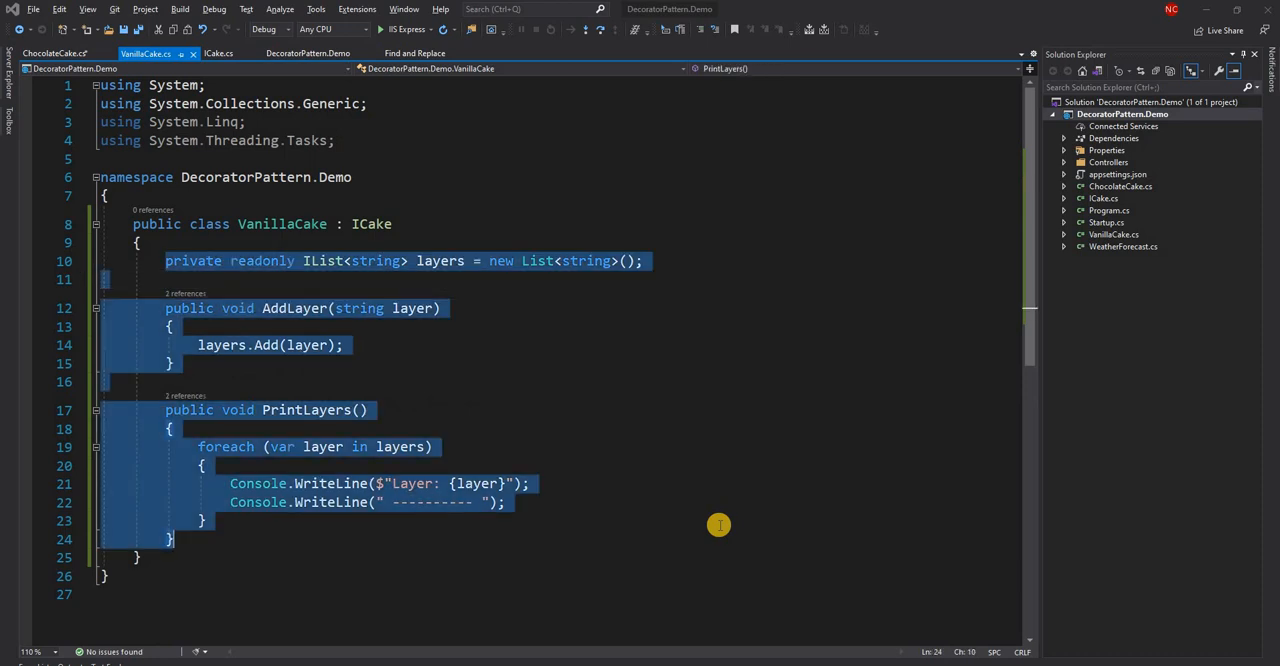
{"action": "left_click", "coordinate": [54, 52]}
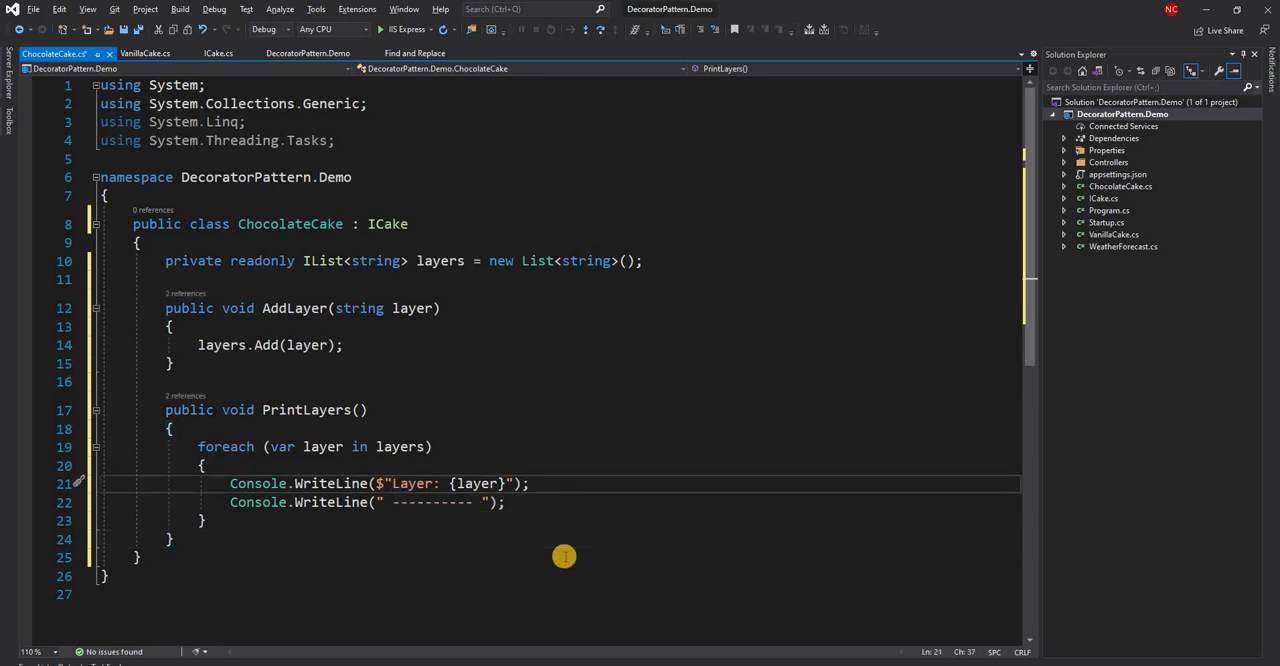
{"action": "type", "text": "Chocolate"}
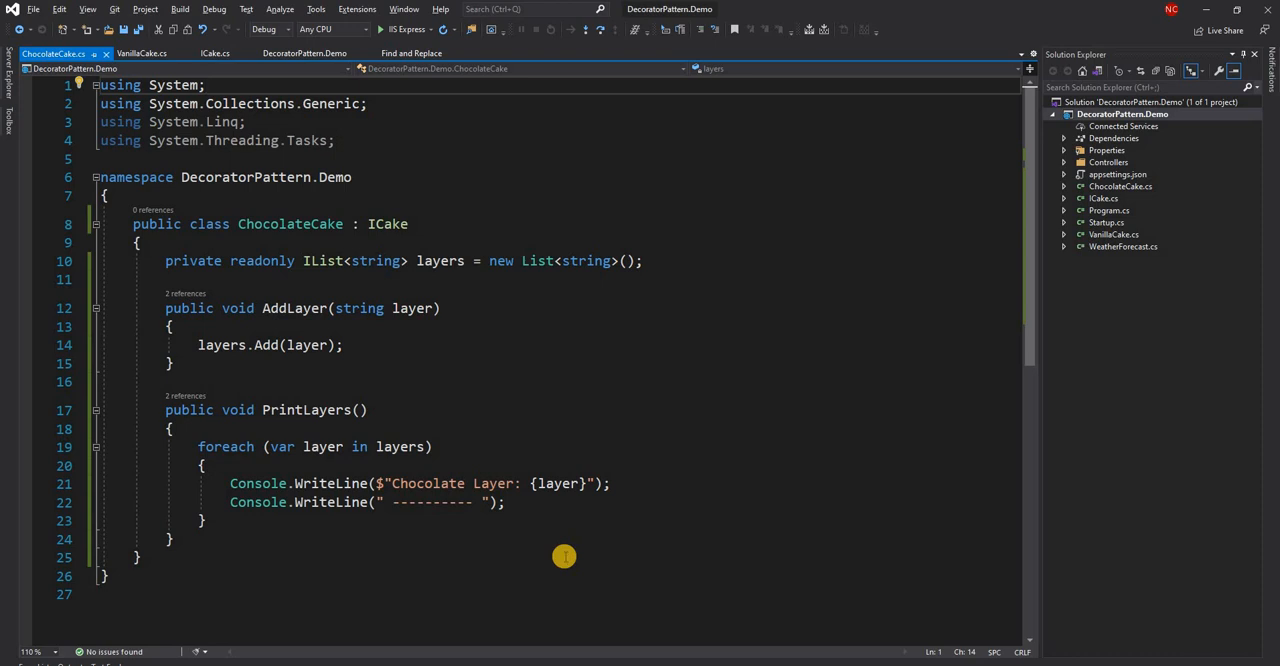
{"action": "mouse_move", "coordinate": [700, 472]}
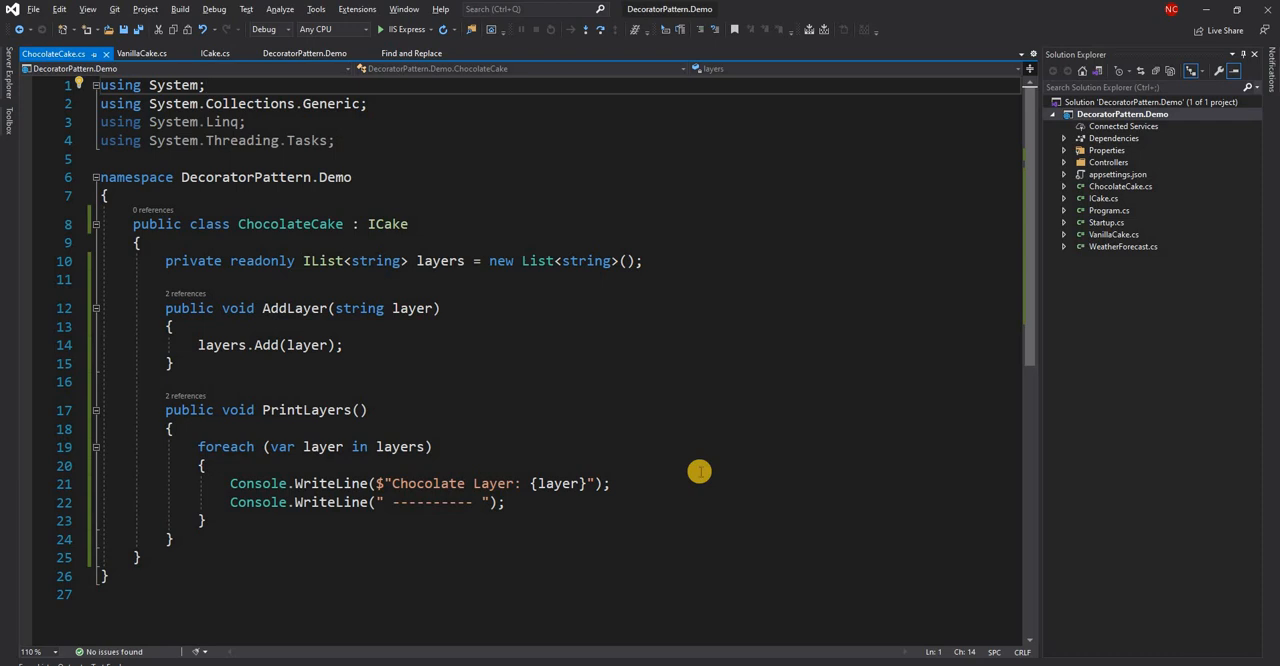
{"action": "mouse_move", "coordinate": [680, 448]}
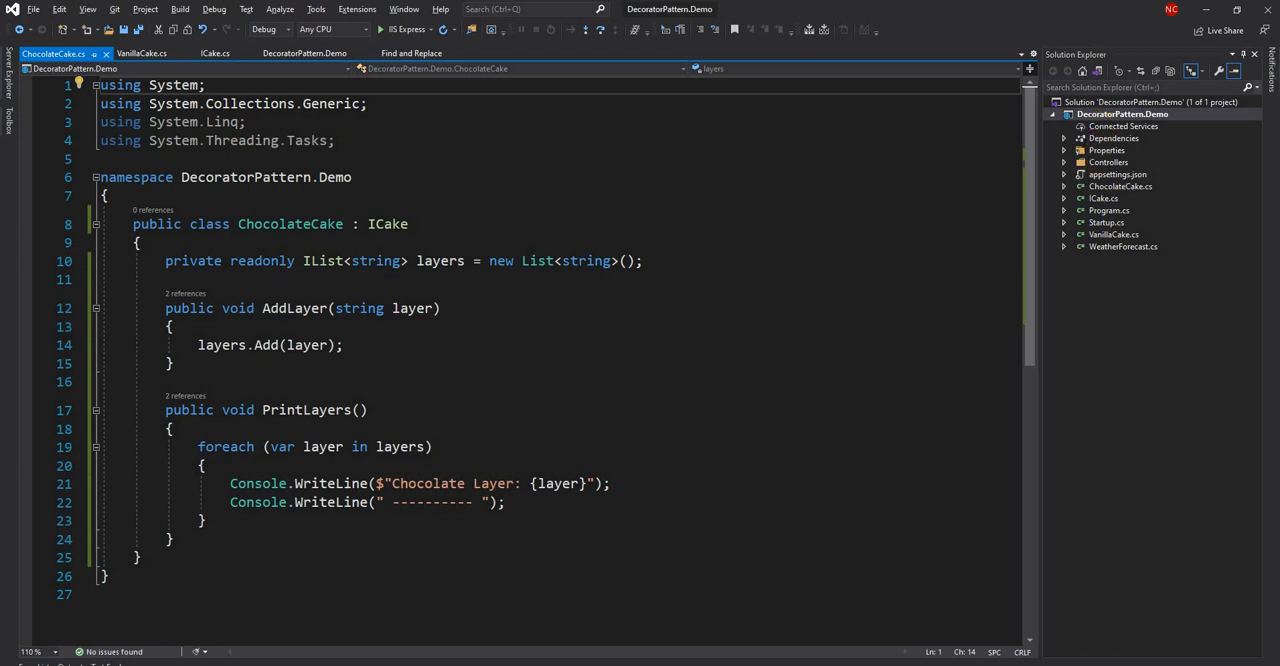
- Add a new ICakeDecorator file to the project
{"action": "right_click", "coordinate": [1122, 112]}
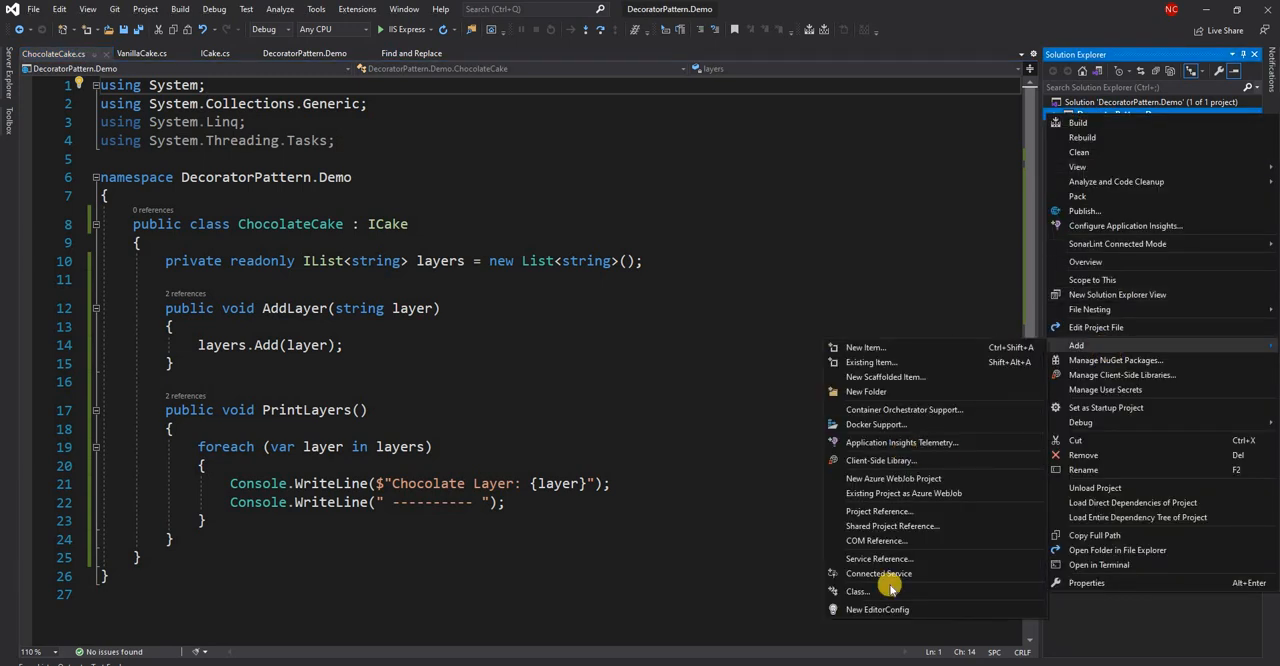
{"action": "left_click", "coordinate": [856, 592]}
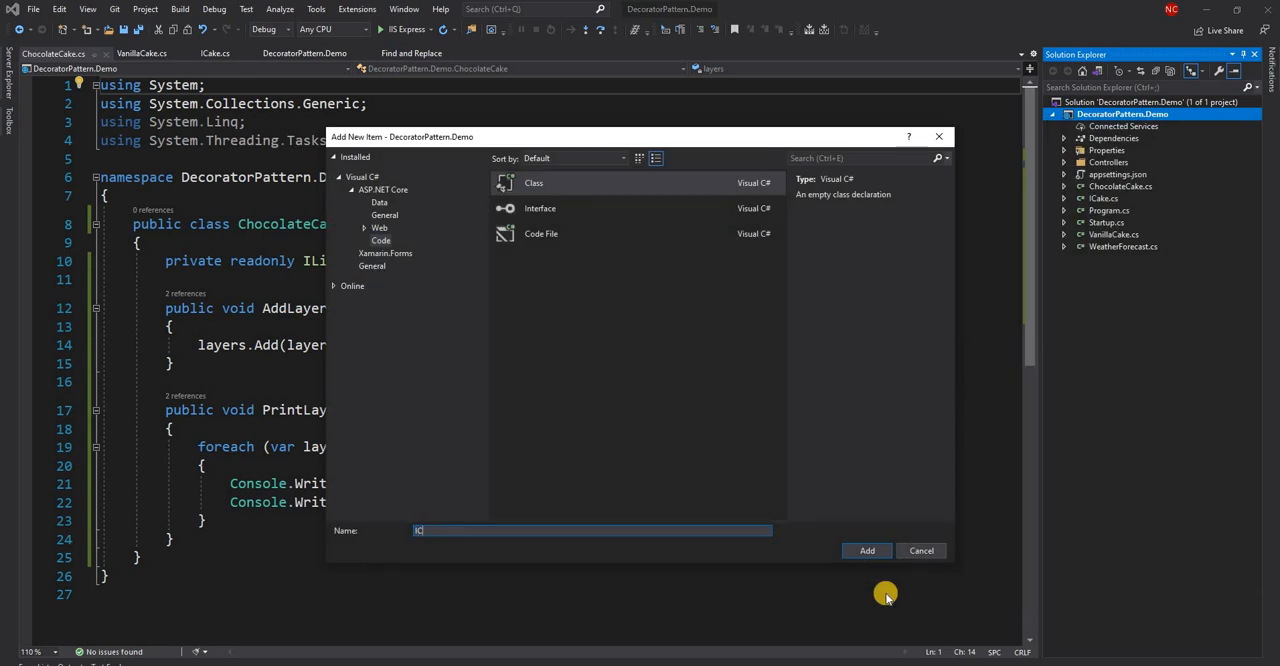
{"action": "type", "text": "CakeDecorato"}
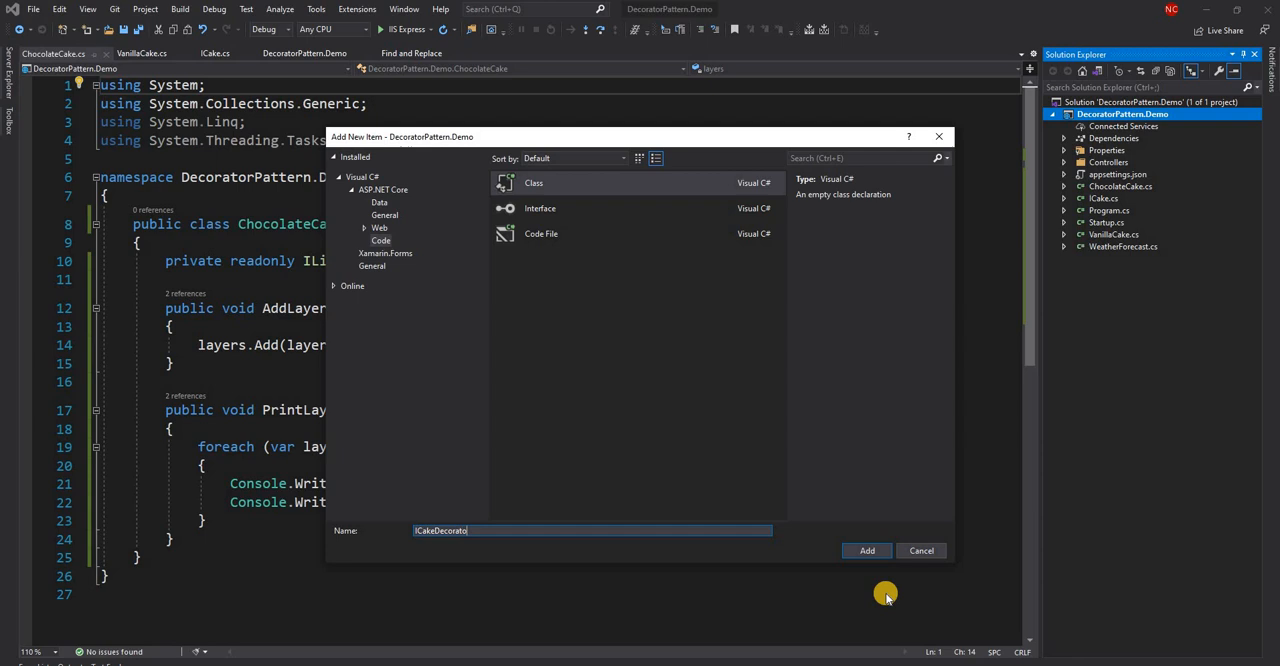
{"action": "left_click", "coordinate": [866, 550]}
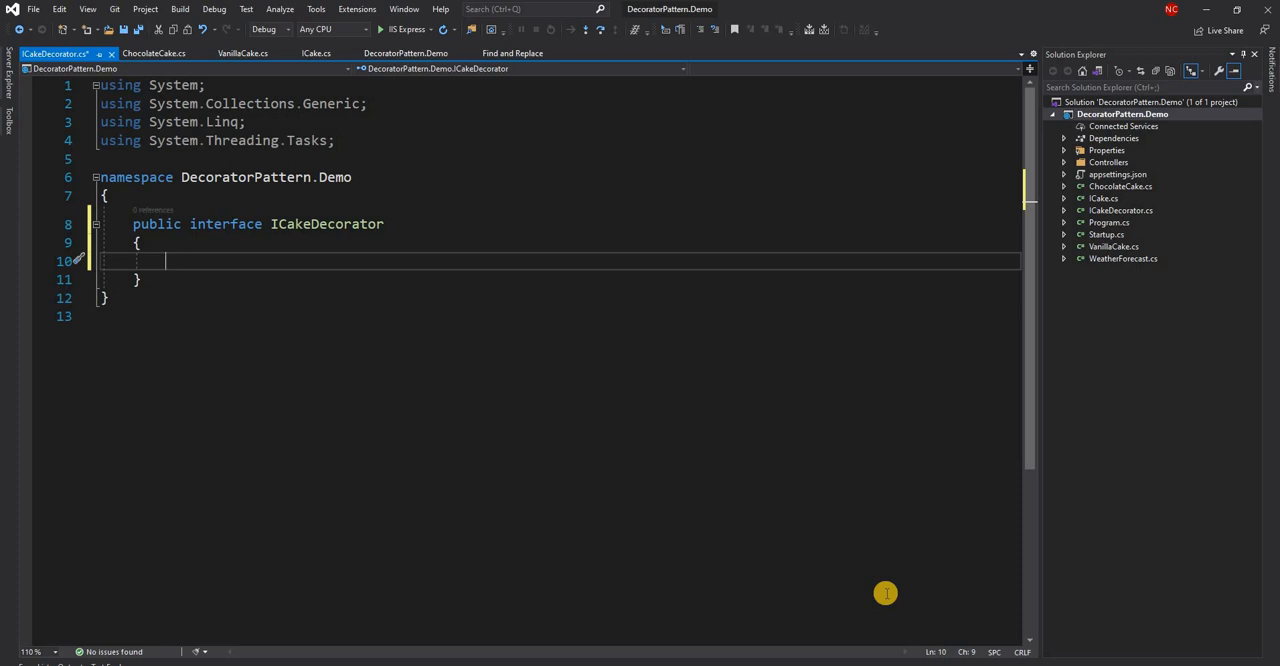
- Turn it into an interface declaring void Decorate(string message);
{"action": "type", "text": "void"}
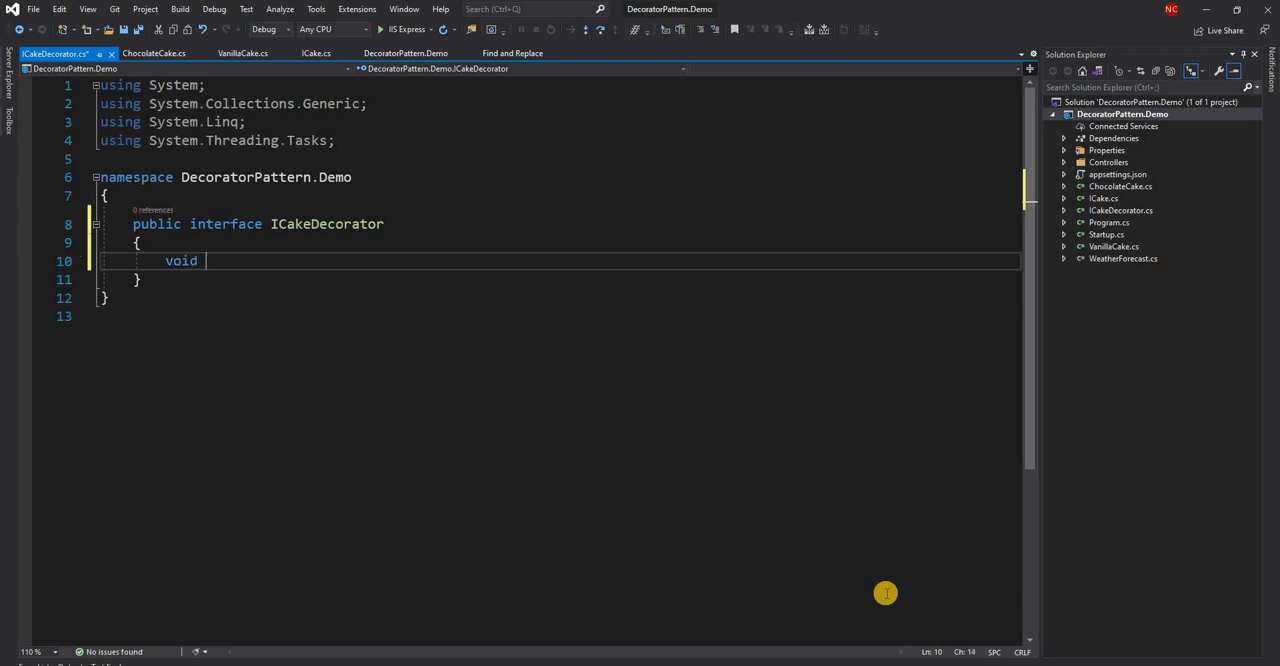
{"action": "type", "text": "Decorate(string"}
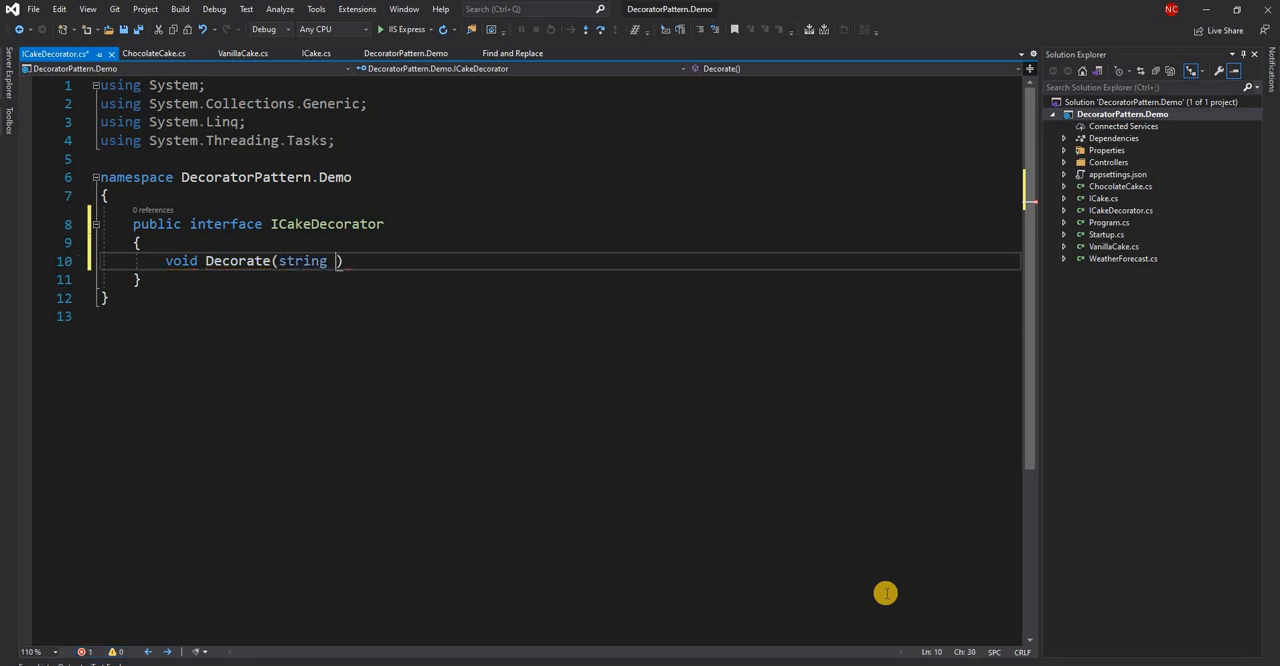
{"action": "type", "text": "message"}
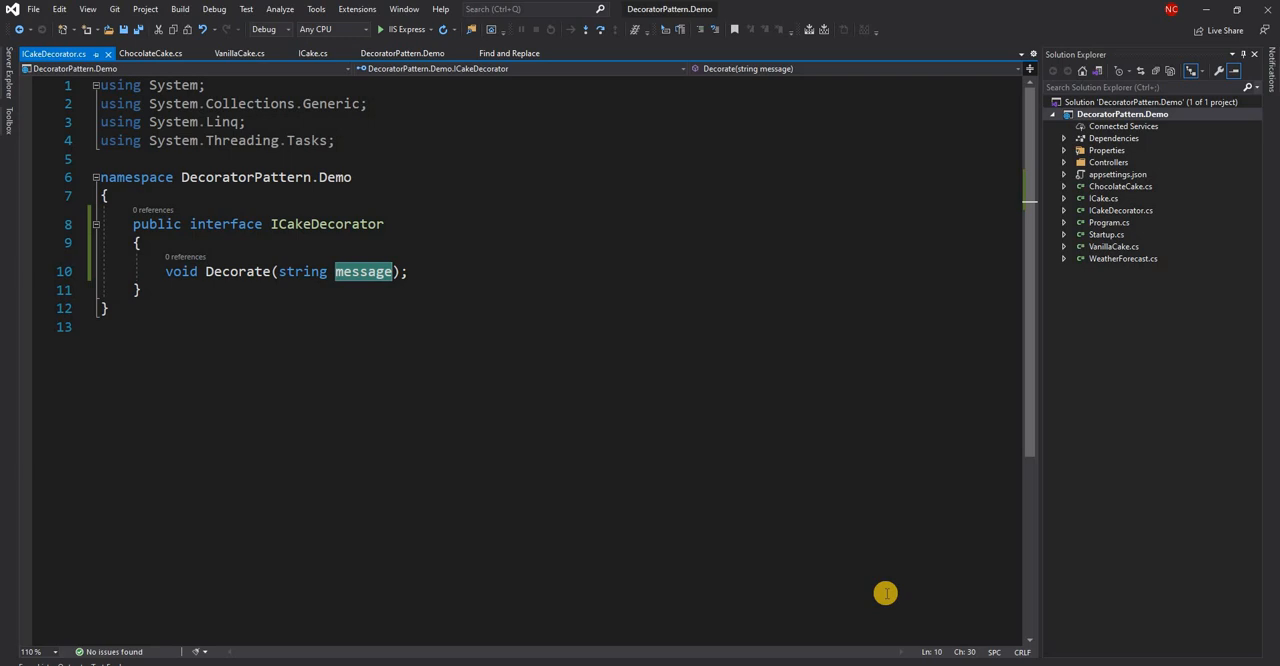
{"action": "type", "text": "instruct"}
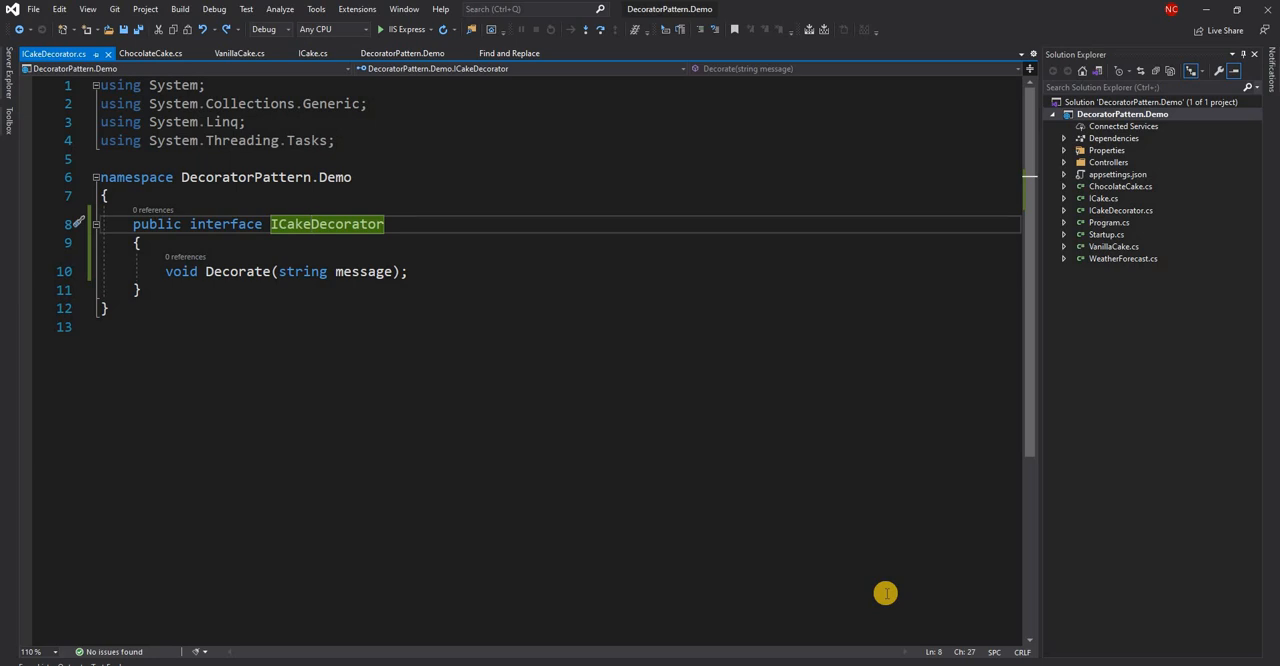
- Rename the interface and its file to ICakeMessageDecorator via the Rename refactoring
{"action": "key", "text": "F2"}
{"action": "type", "text": "Me"}
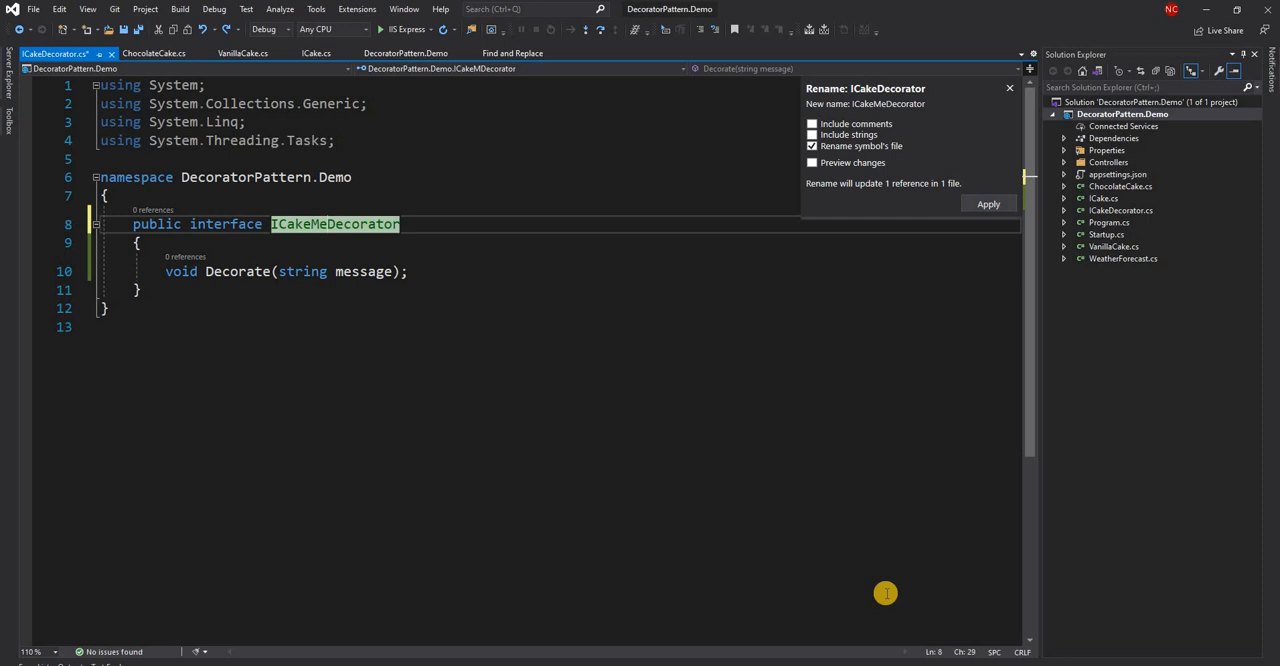
{"action": "left_click", "coordinate": [988, 204]}
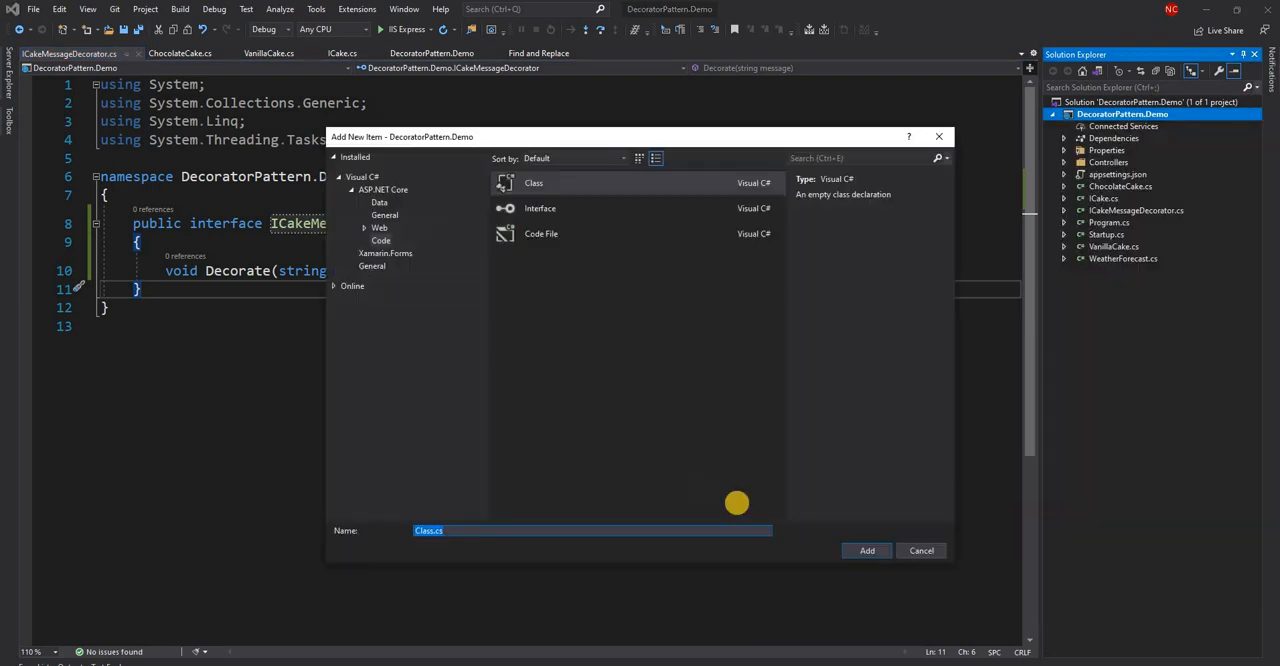
- Create a new CakeMessageDecorator class in the project
{"action": "type", "text": "C"}
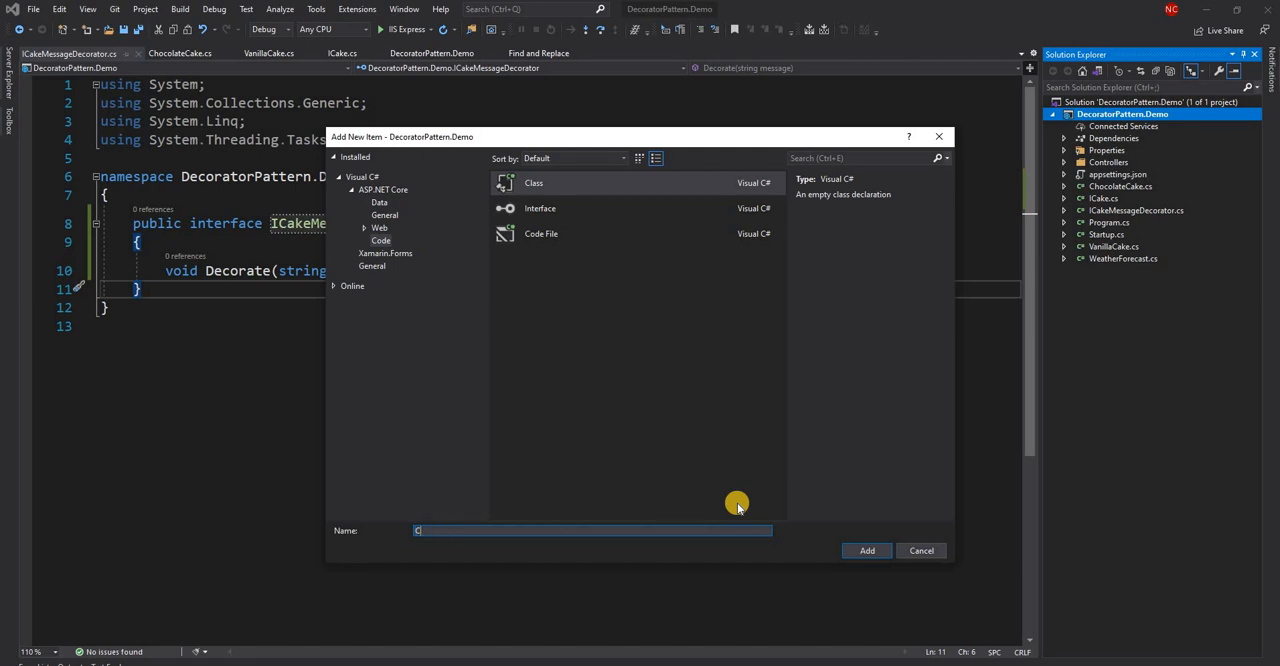
{"action": "type", "text": "akeMessa"}
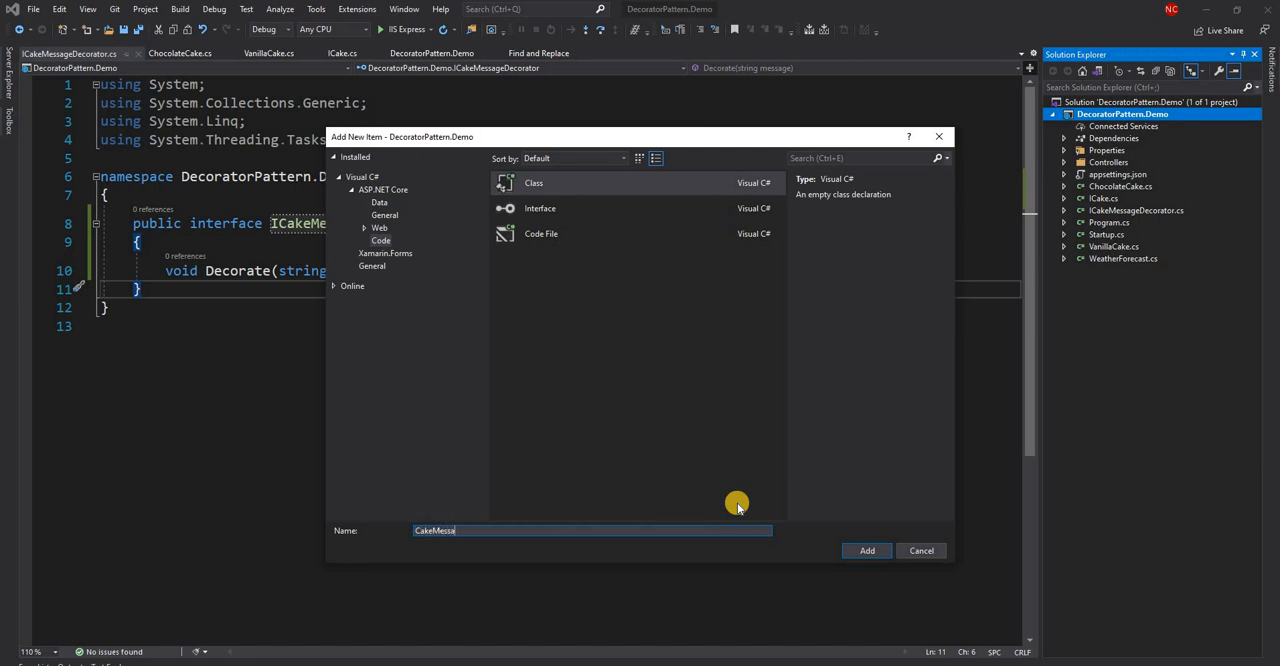
{"action": "type", "text": "geDec"}
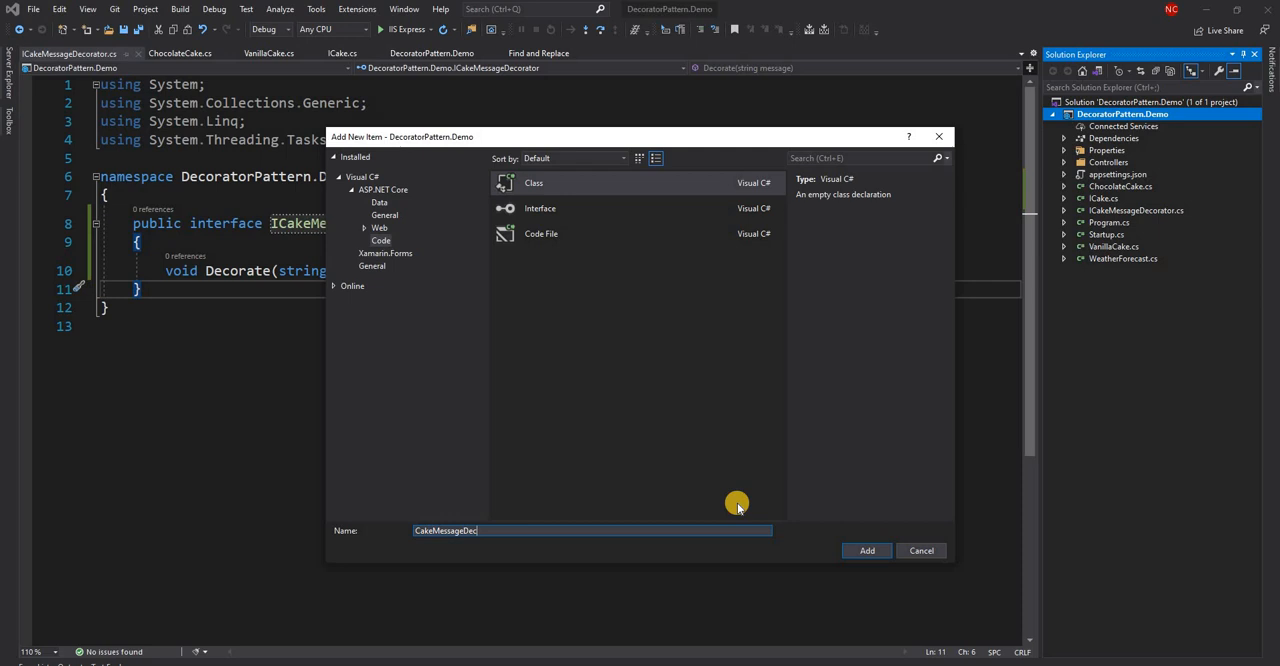
{"action": "left_click", "coordinate": [866, 550]}
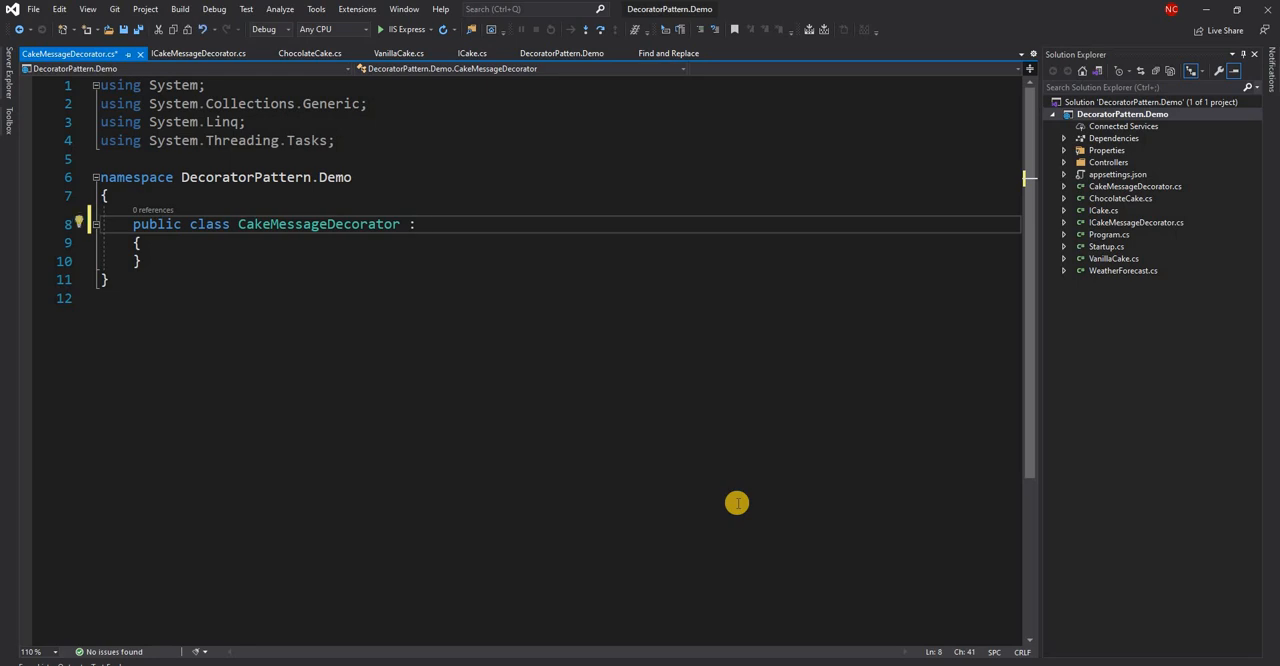
- Make CakeMessageDecorator implement ICakeMessageDecorator with a stubbed Decorate(string message)
{"action": "type", "text": "ICakeMessageDecorator"}
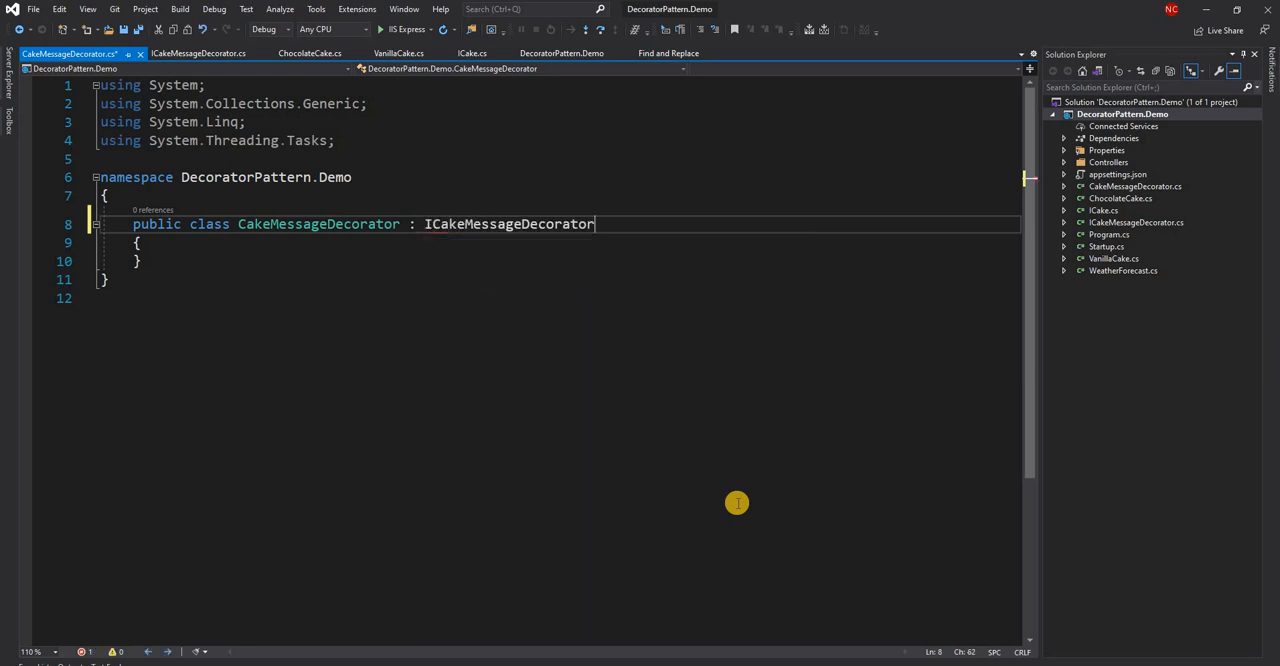
{"action": "double_click", "coordinate": [508, 224]}
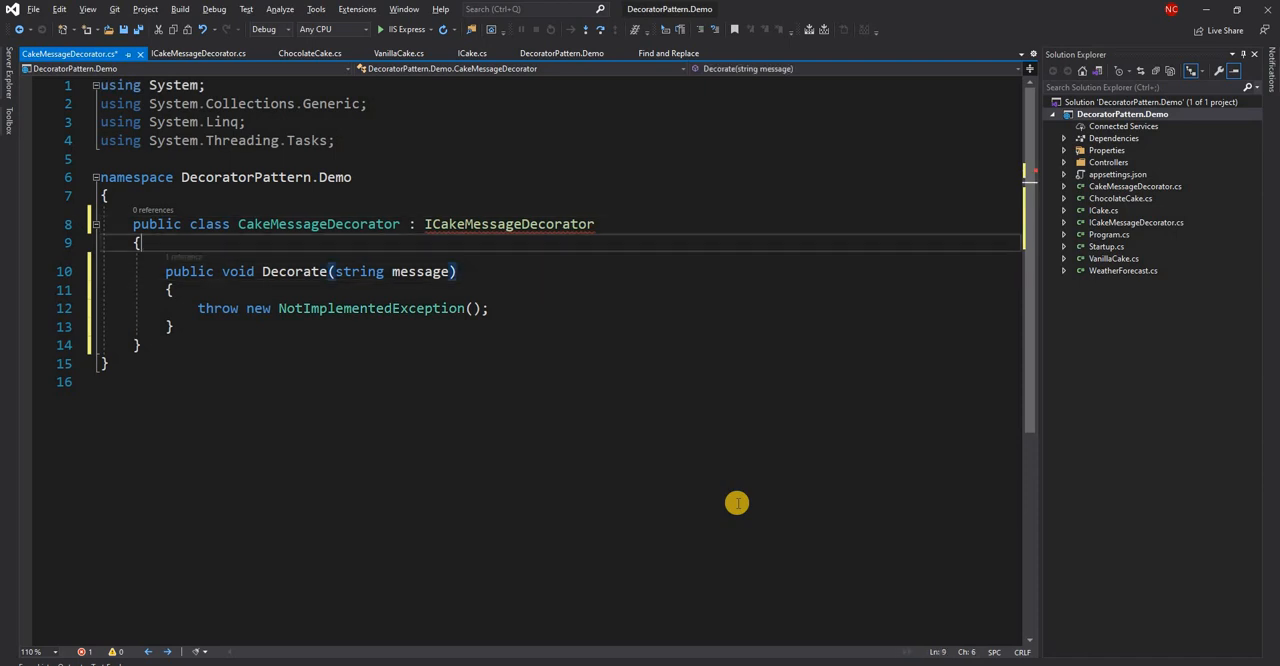
- Add a constructor taking ICake cake and store it in a private readonly cake field
{"action": "type", "text": "co"}
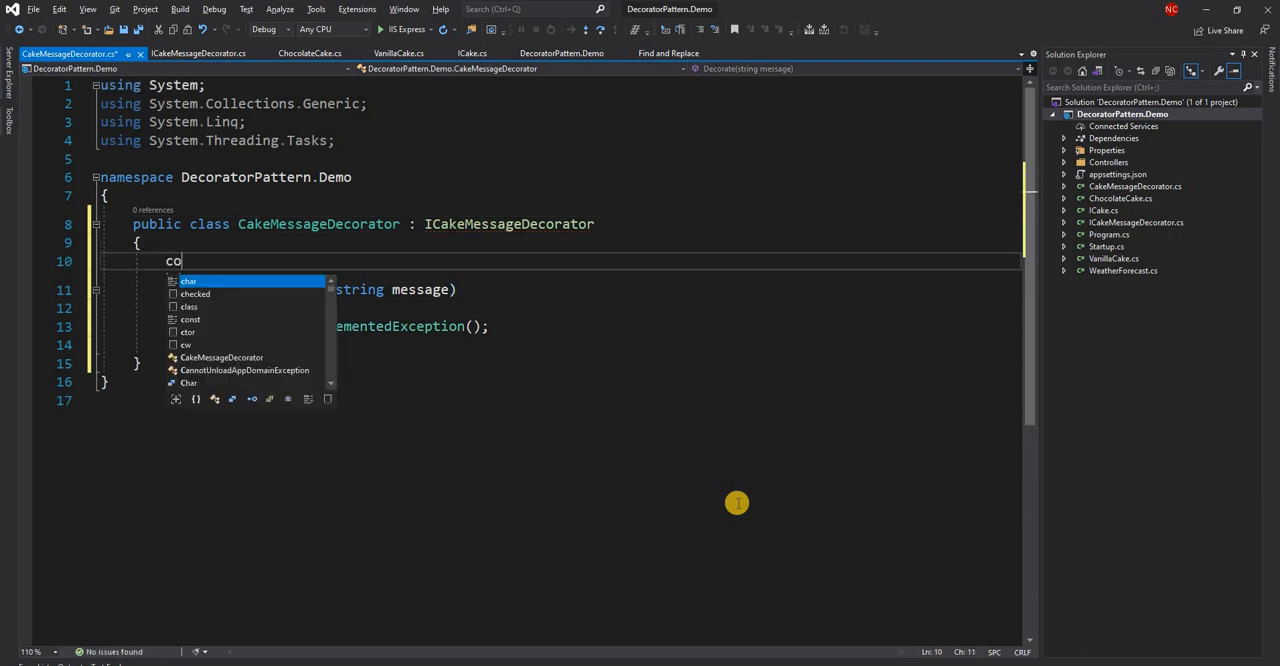
{"action": "key", "text": "Backspace"}
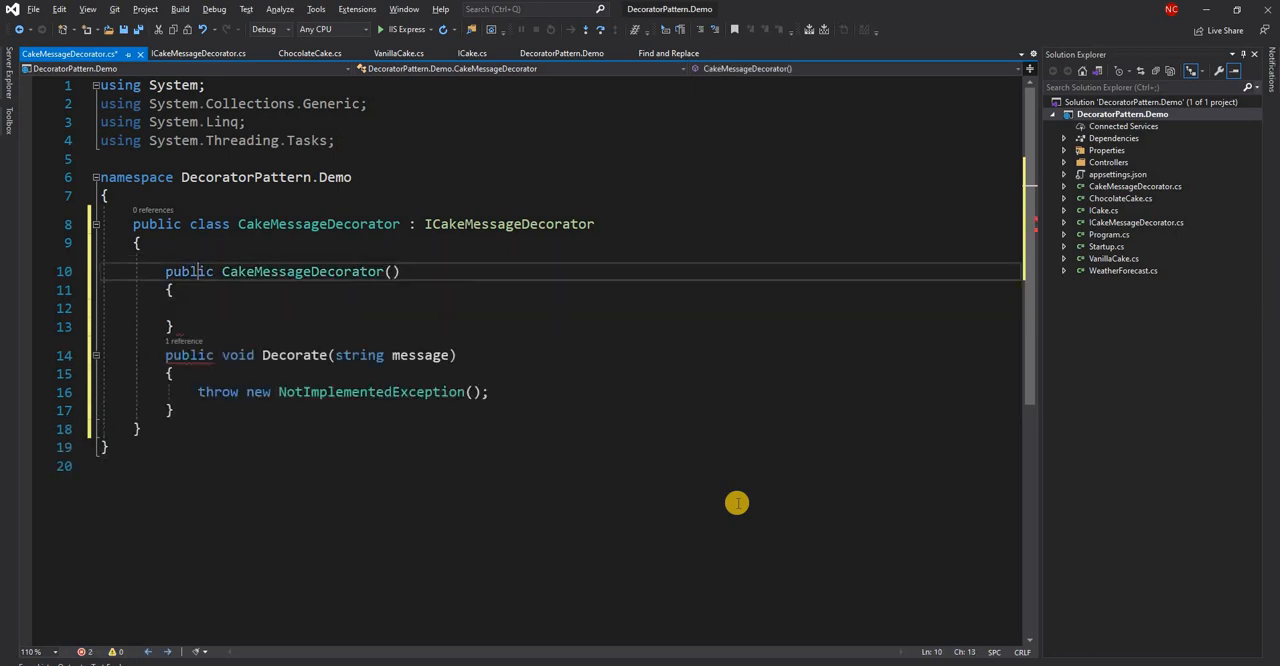
{"action": "type", "text": "IC"}
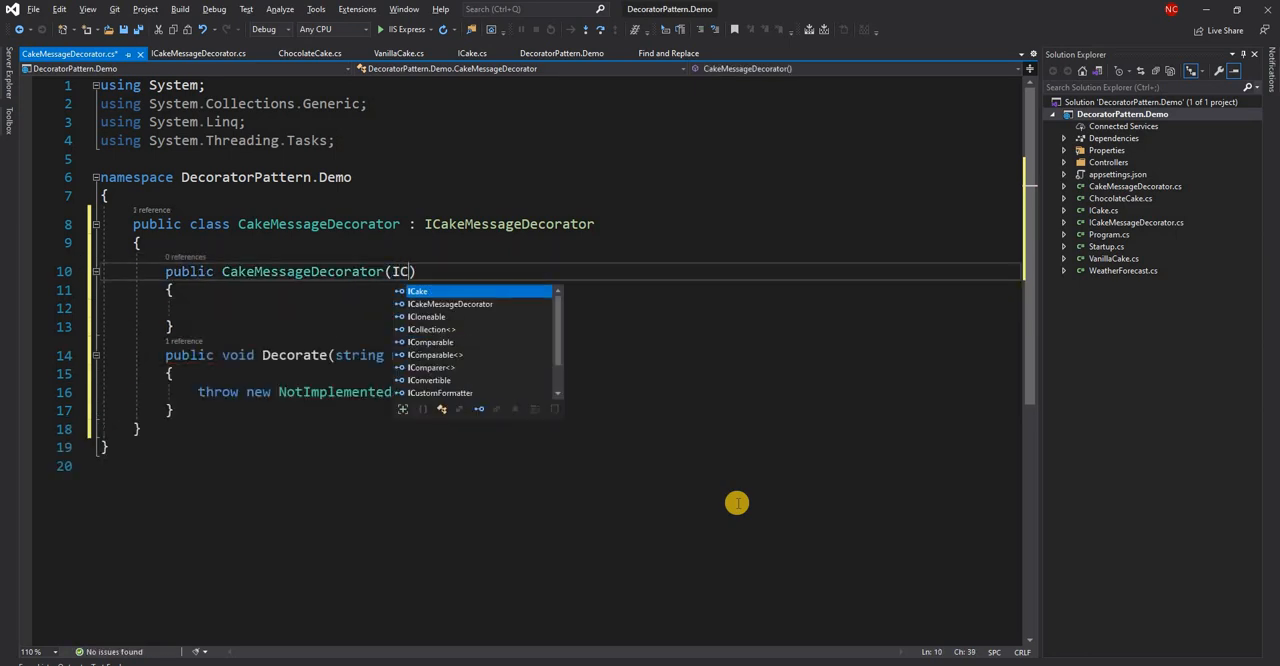
{"action": "type", "text": "ake cake"}
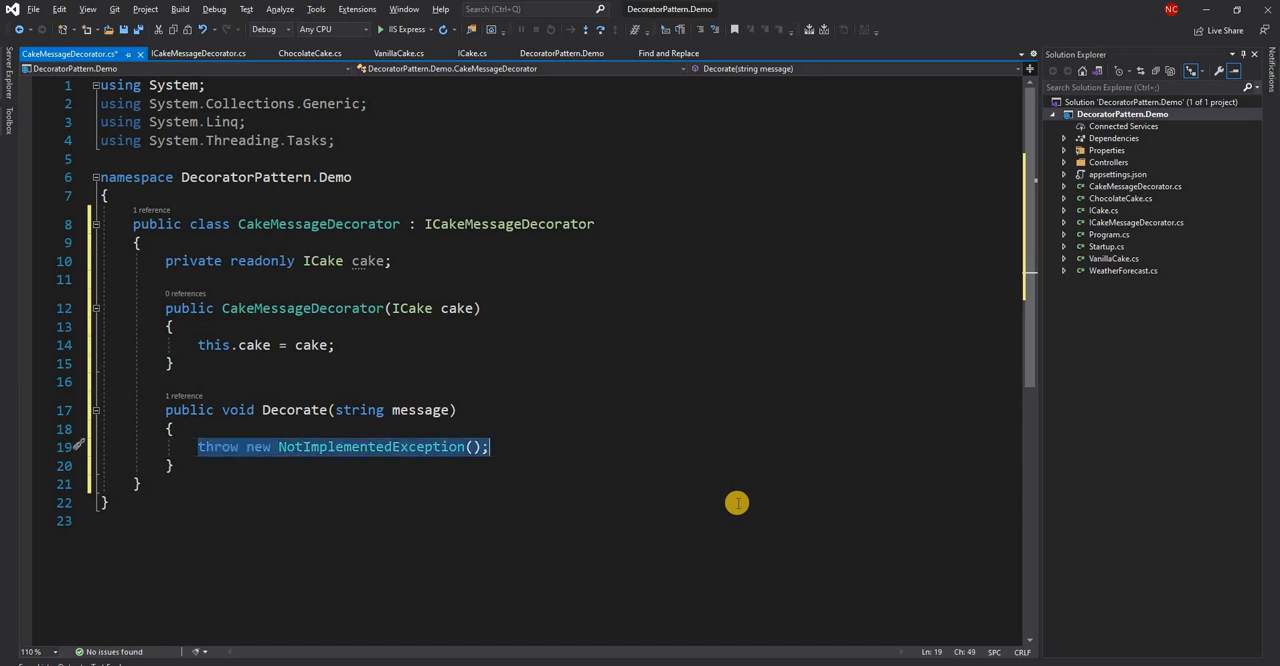
- Replace the NotImplementedException with cake.AddLayer($"Message for the cake: {message}"); in Decorate
{"action": "key", "text": "Delete"}
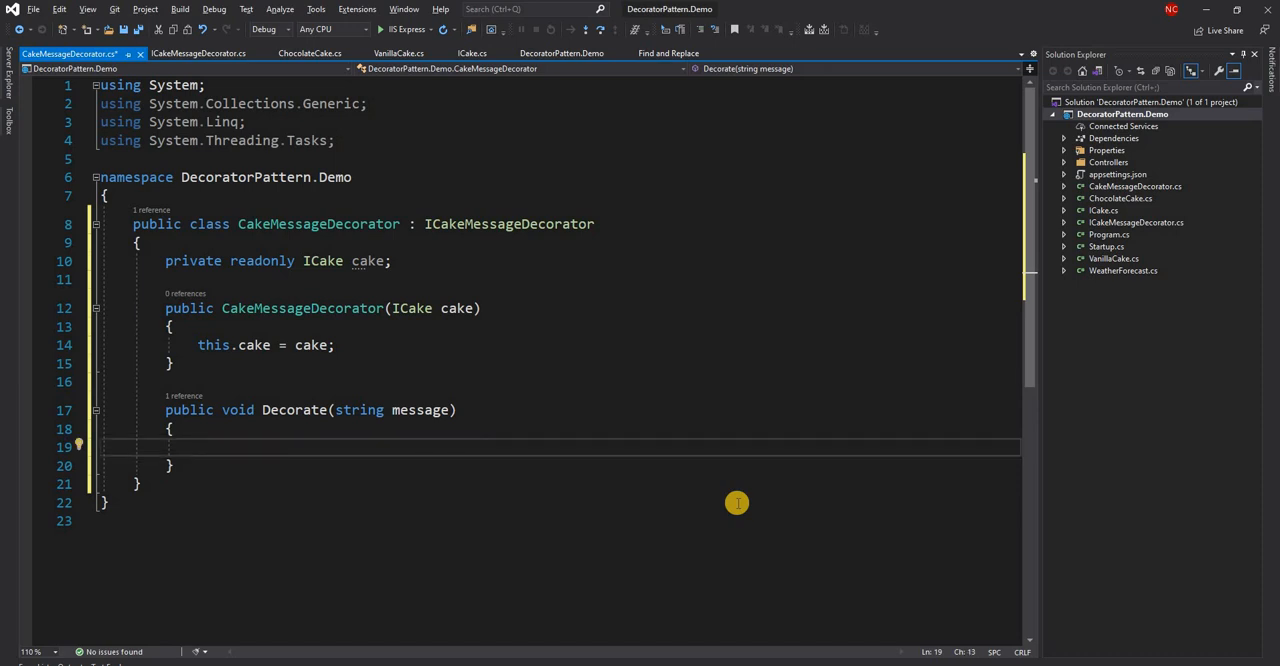
{"action": "type", "text": "cake."}
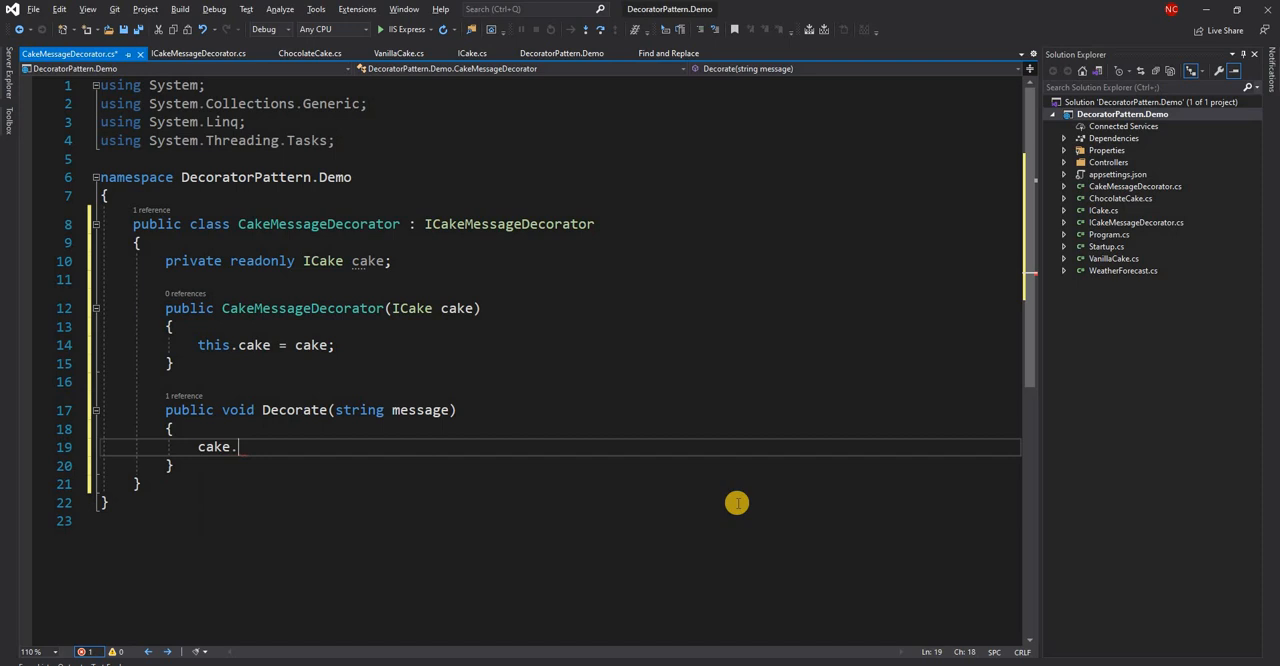
{"action": "type", "text": "AddLayer"}
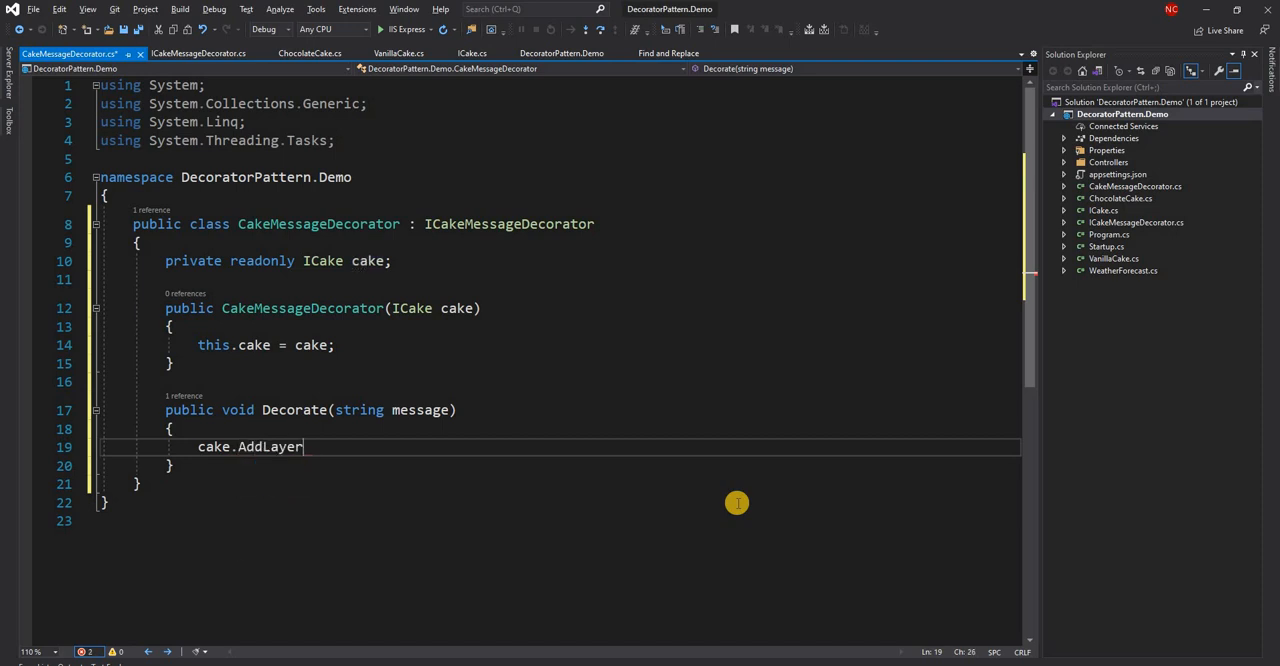
{"action": "type", "text": "("}
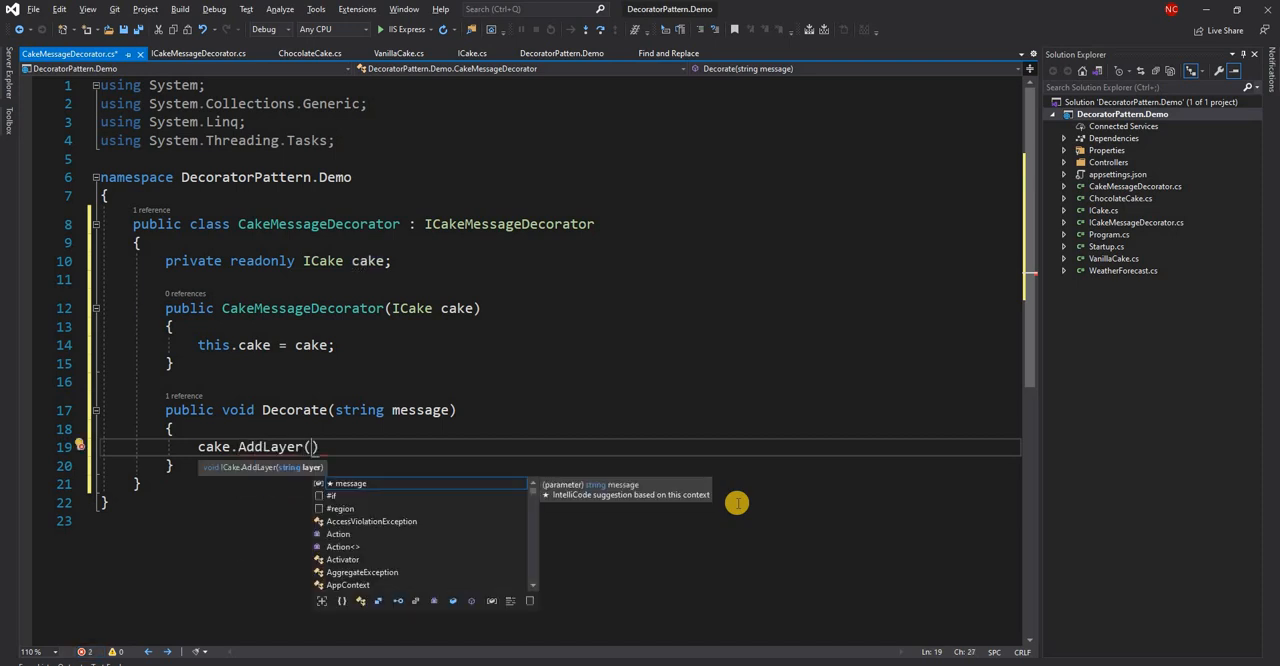
{"action": "type", "text": "message"}
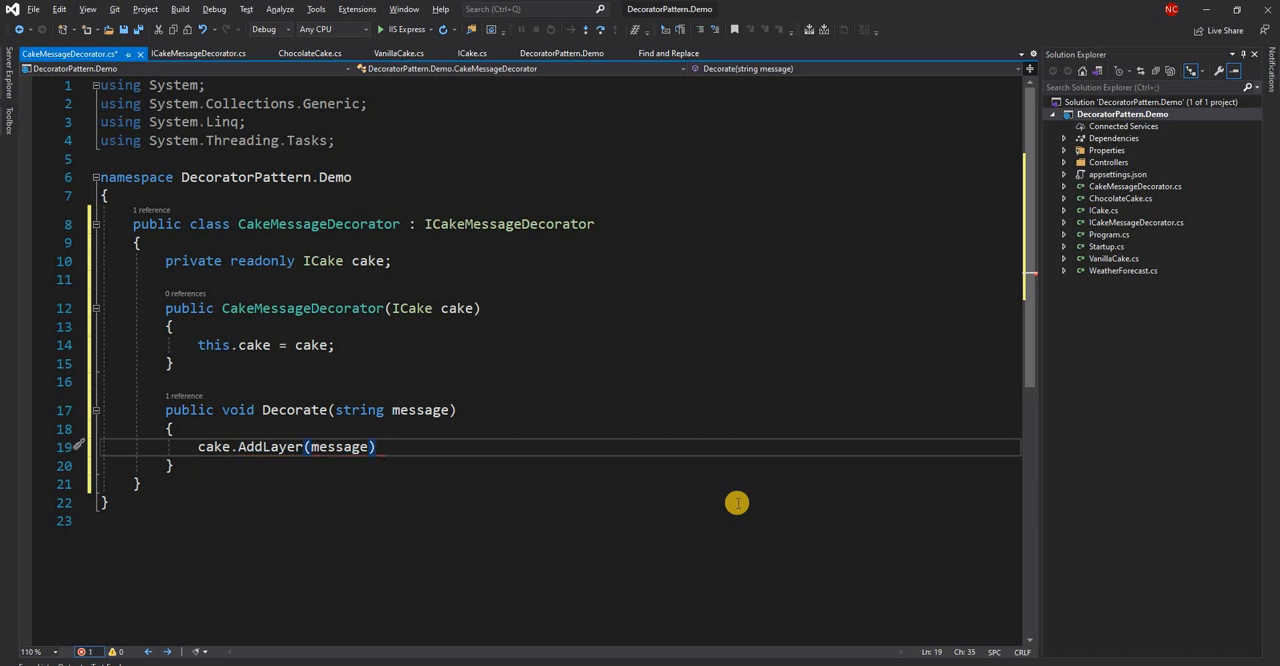
{"action": "type", "text": ";"}
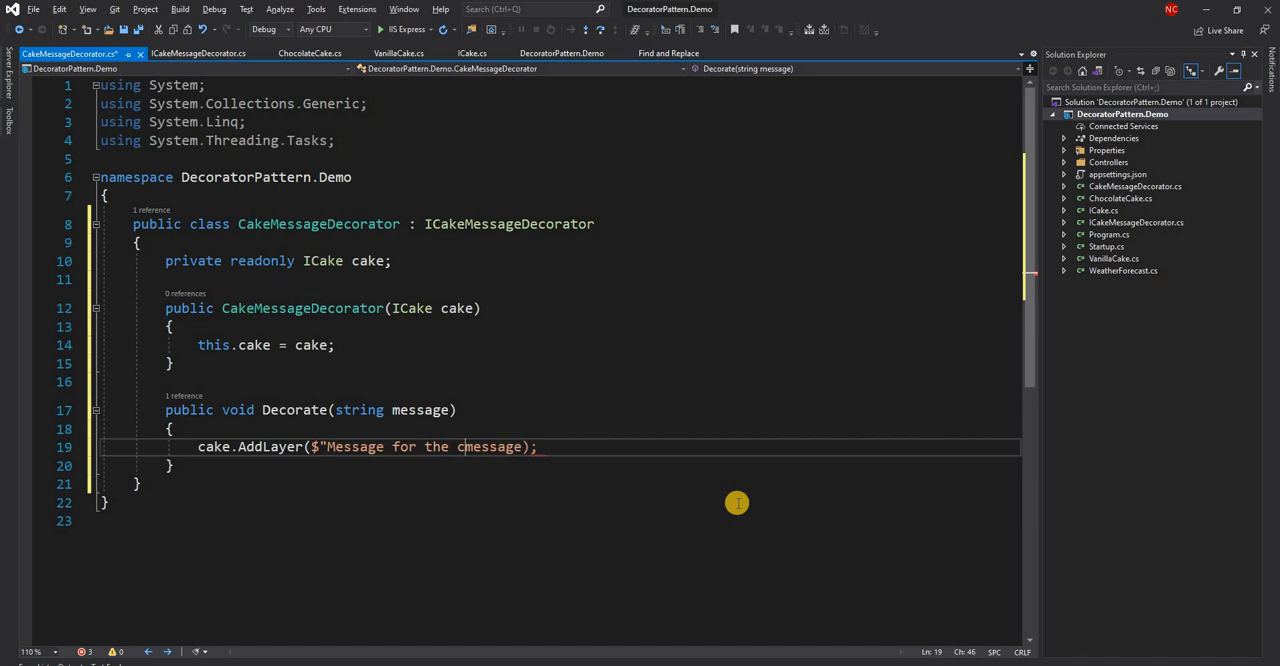
{"action": "type", "text": "cake: {message}"}
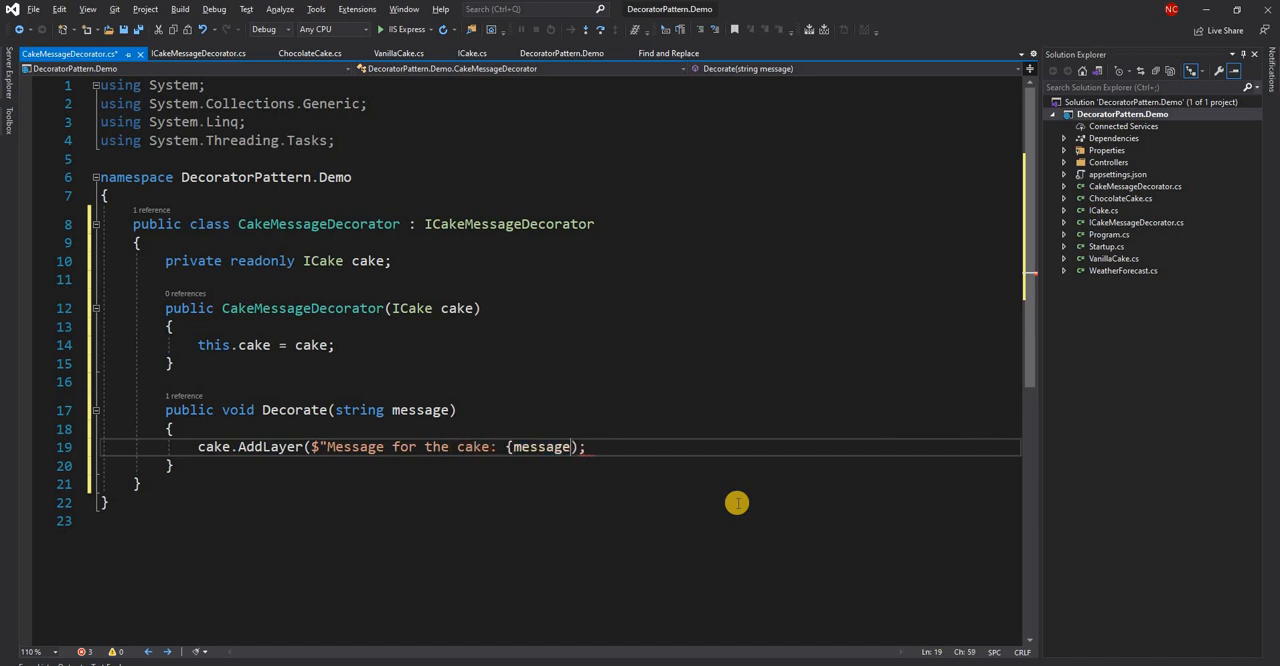
{"action": "type", "text": "\""}
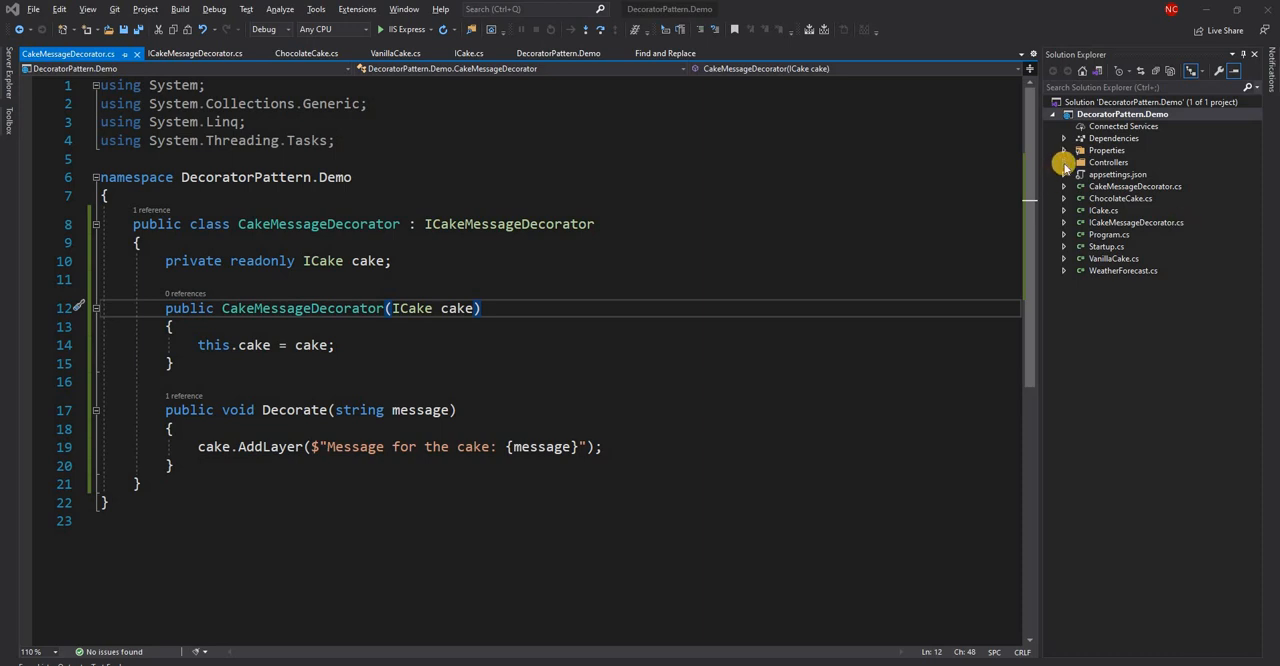
{"action": "mouse_move", "coordinate": [1108, 258]}
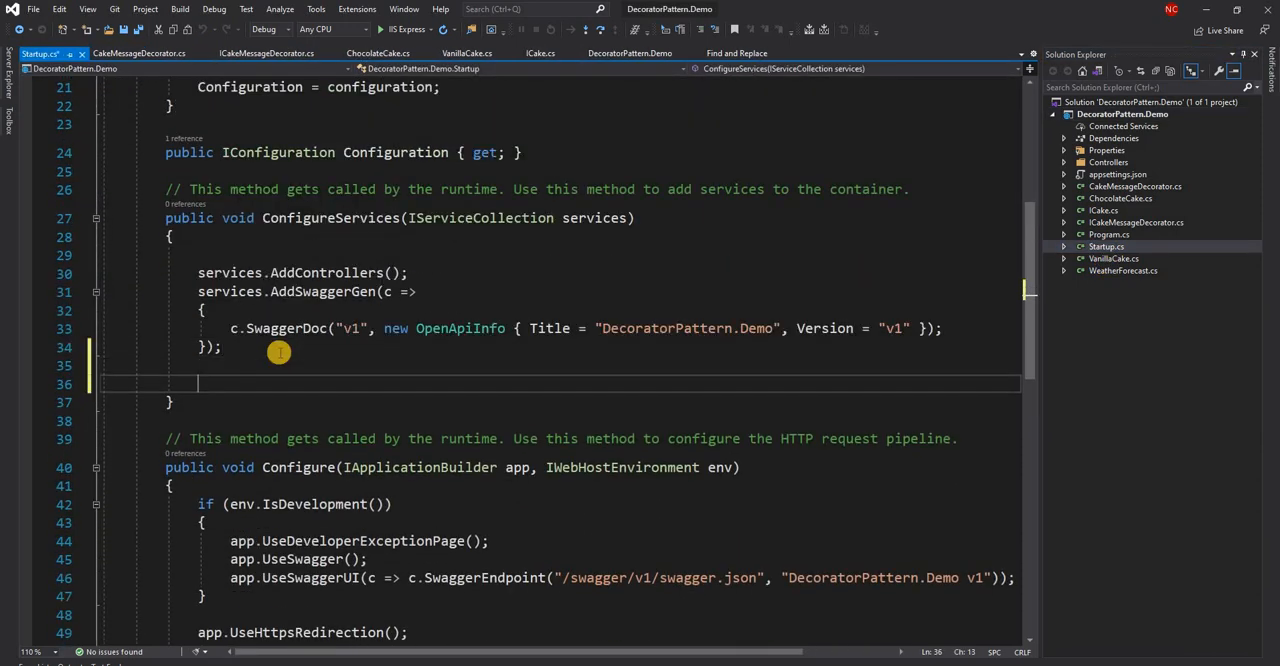
- Register ICake as a singleton implemented by ChocolateCake in ConfigureServices
{"action": "type", "text": "services"}
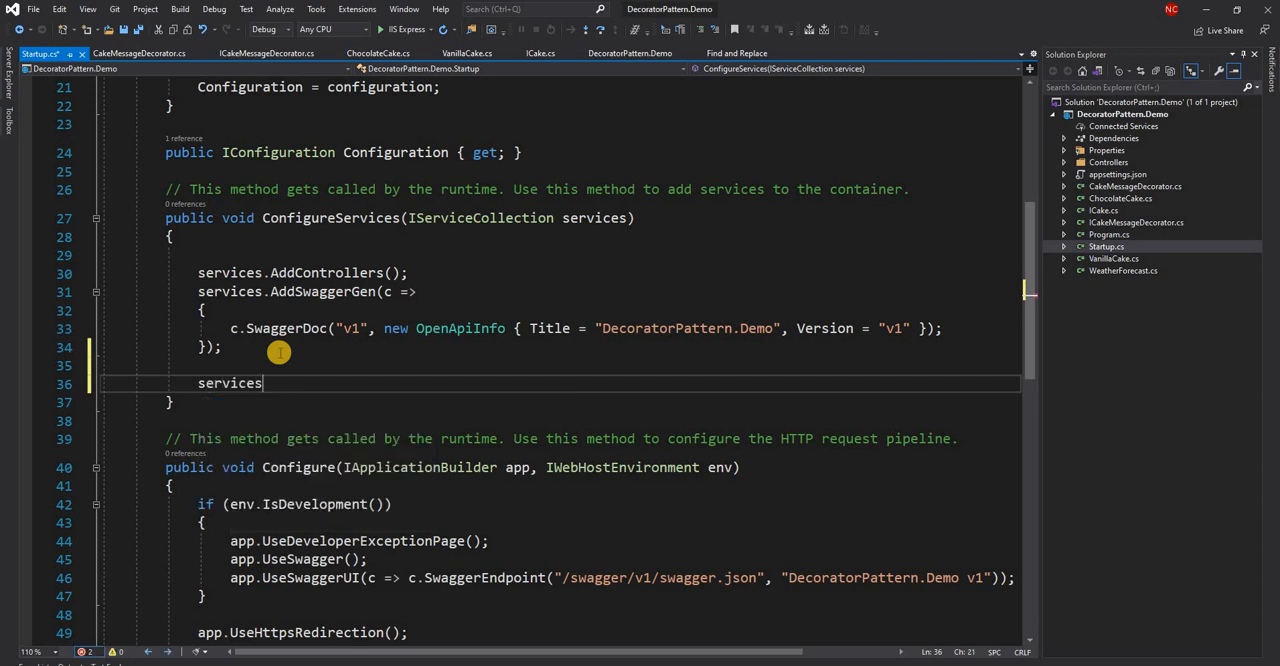
{"action": "type", "text": ".a"}
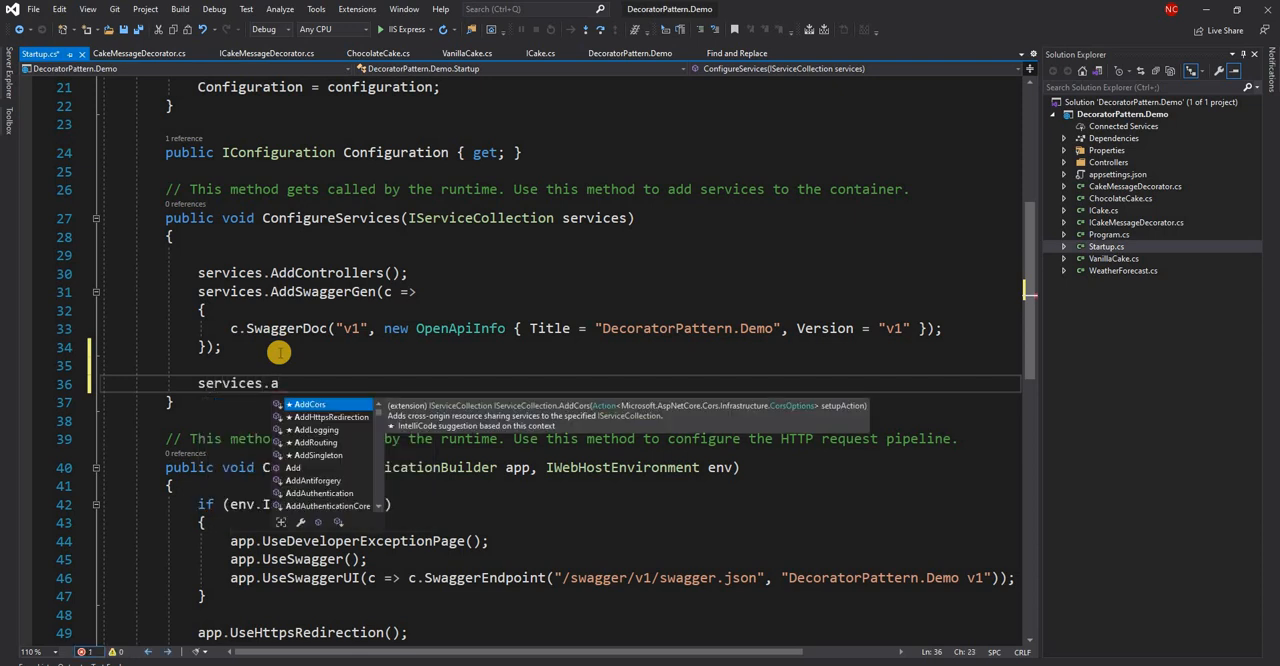
{"action": "type", "text": "ddSingleton"}
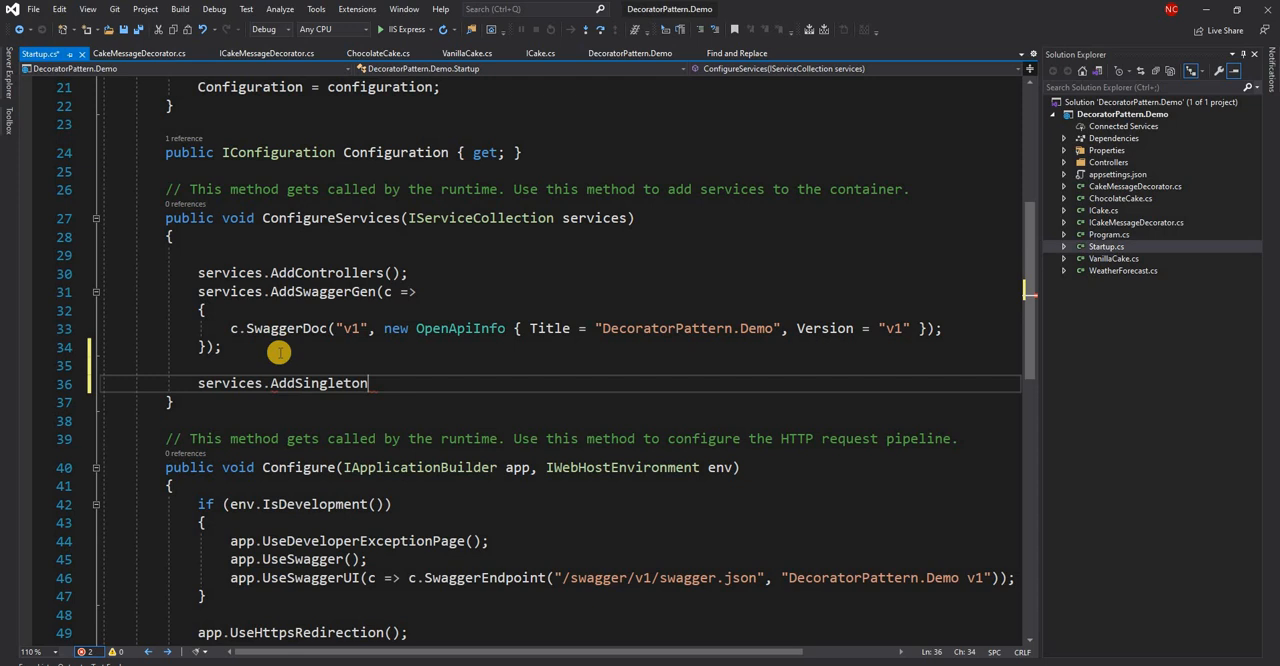
{"action": "type", "text": "<>"}
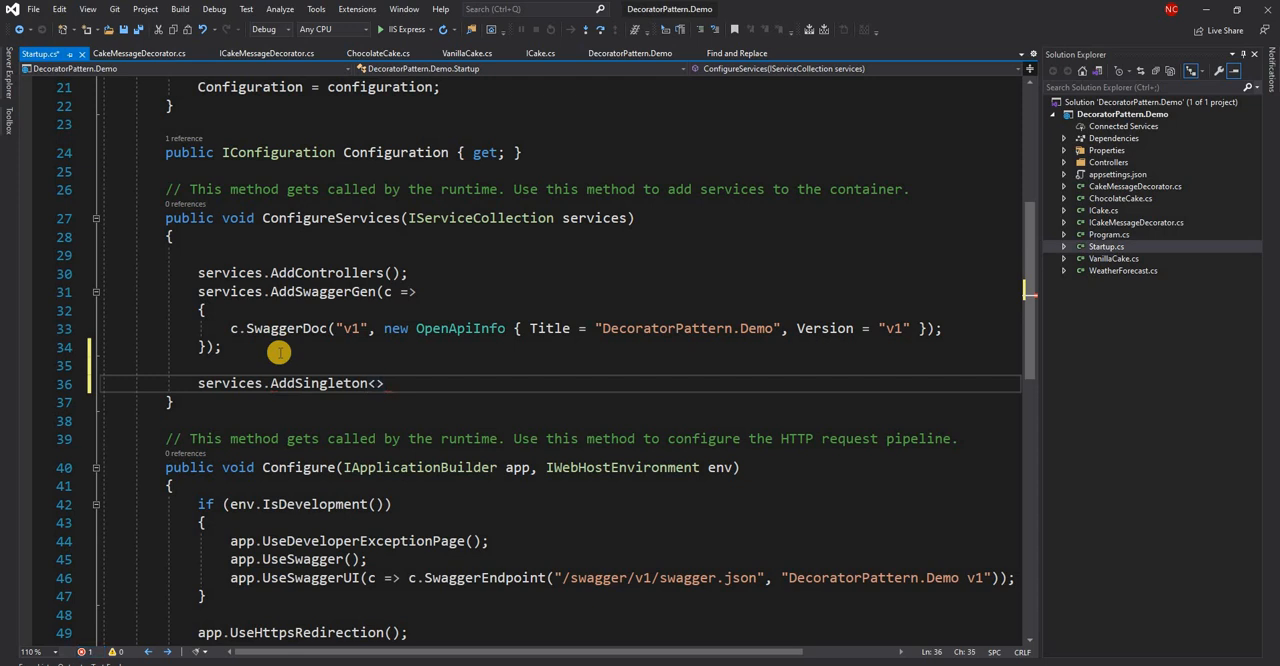
{"action": "type", "text": "ICake"}
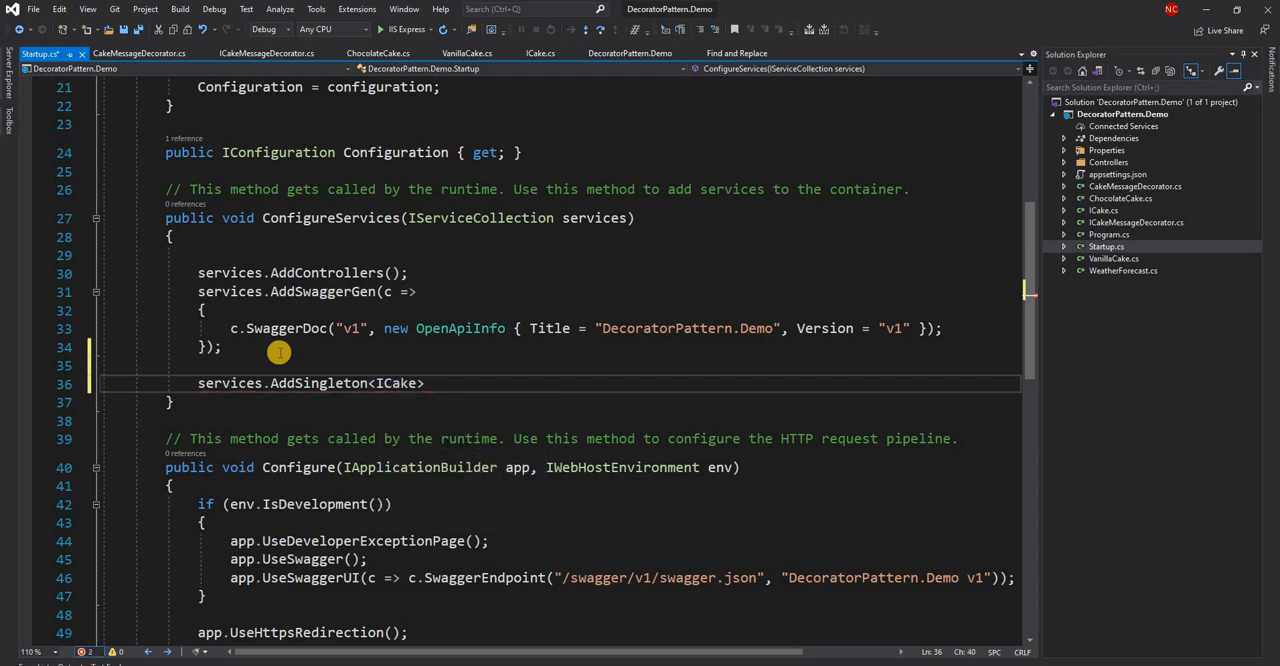
{"action": "type", "text": ","}
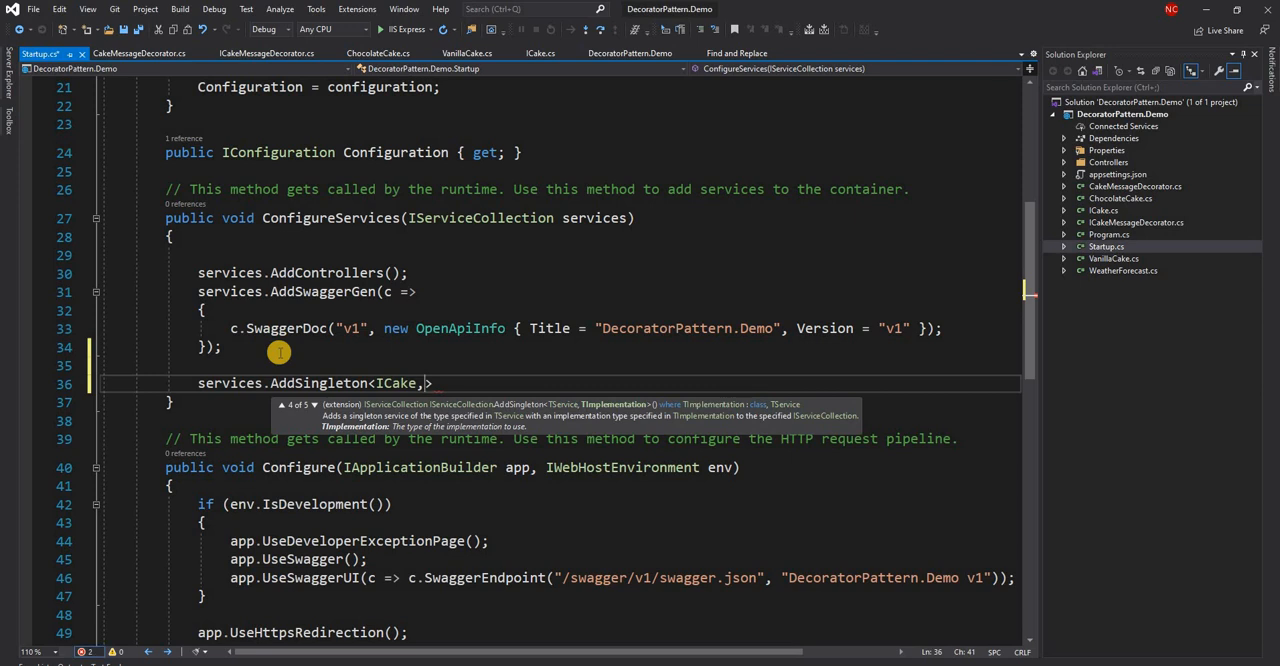
{"action": "type", "text": "choch"}
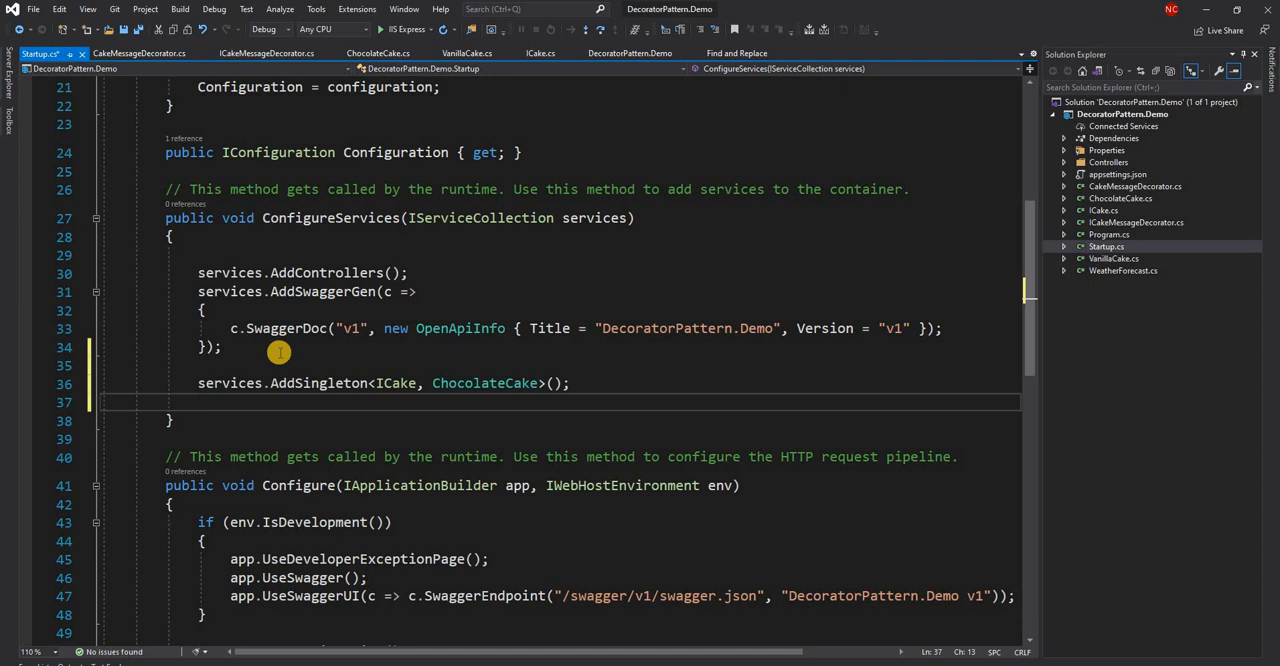
- Register ICakeMessageDecorator as a singleton implemented by CakeMessageDecorator
{"action": "type", "text": "serv"}
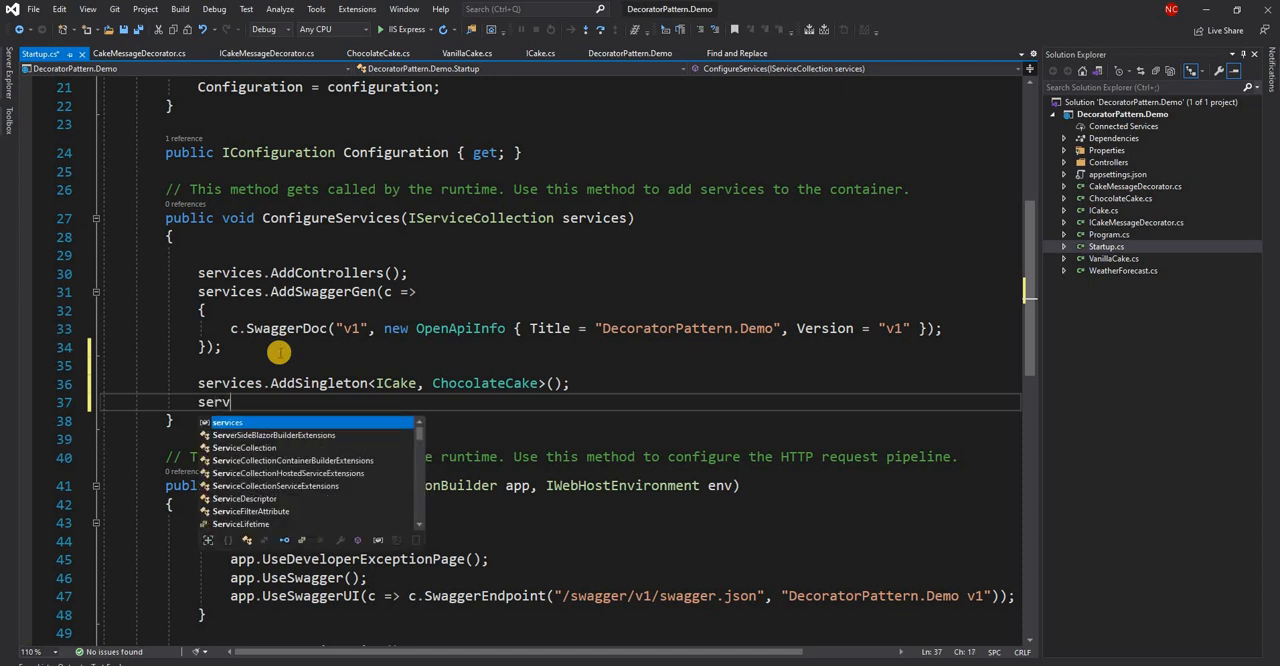
{"action": "type", "text": "ices.AddSingleton<>"}
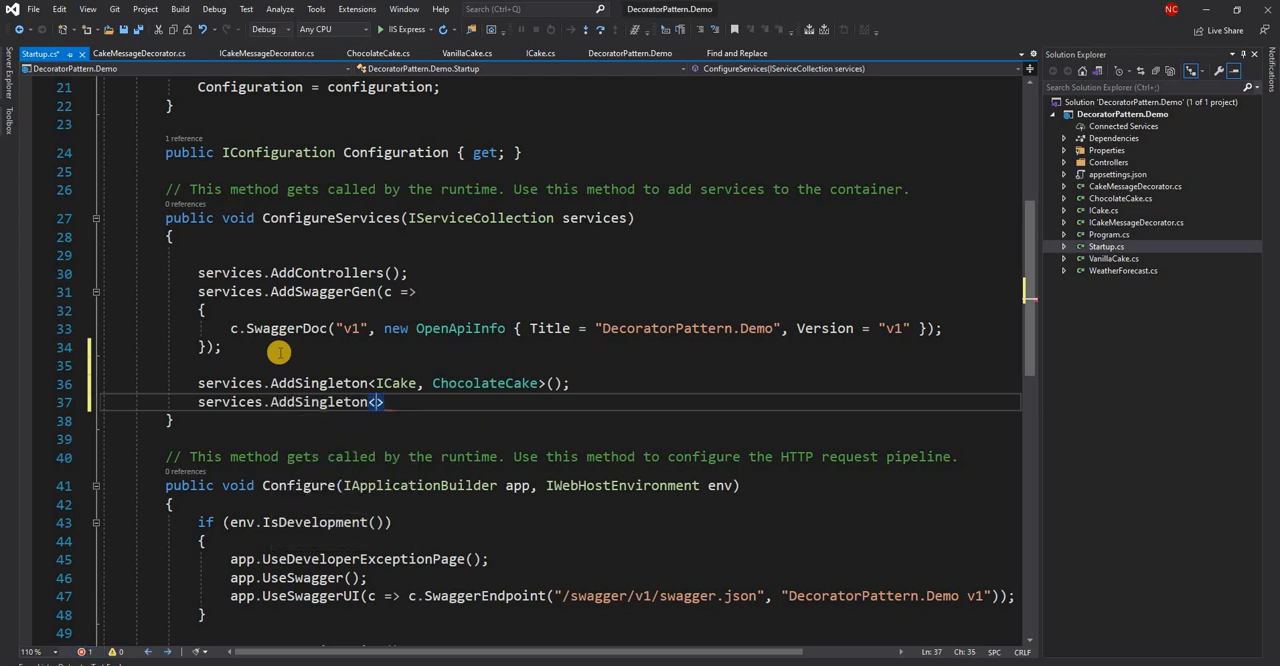
{"action": "type", "text": "ICakeMessageDecorator"}
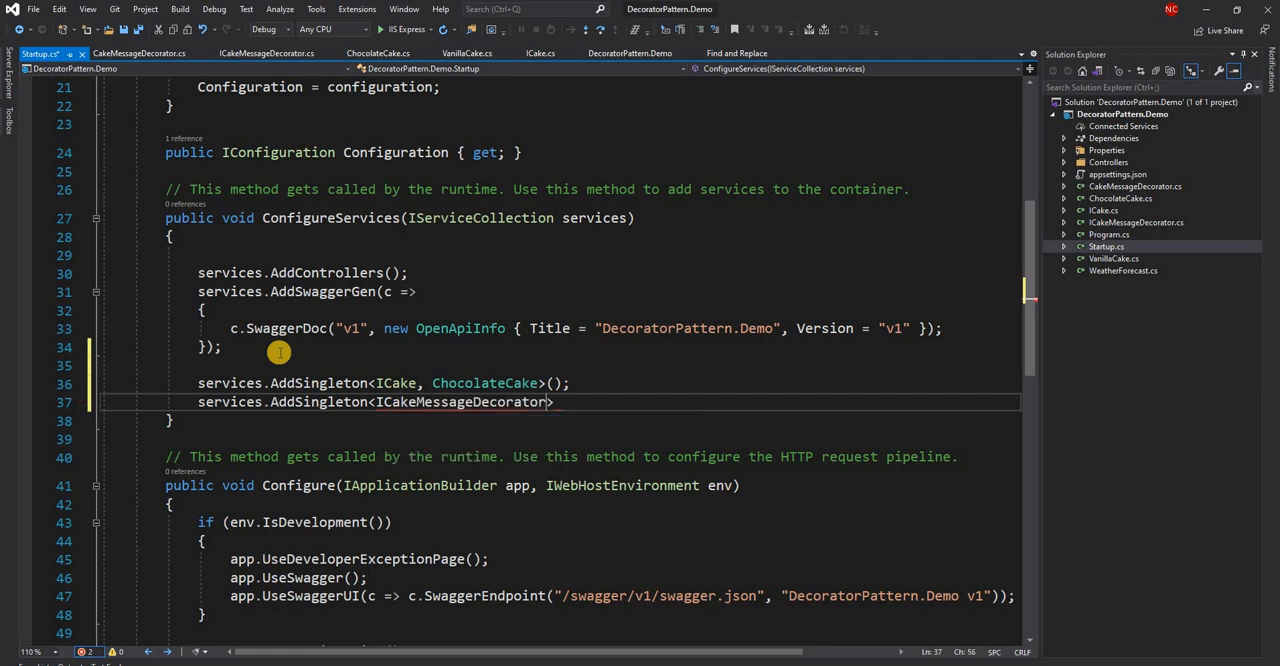
{"action": "type", "text": ", CakeMessageDecorator"}
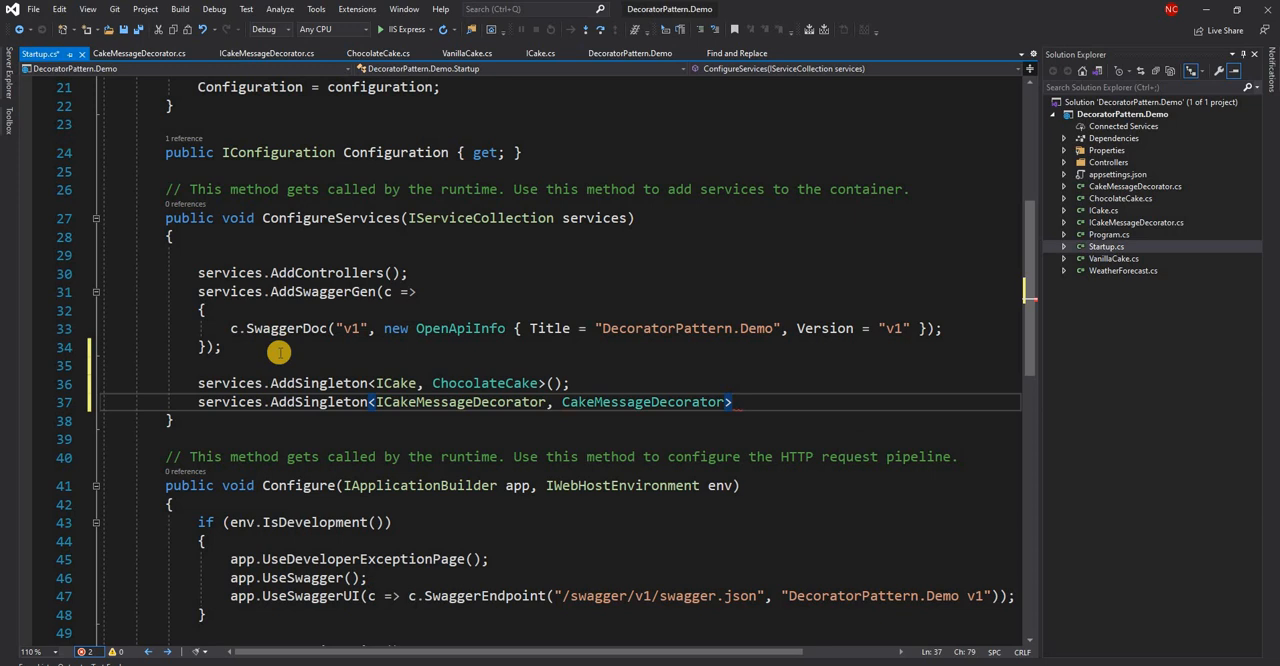
{"action": "type", "text": "();"}
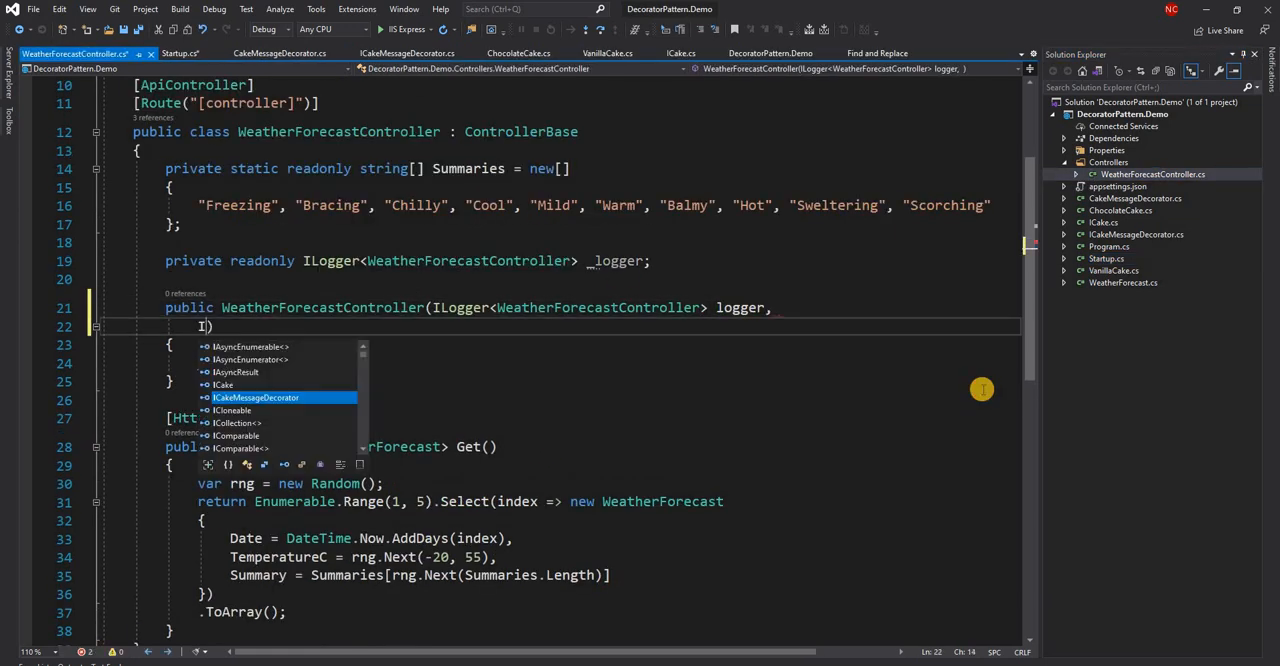
- Inject ICakeMessageDecorator and ICake into WeatherForecastController's constructor and fields
{"action": "type", "text": "Cakem"}
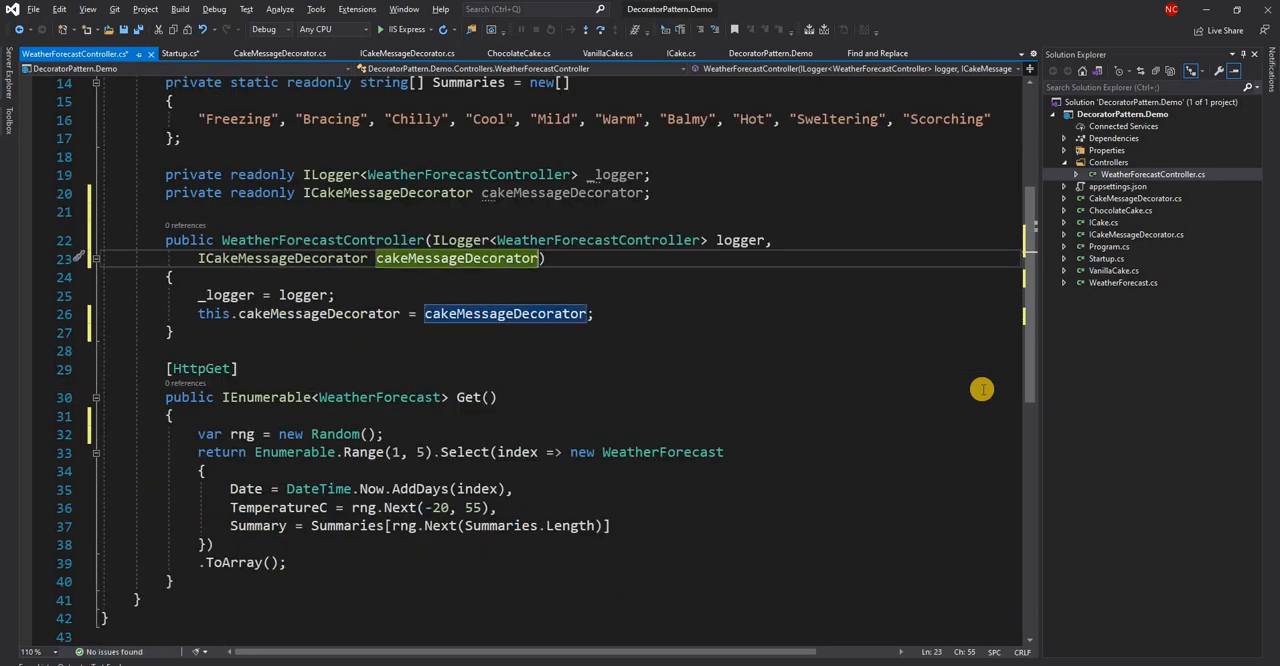
{"action": "type", "text": "ICd"}
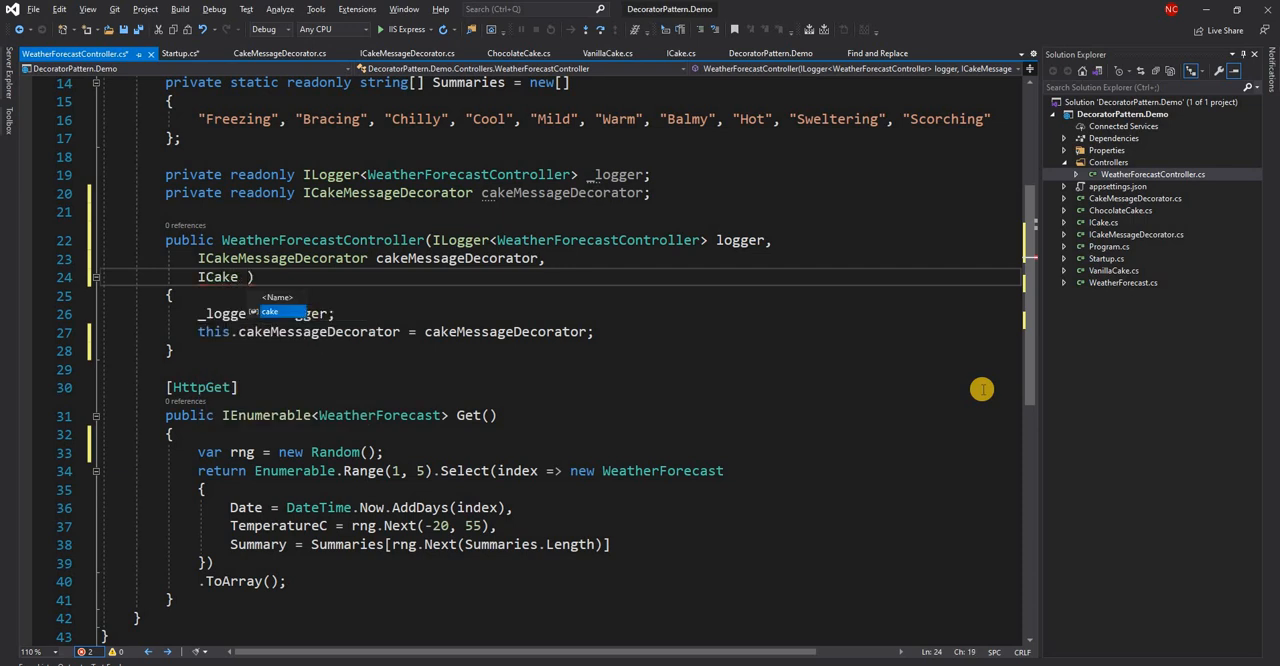
{"action": "type", "text": "cake"}
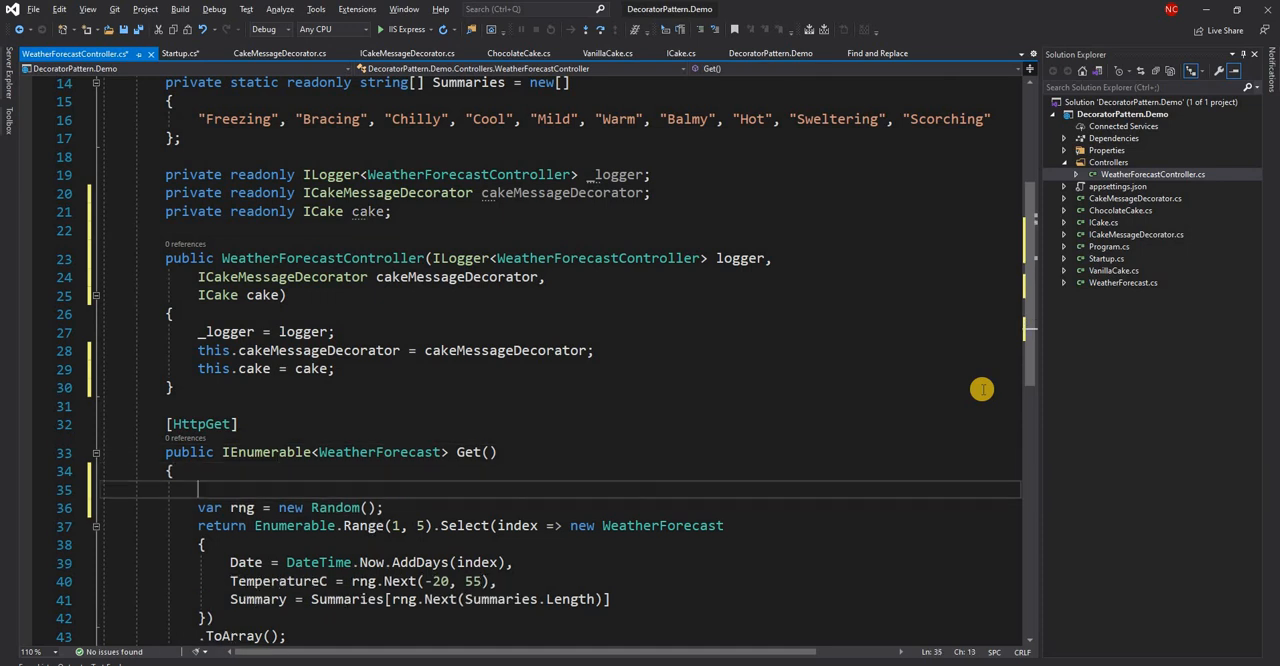
{"action": "type", "text": "cakem"}
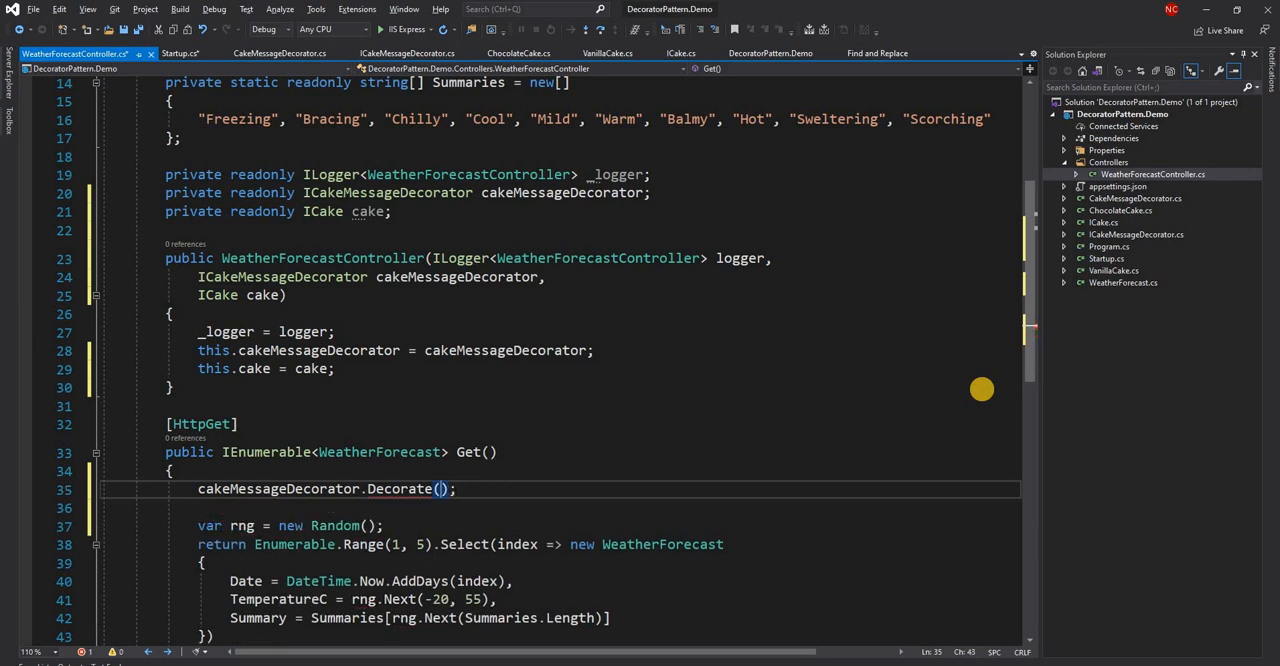
- In Get(), call cakeMessageDecorator.Decorate("Happy Birthday!") and cake.PrintLayers()
{"action": "type", "text": "\"\""}
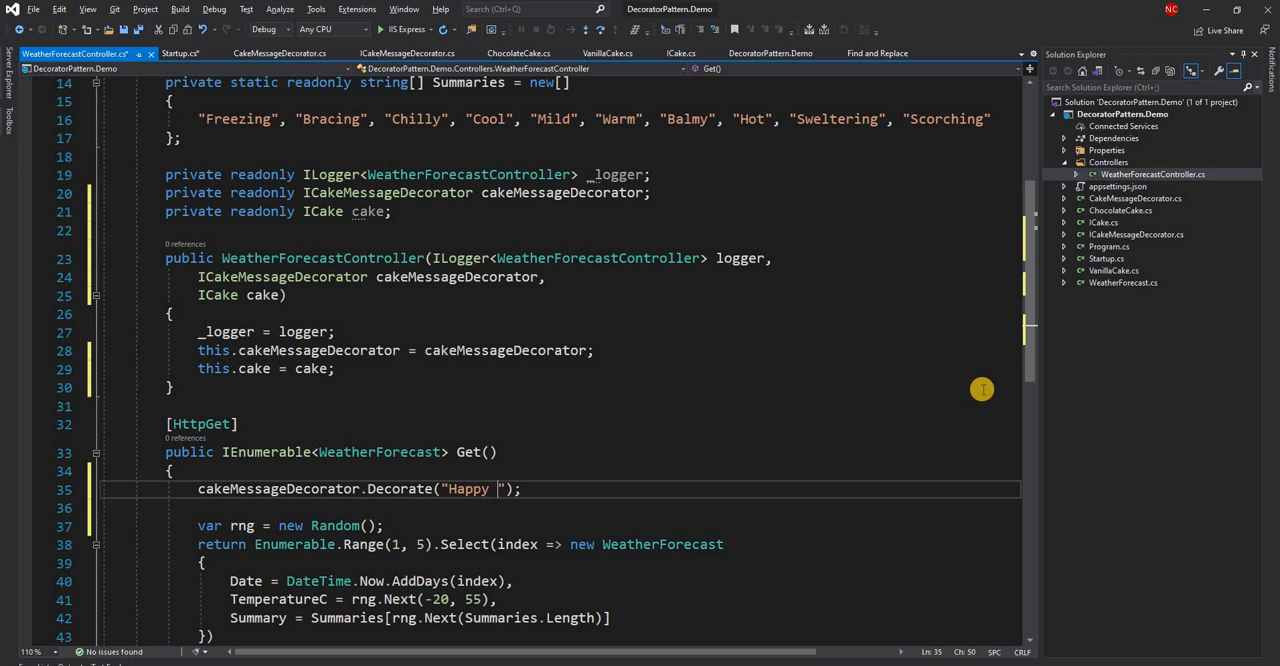
{"action": "type", "text": "Birthday!"}
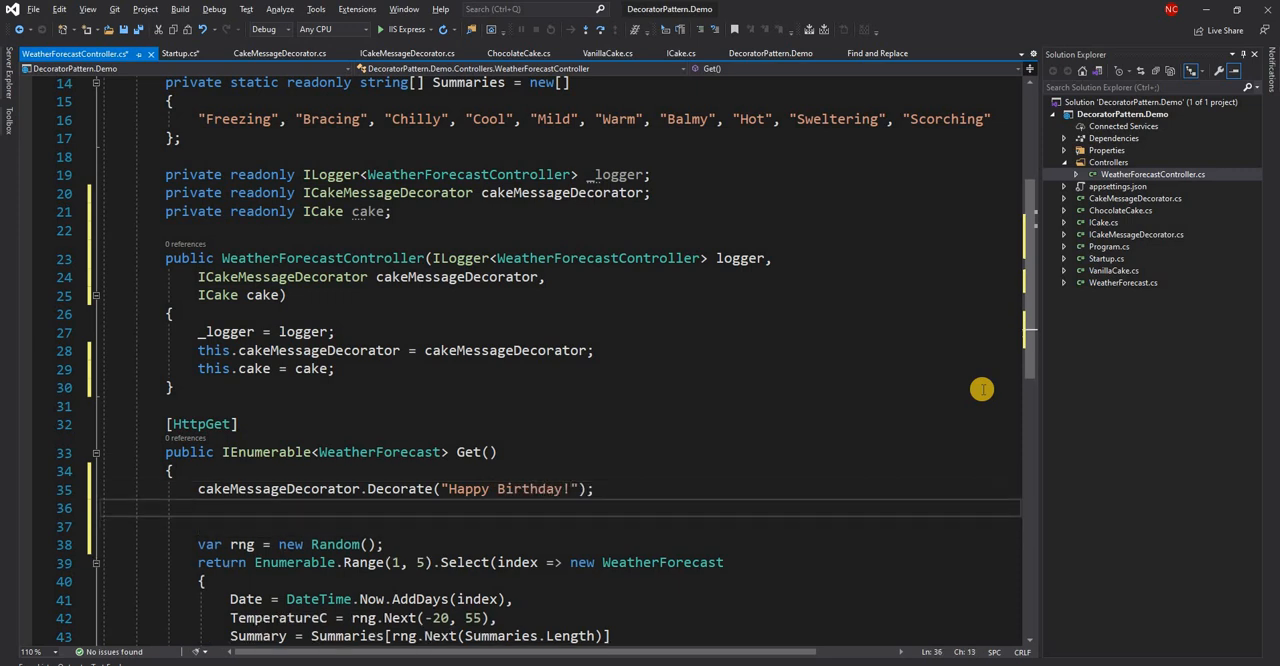
{"action": "type", "text": "cak"}
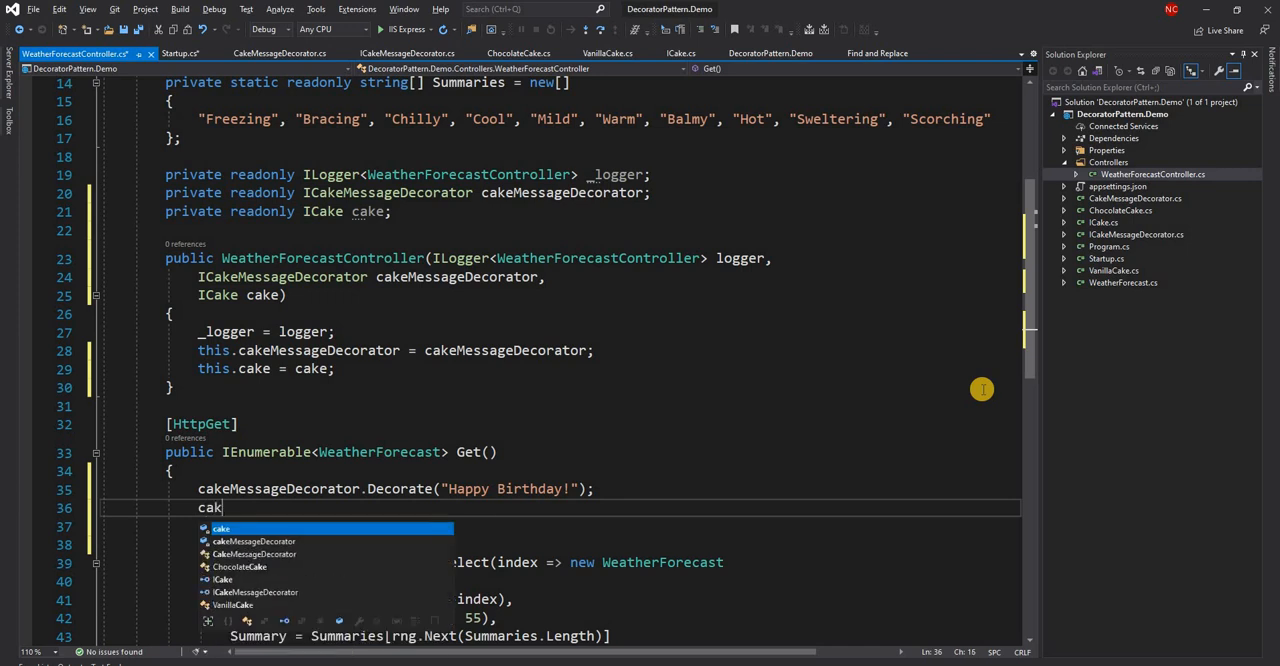
{"action": "type", "text": ".PrintLayers();"}
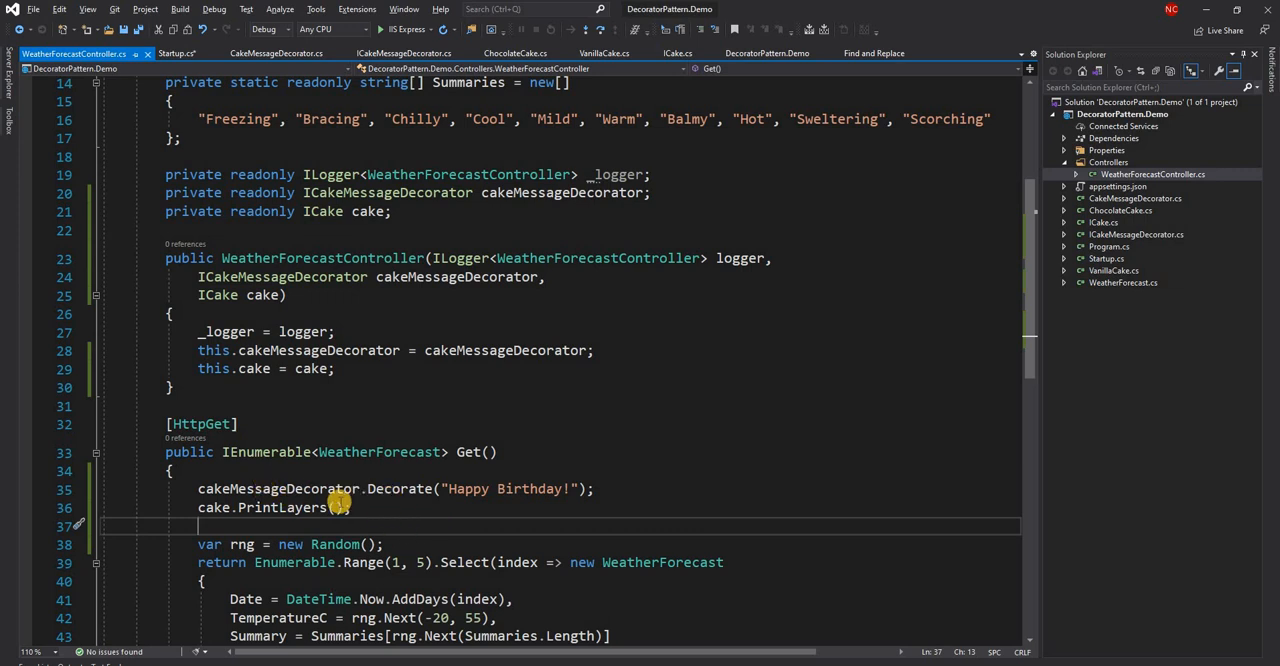
{"action": "mouse_move", "coordinate": [620, 22]}
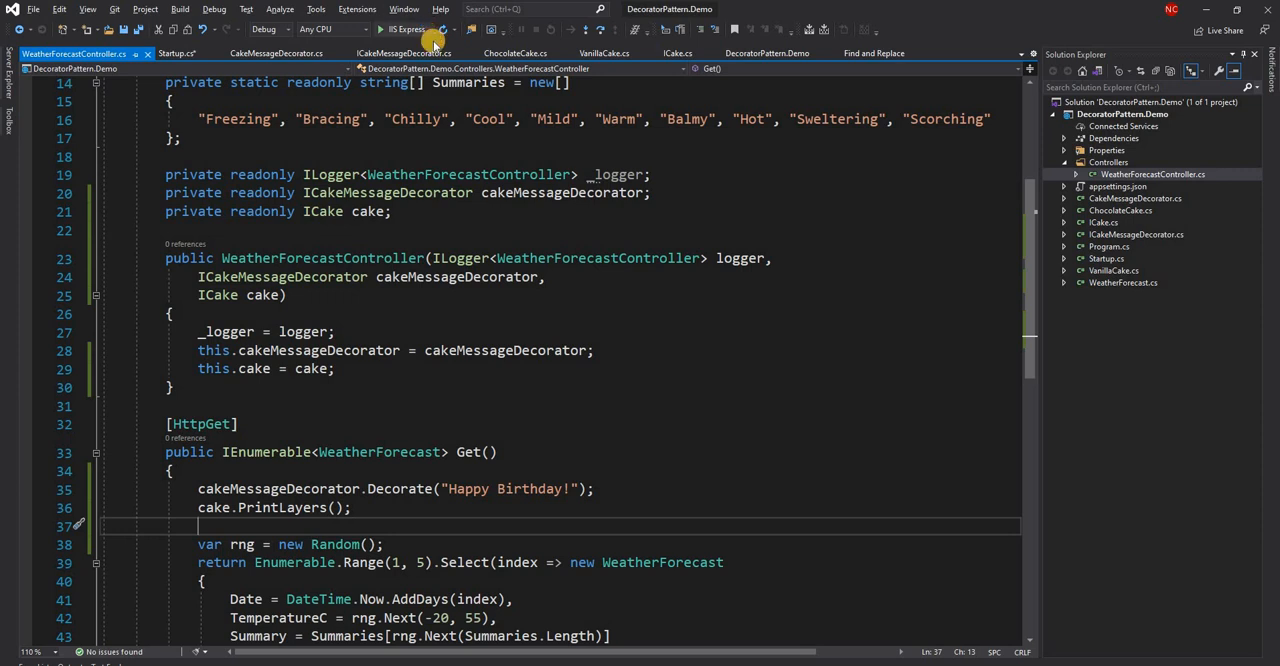
{"action": "mouse_move", "coordinate": [524, 472]}
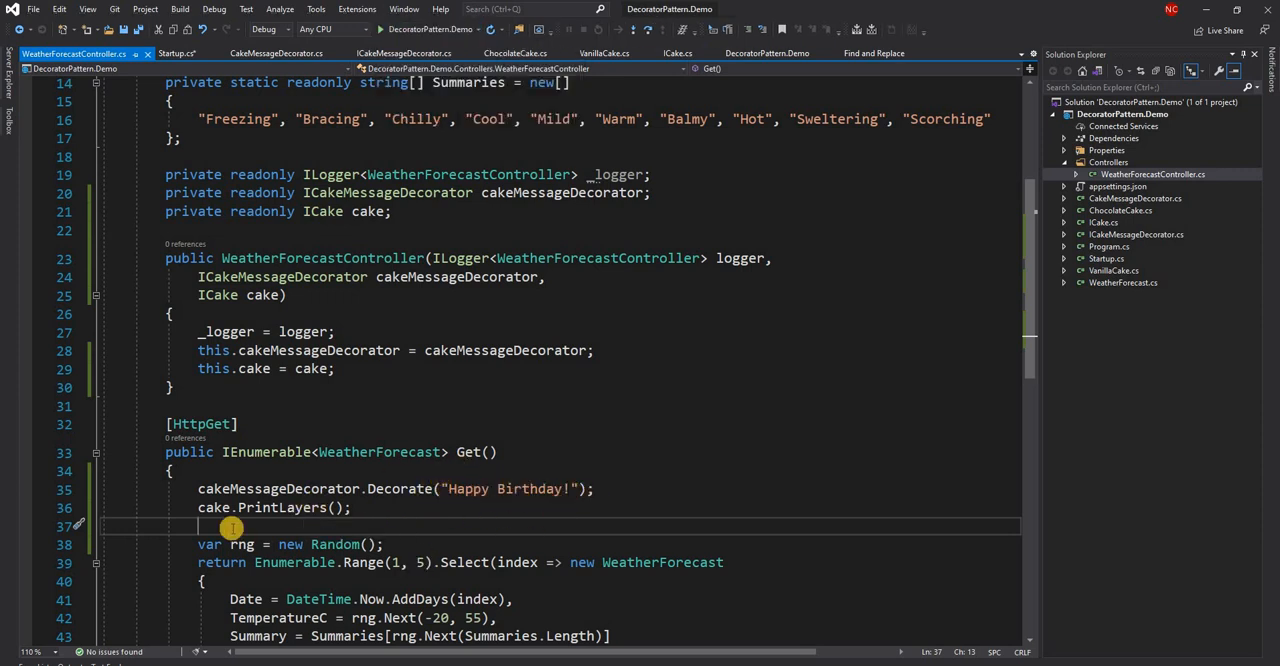
{"action": "mouse_move", "coordinate": [578, 278]}
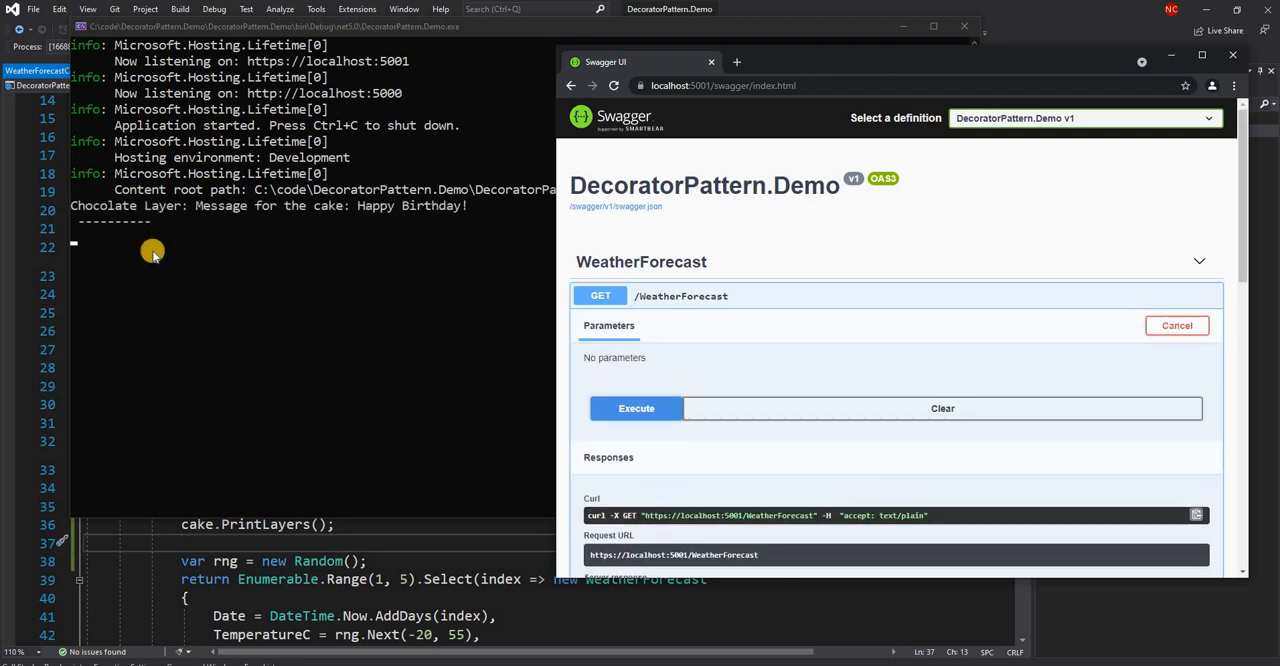
- Run the demo and check the console prints the chocolate layer with the Happy Birthday message
{"action": "left_click", "coordinate": [636, 408]}
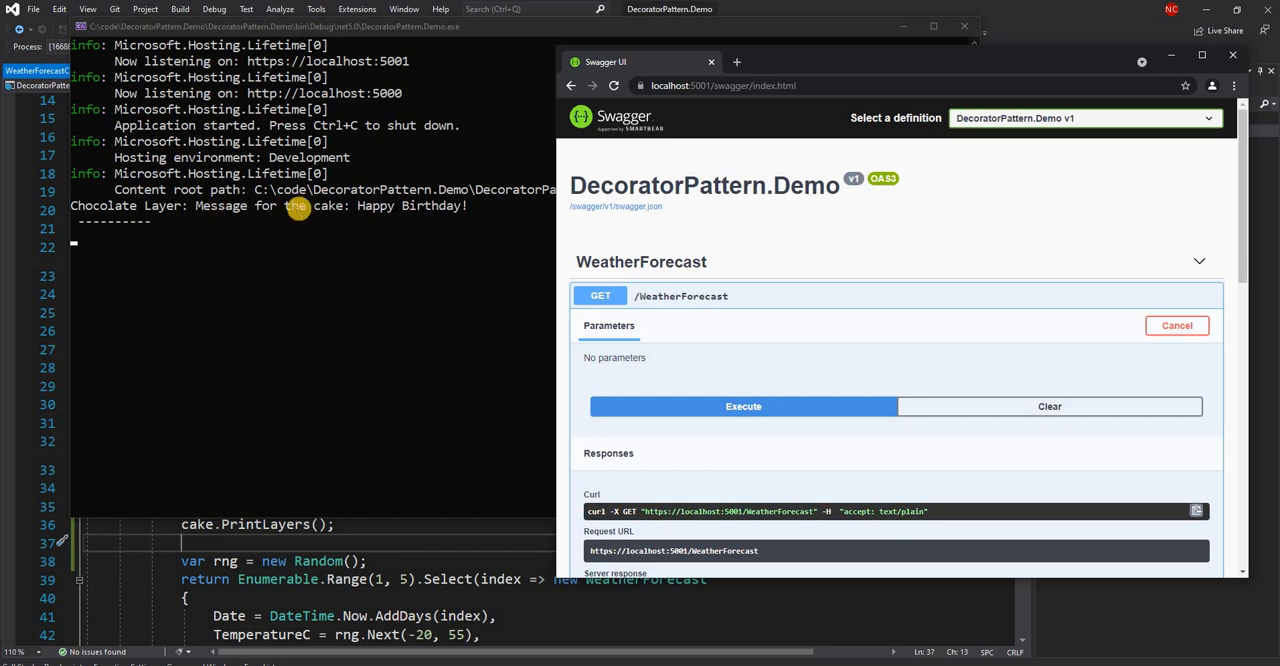
{"action": "mouse_move", "coordinate": [500, 220]}
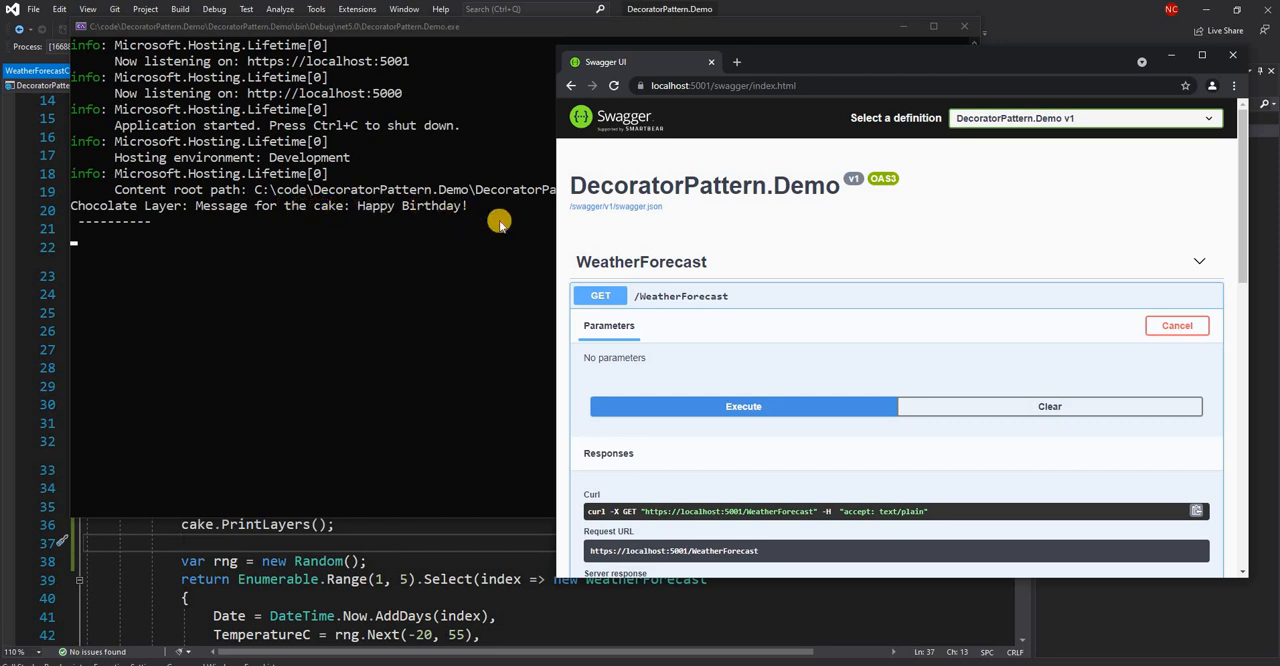
{"action": "mouse_move", "coordinate": [276, 250]}
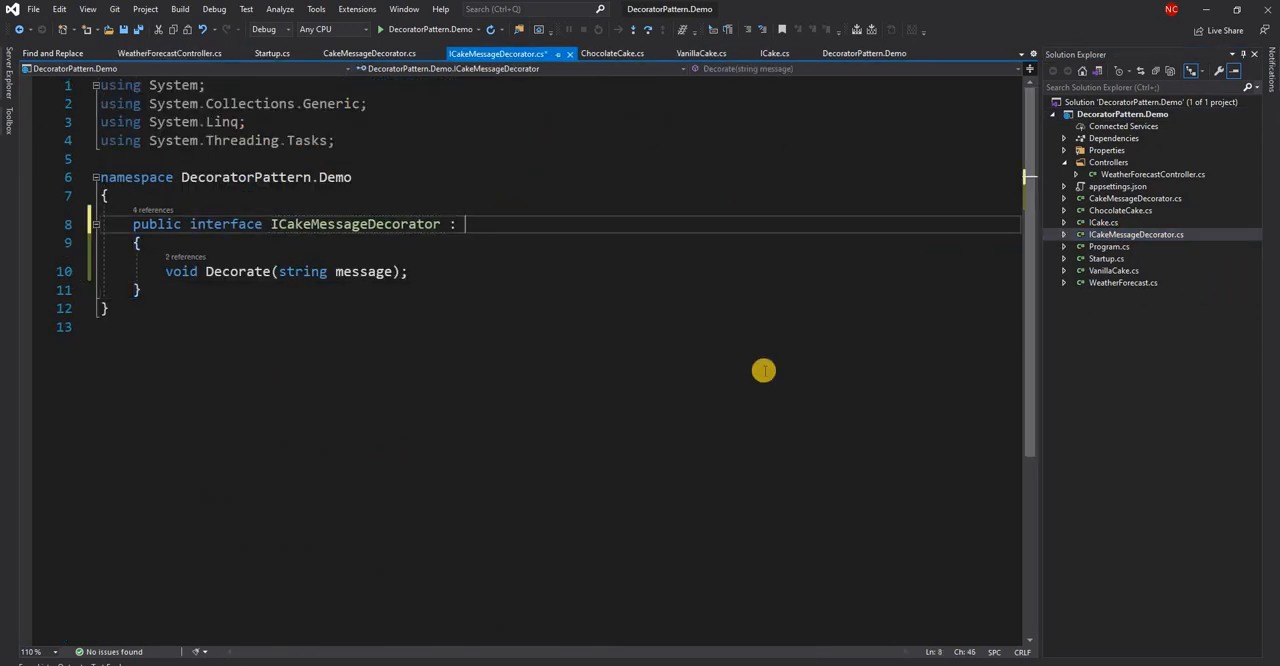
- Make ICakeMessageDecorator extend ICake and forward AddLayer(layer) and PrintLayers() to the wrapped cake
{"action": "type", "text": "ICake"}
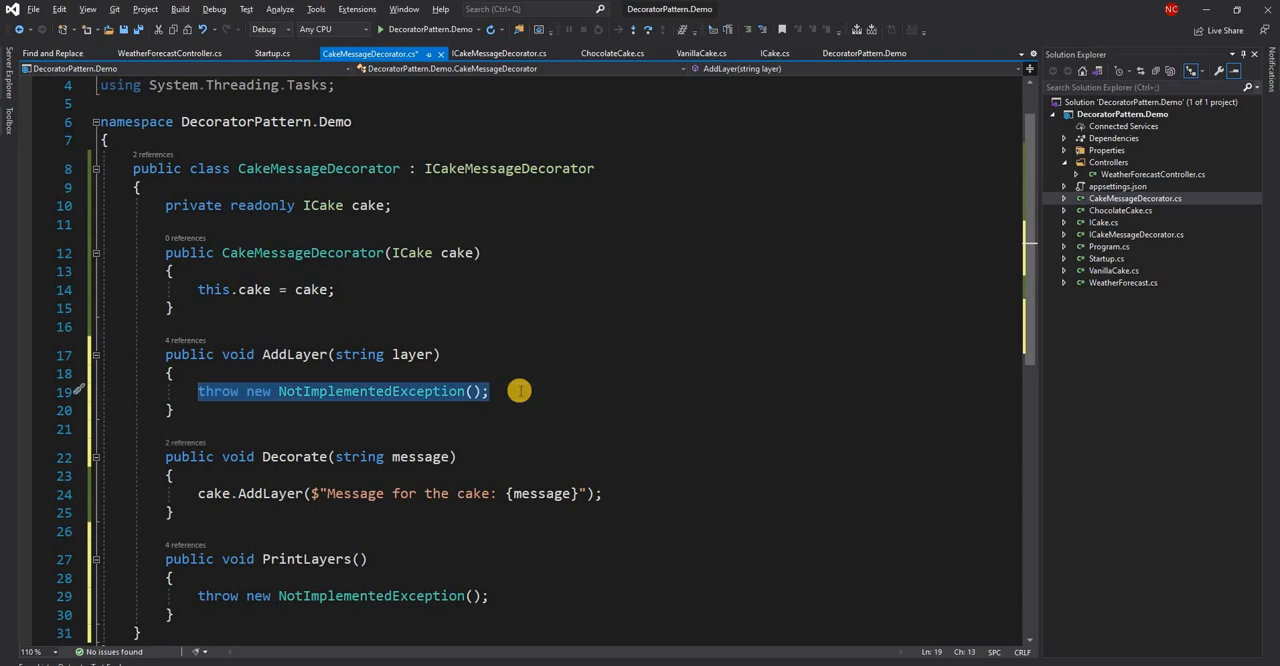
{"action": "type", "text": "cake."}
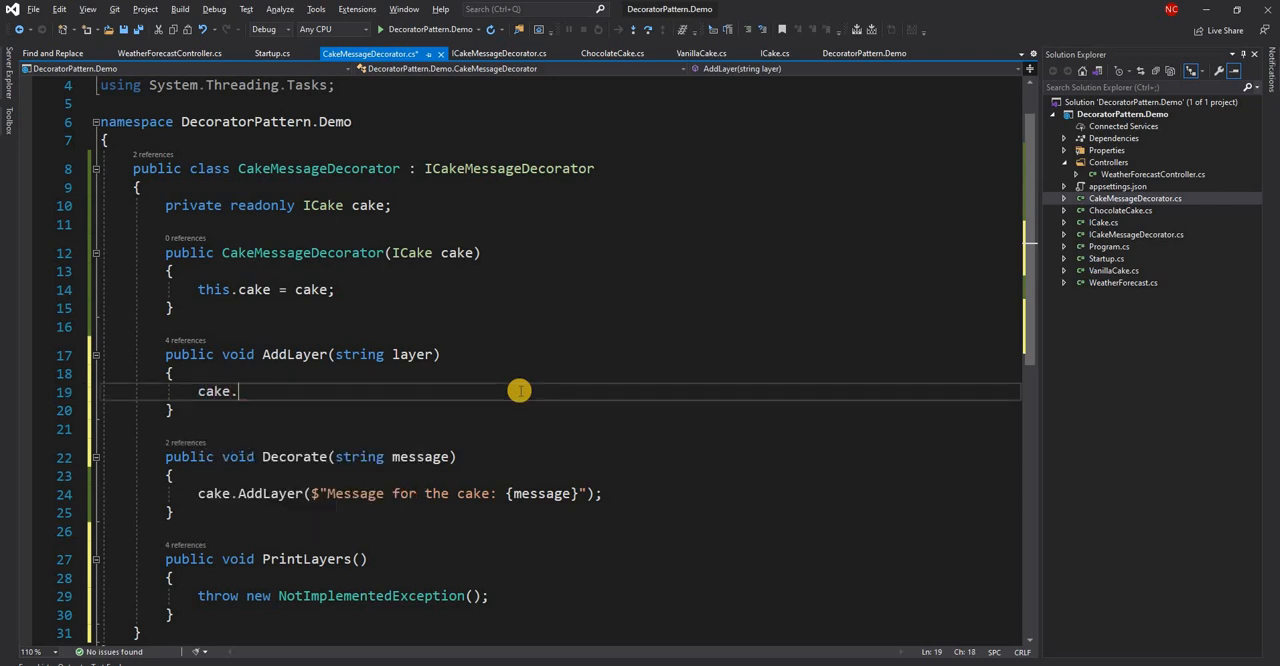
{"action": "type", "text": "AddLayer(layer);"}
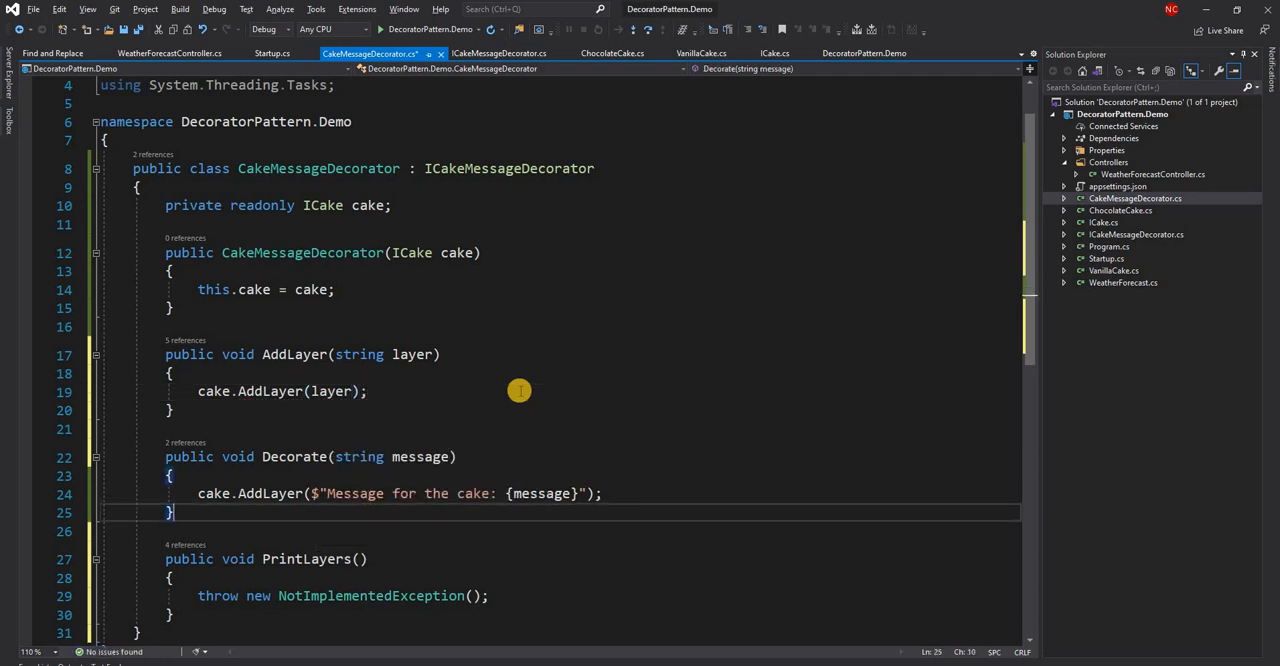
{"action": "type", "text": "cake.PrintLayers"}
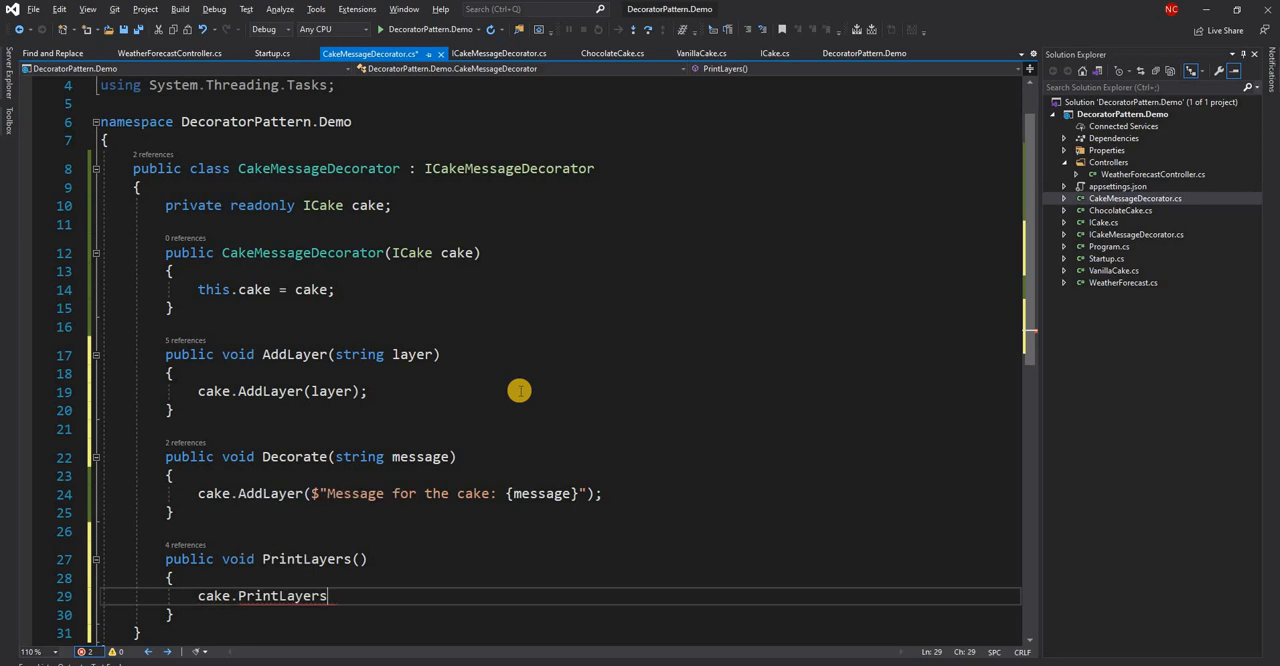
{"action": "type", "text": "();"}
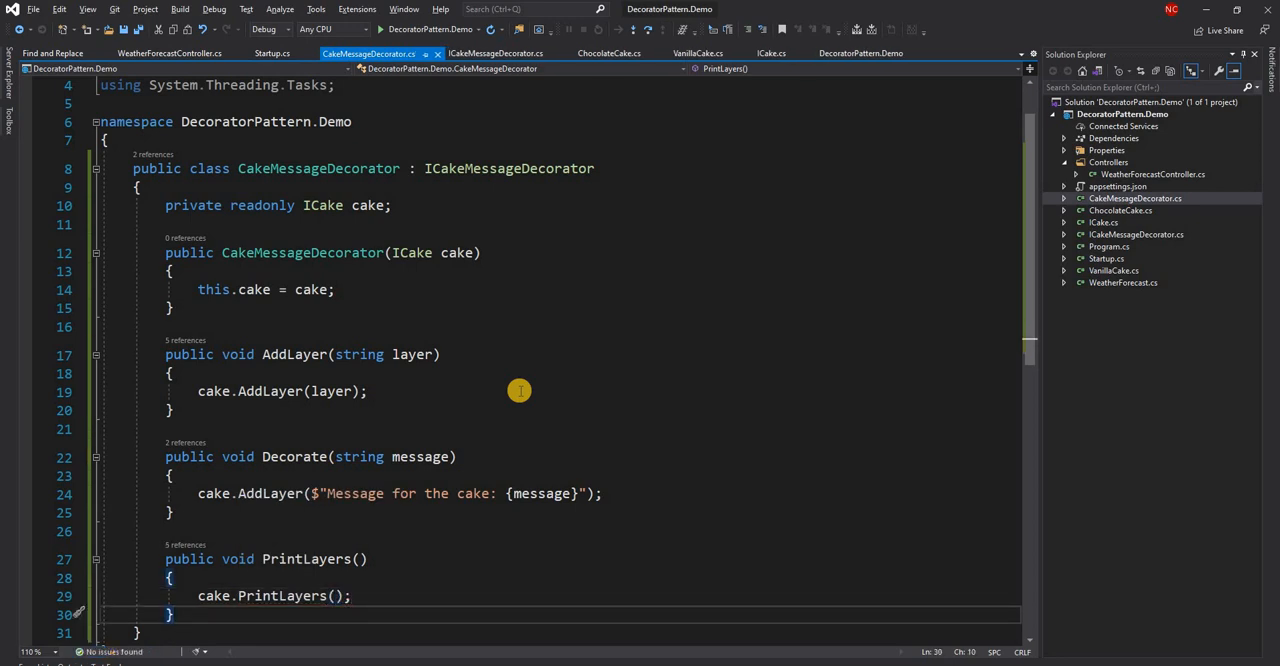
{"action": "key", "text": "ctrl+tab"}
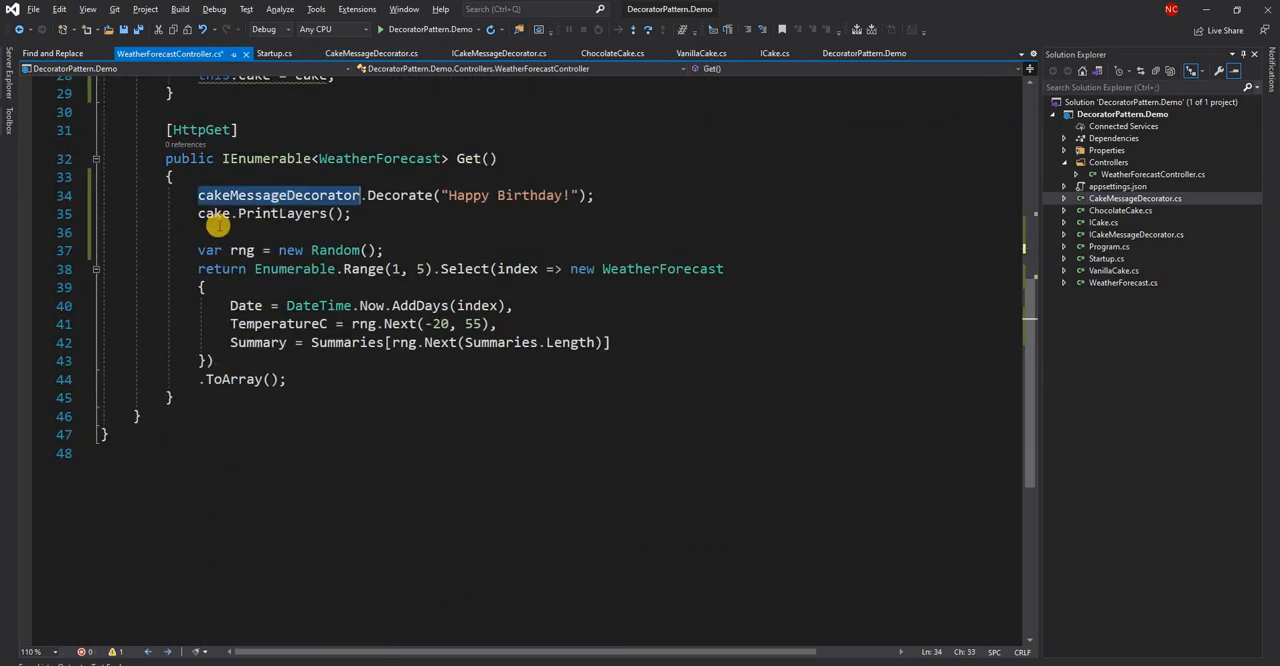
- Change Get() to call cakeMessageDecorator.PrintLayers() instead of cake.PrintLayers()
{"action": "type", "text": "cakeMessageDecorator : ICake"}
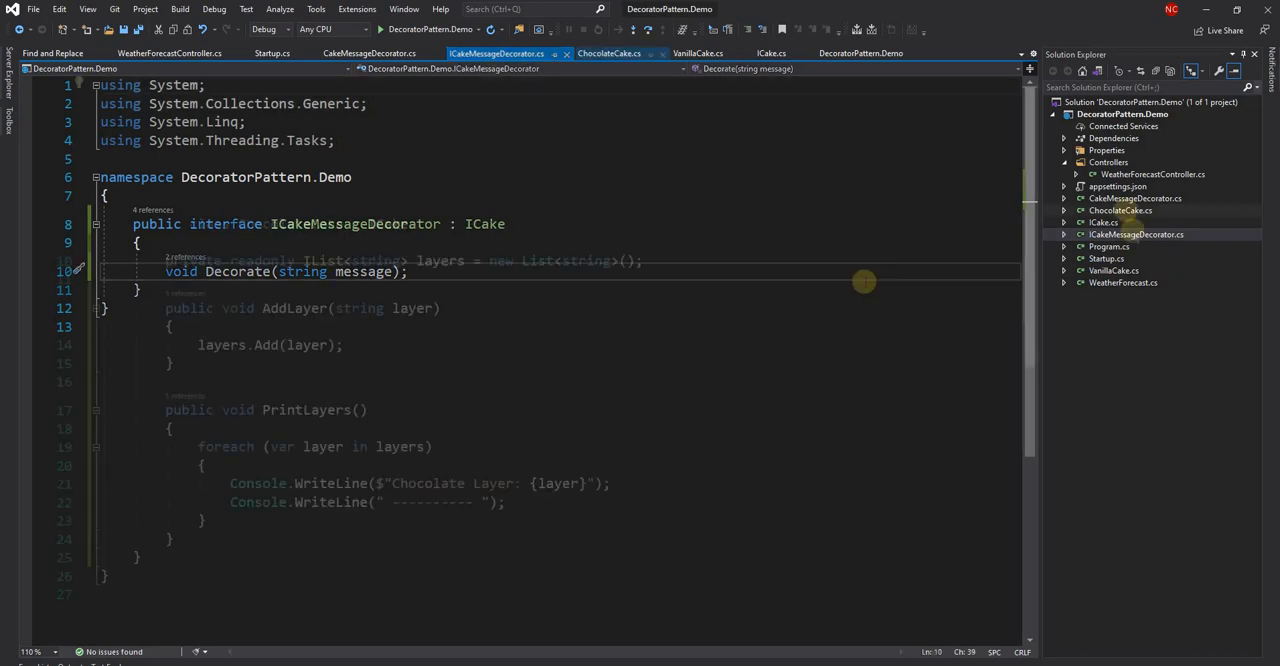
- Switch to CakeMessageDecorator.cs to review its pass-through AddLayer and PrintLayers methods
{"action": "left_click", "coordinate": [610, 52]}
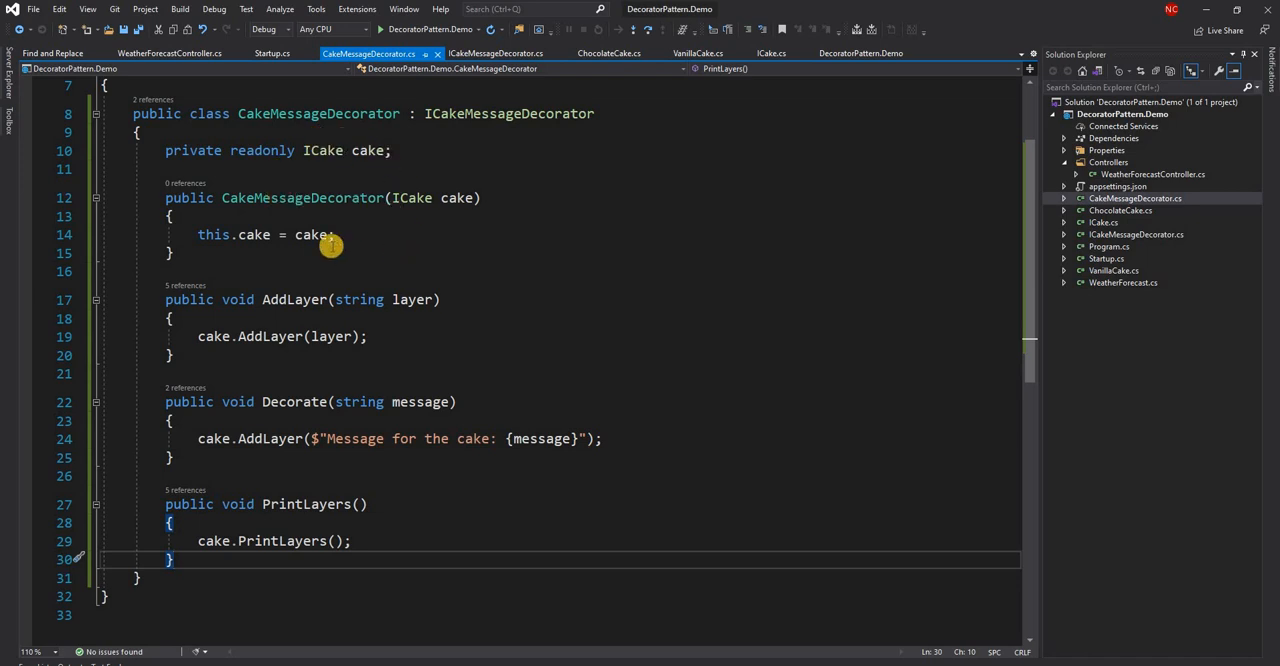
{"action": "mouse_move", "coordinate": [256, 336]}
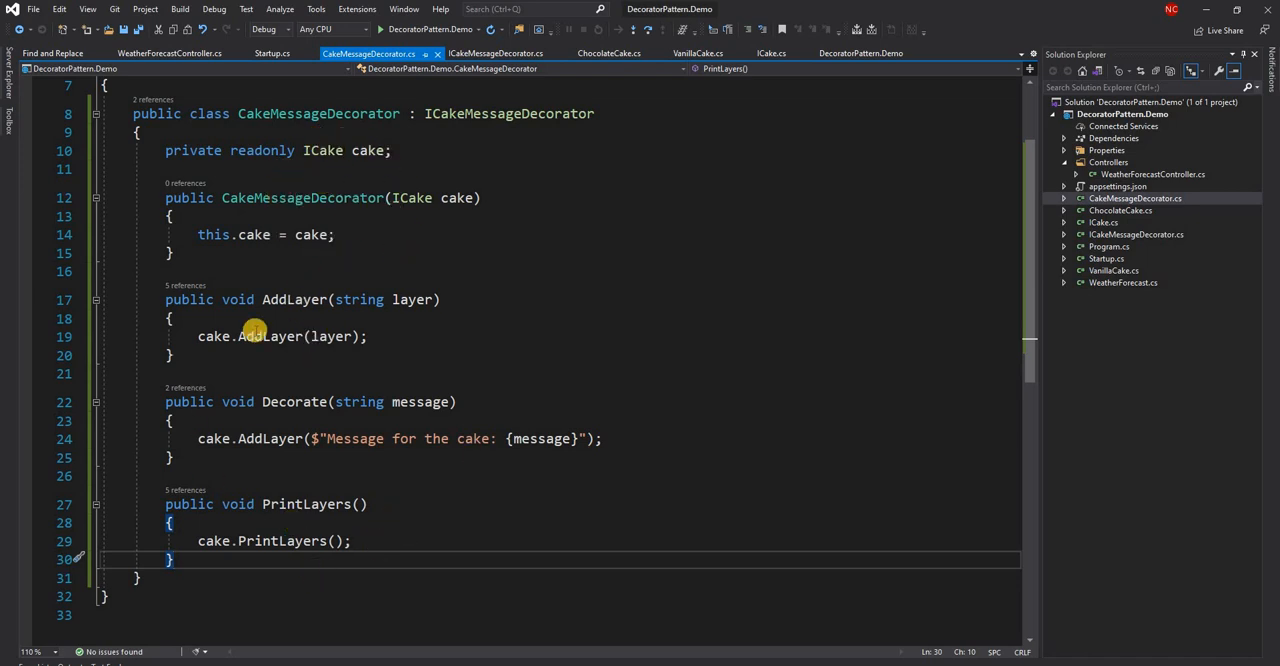
{"action": "mouse_move", "coordinate": [376, 316]}
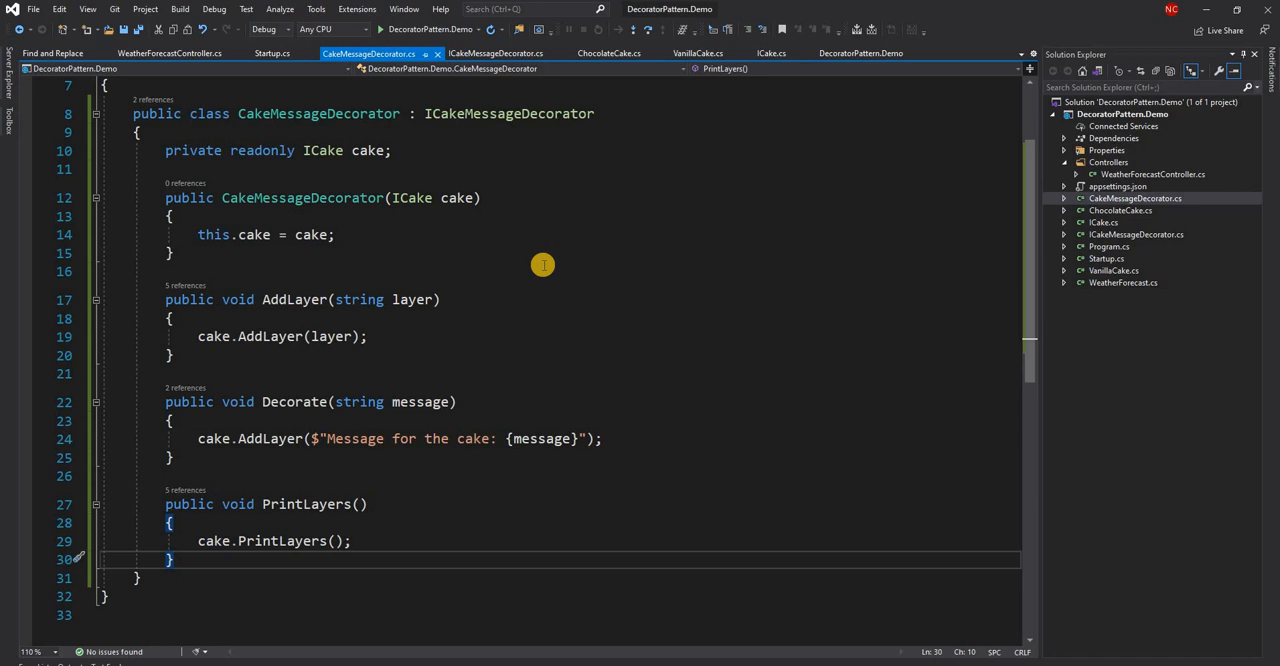
{"action": "mouse_move", "coordinate": [412, 300]}
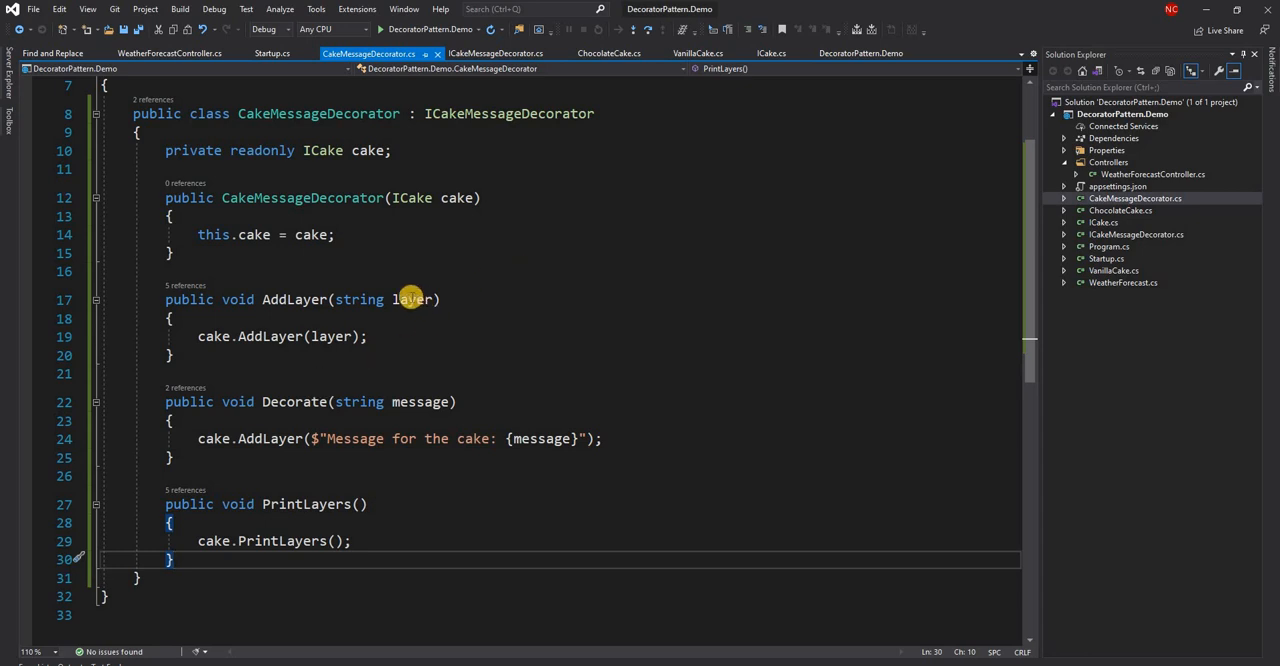